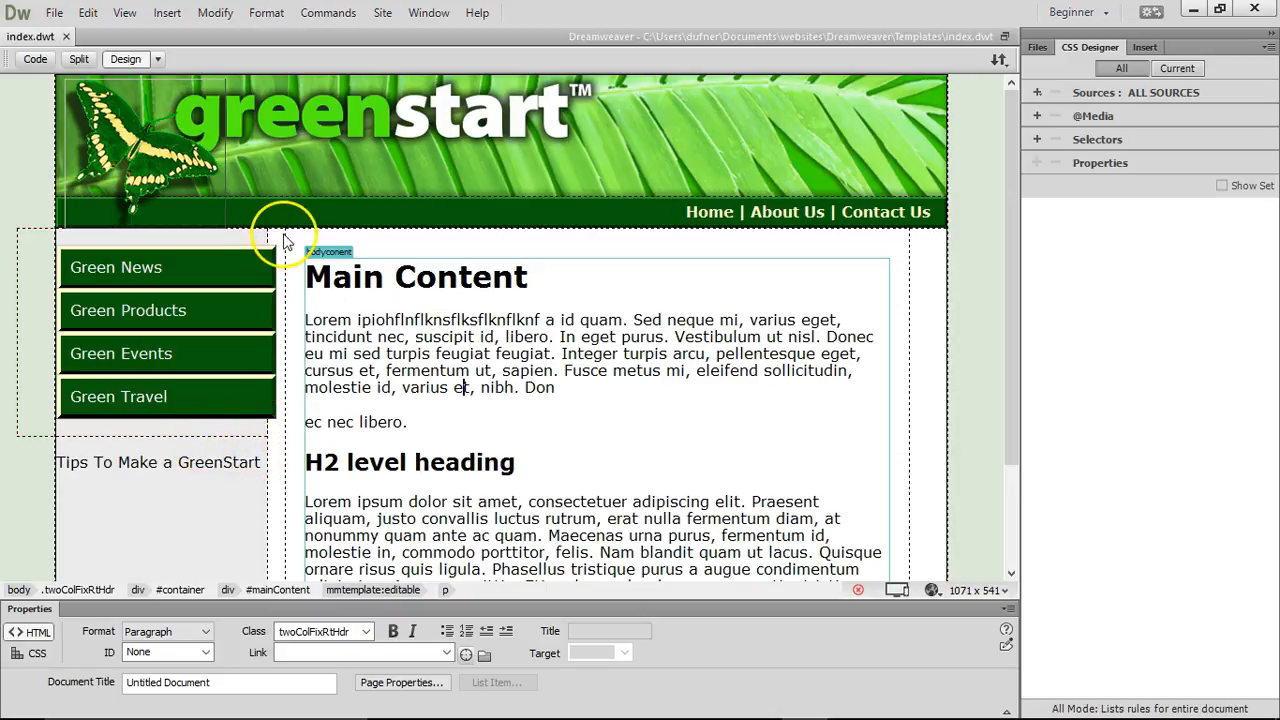
{"action": "mouse_move", "coordinate": [395, 210]}
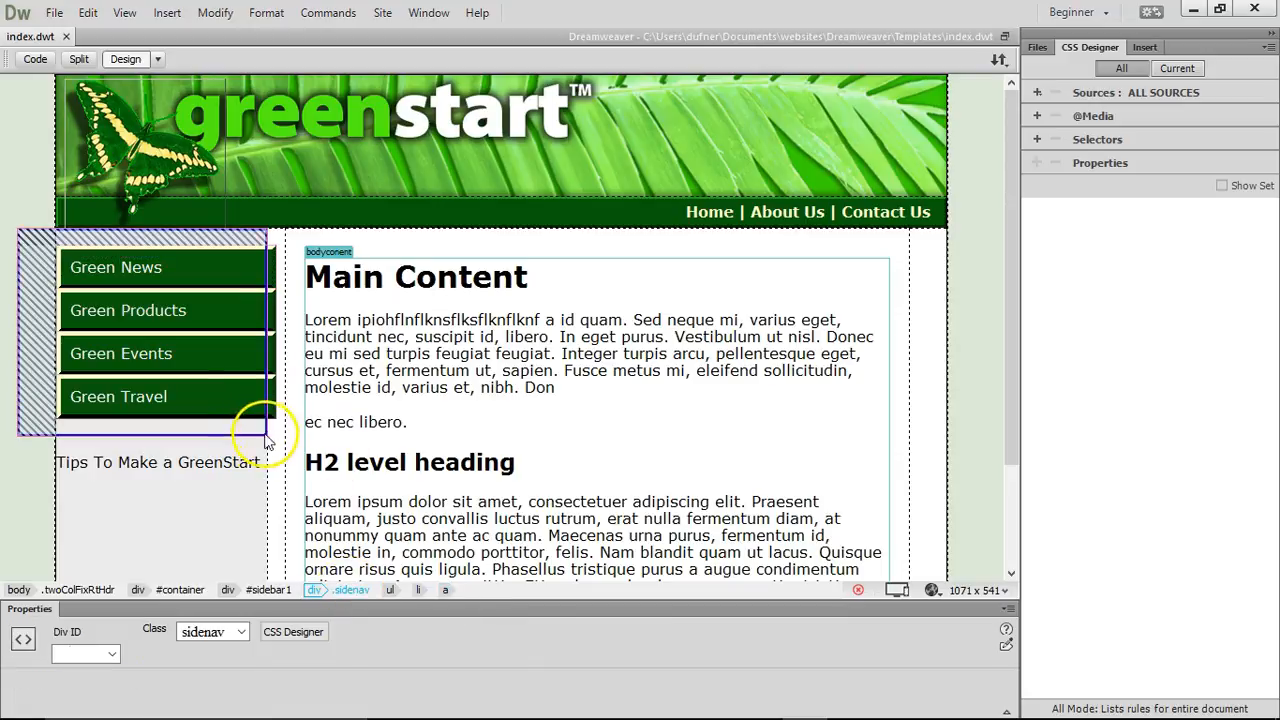
{"action": "mouse_move", "coordinate": [45, 225]}
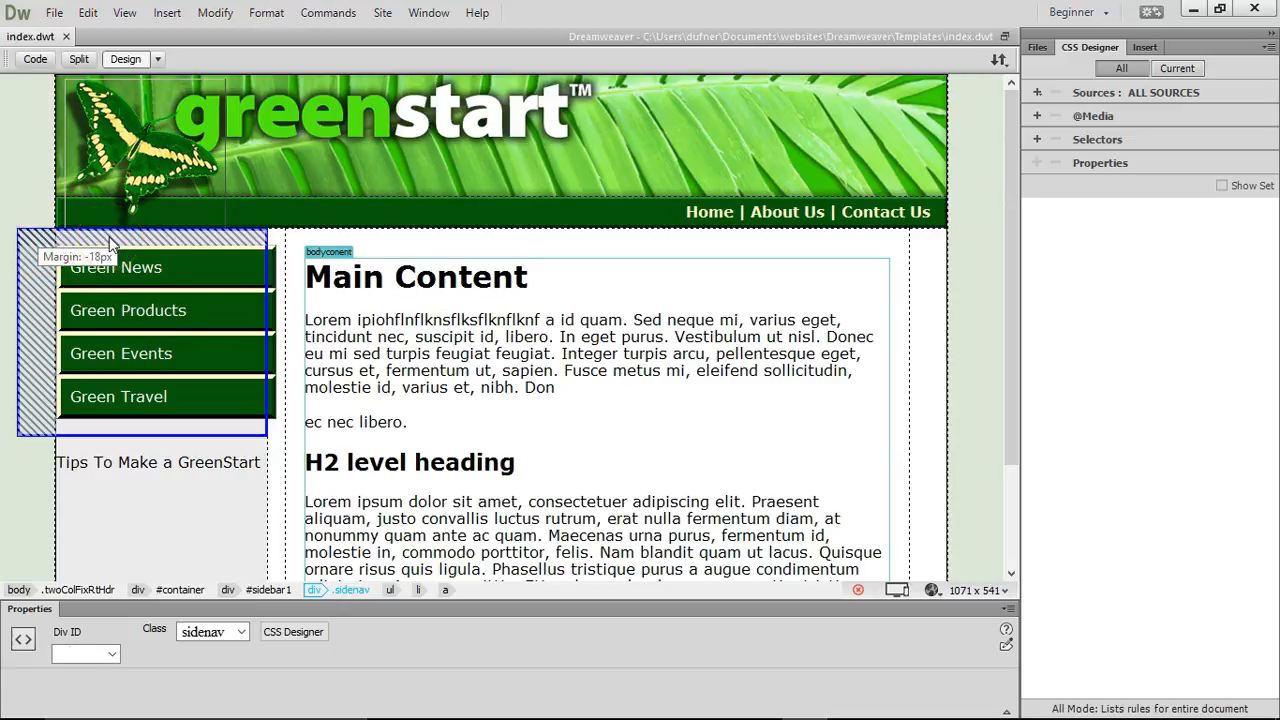
{"action": "mouse_move", "coordinate": [240, 245]}
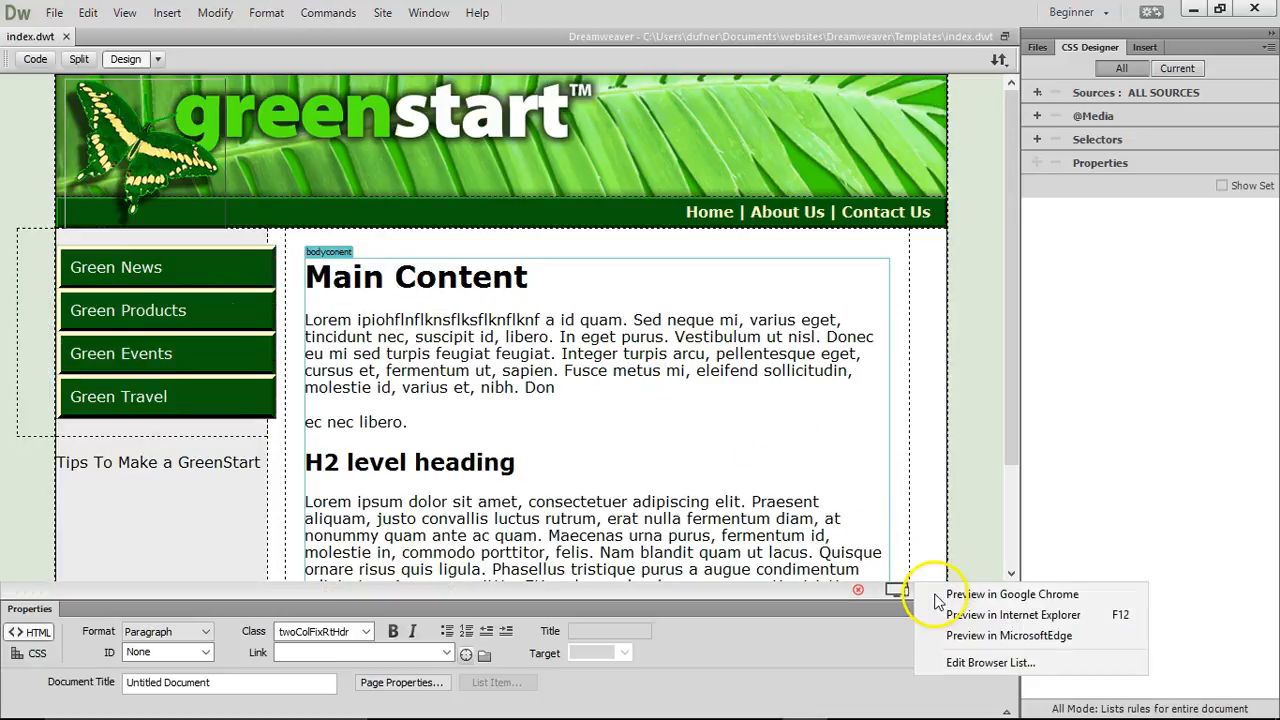
Step: Open a Google Chrome preview of the GreenStart index.dwt template
{"action": "left_click", "coordinate": [1016, 594]}
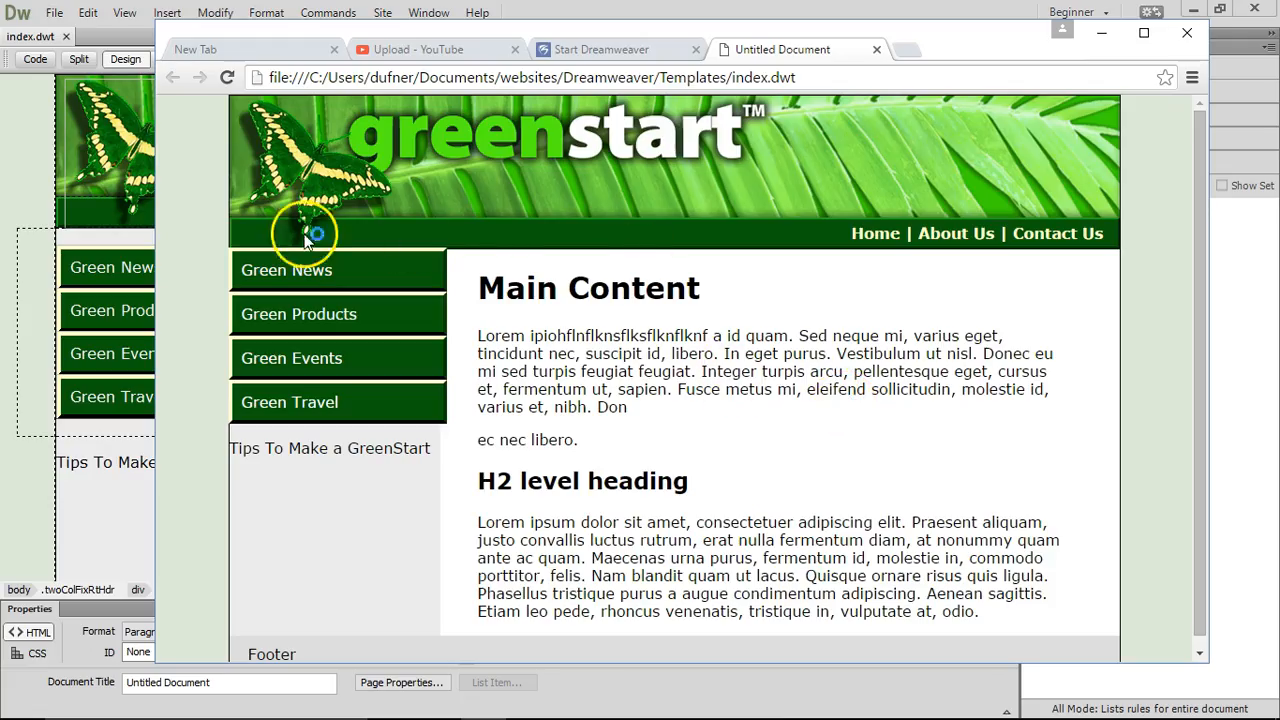
{"action": "mouse_move", "coordinate": [290, 270]}
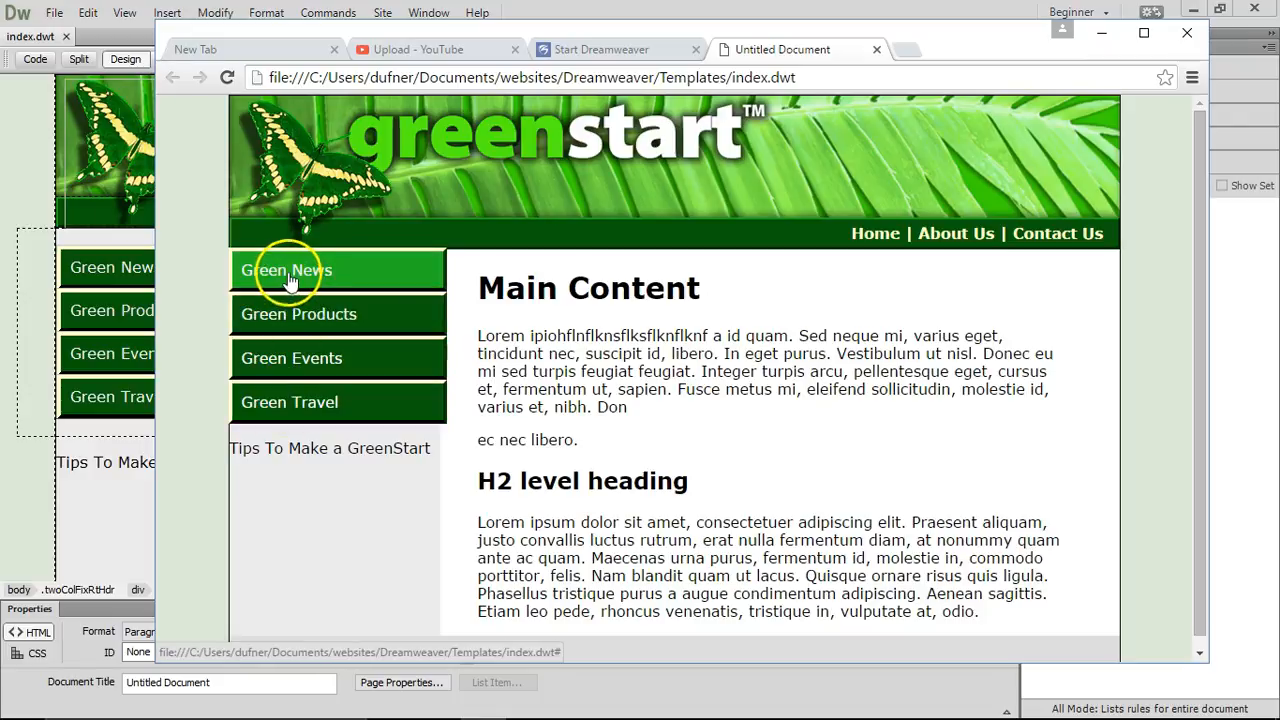
{"action": "mouse_move", "coordinate": [425, 290]}
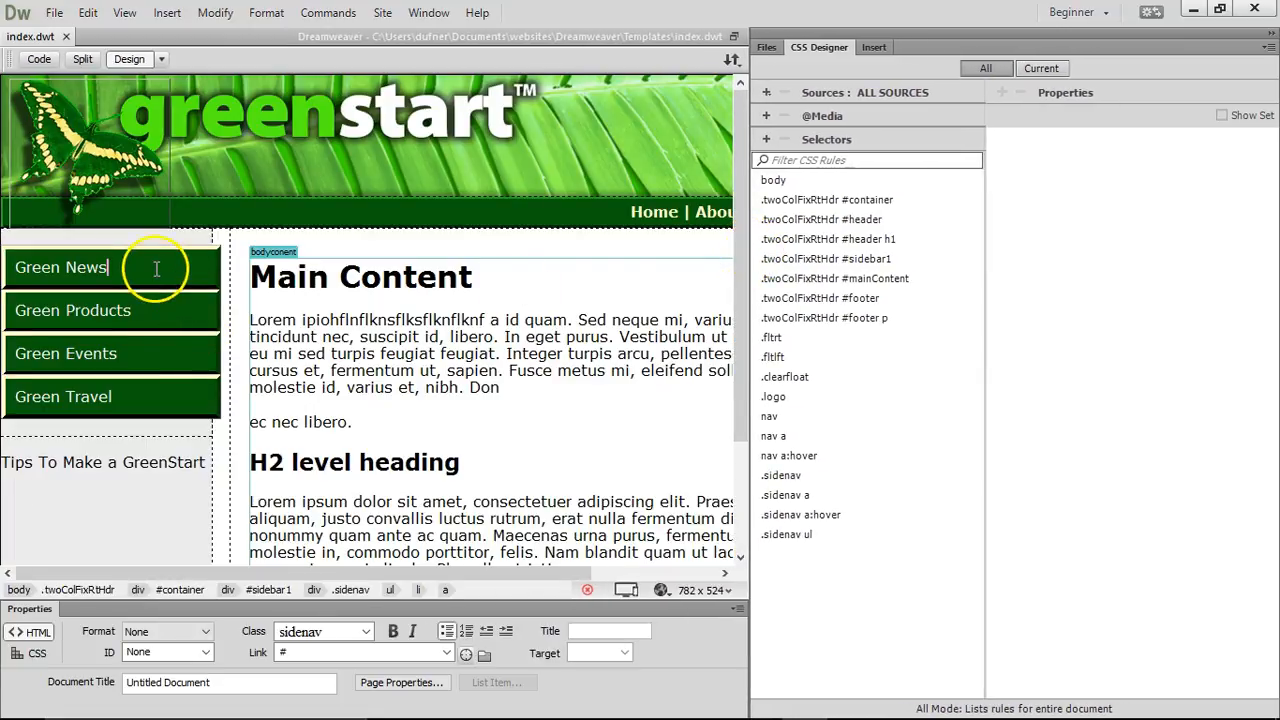
Step: Select the div.sidenav container and give it margins of -16px top and -39px left
{"action": "left_click", "coordinate": [350, 589]}
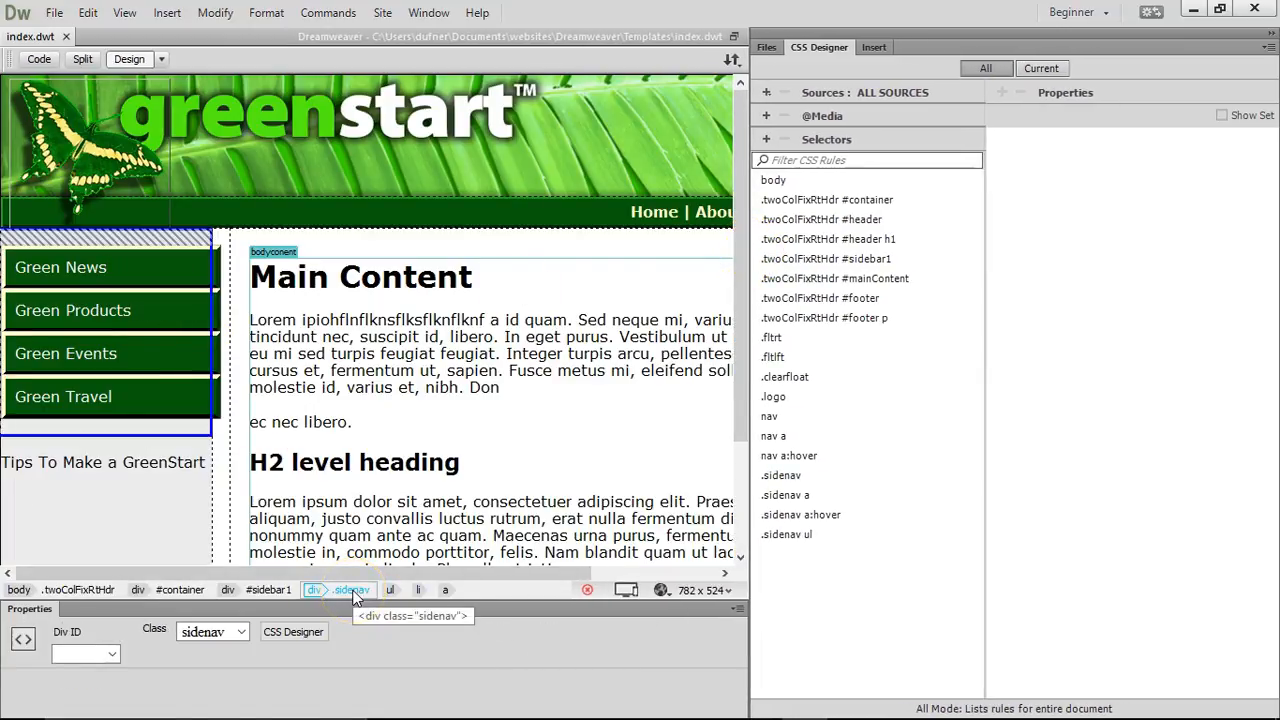
{"action": "left_click", "coordinate": [360, 277]}
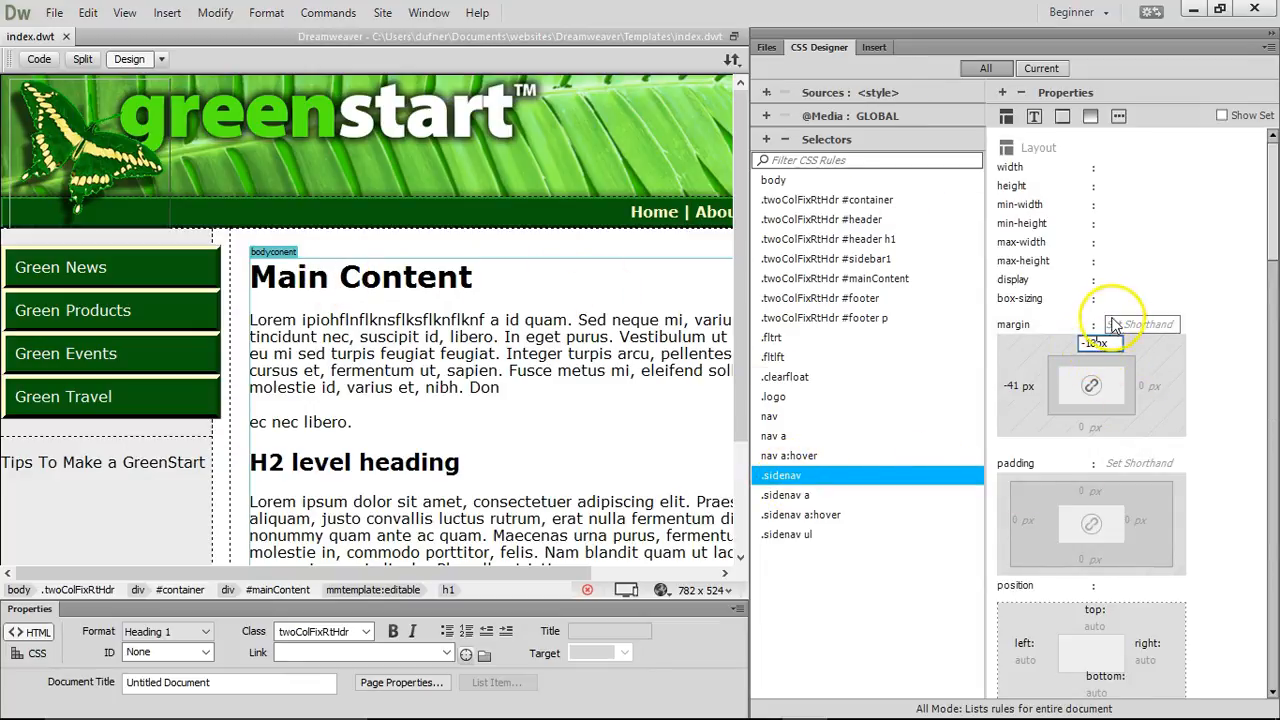
{"action": "mouse_move", "coordinate": [1112, 324]}
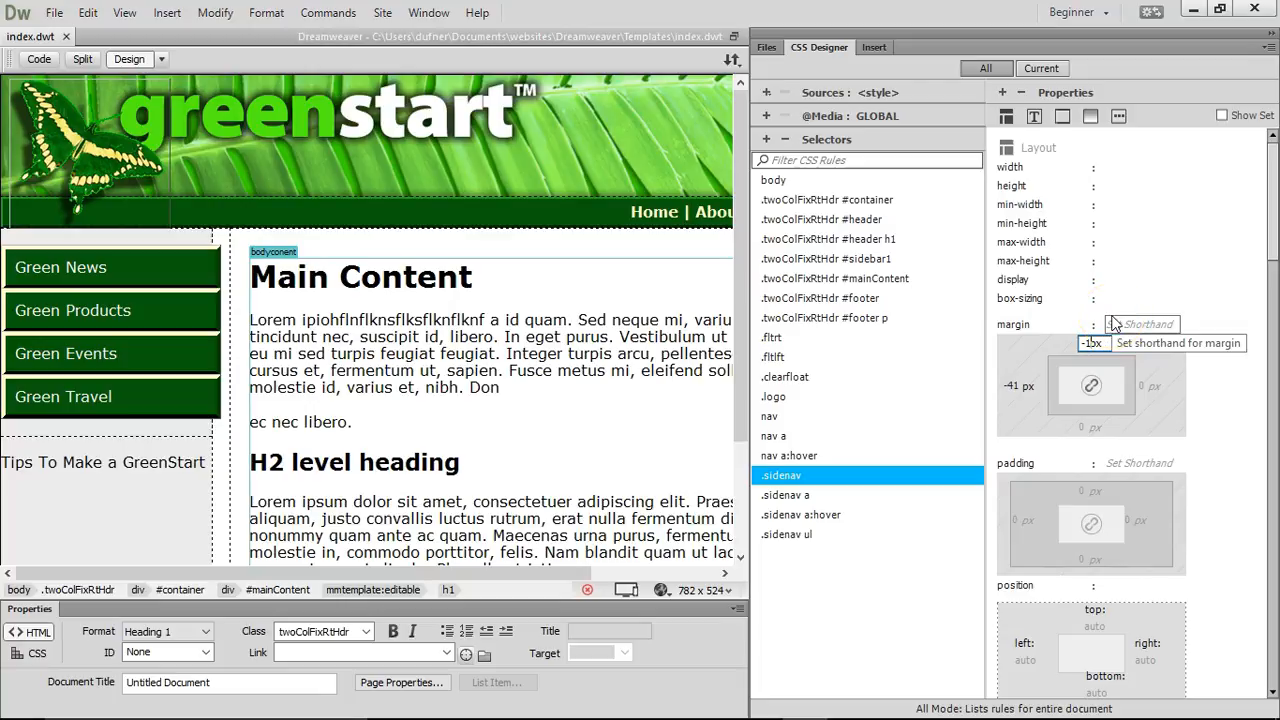
{"action": "type", "text": "-16"}
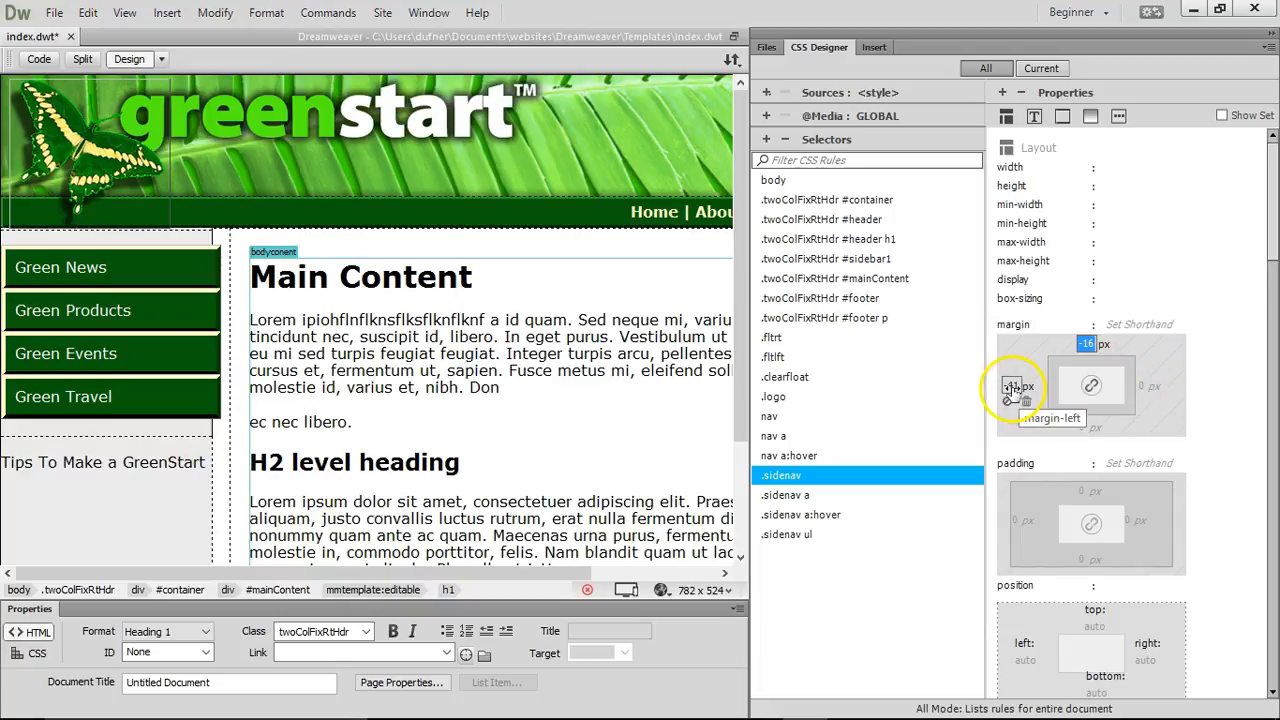
{"action": "left_click", "coordinate": [1018, 386]}
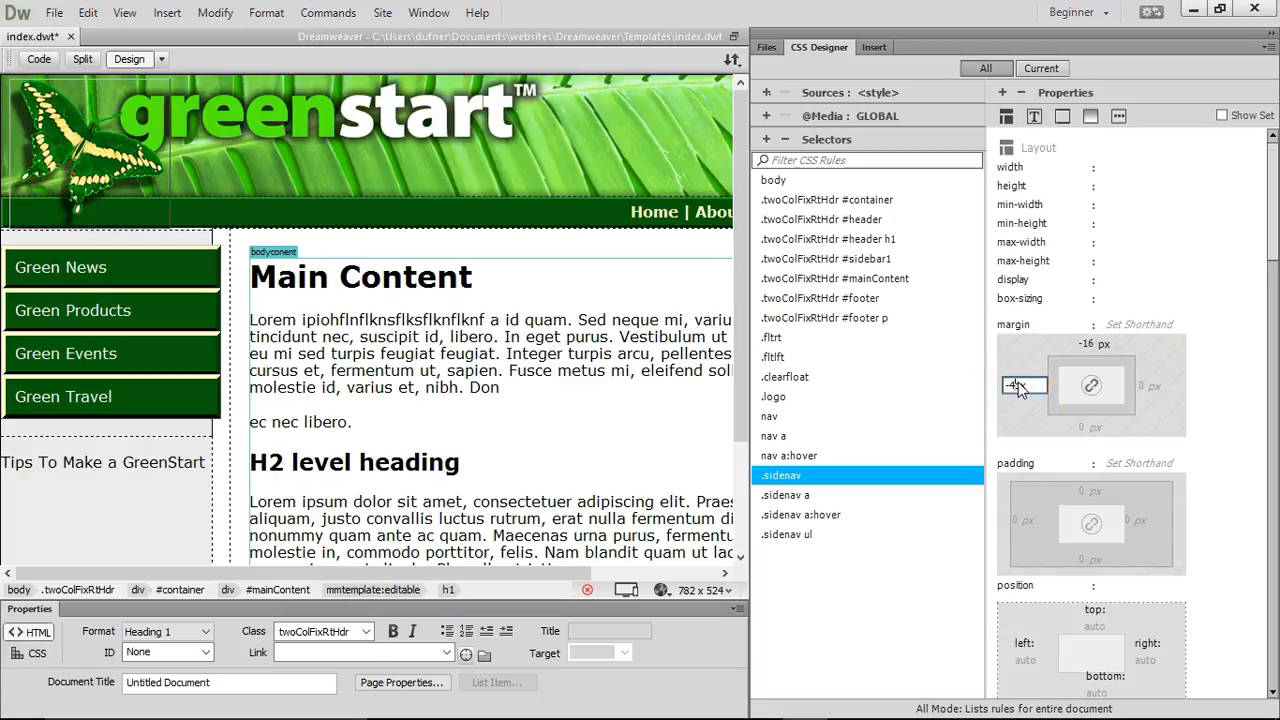
{"action": "left_click", "coordinate": [1024, 386]}
{"action": "type", "text": "-39"}
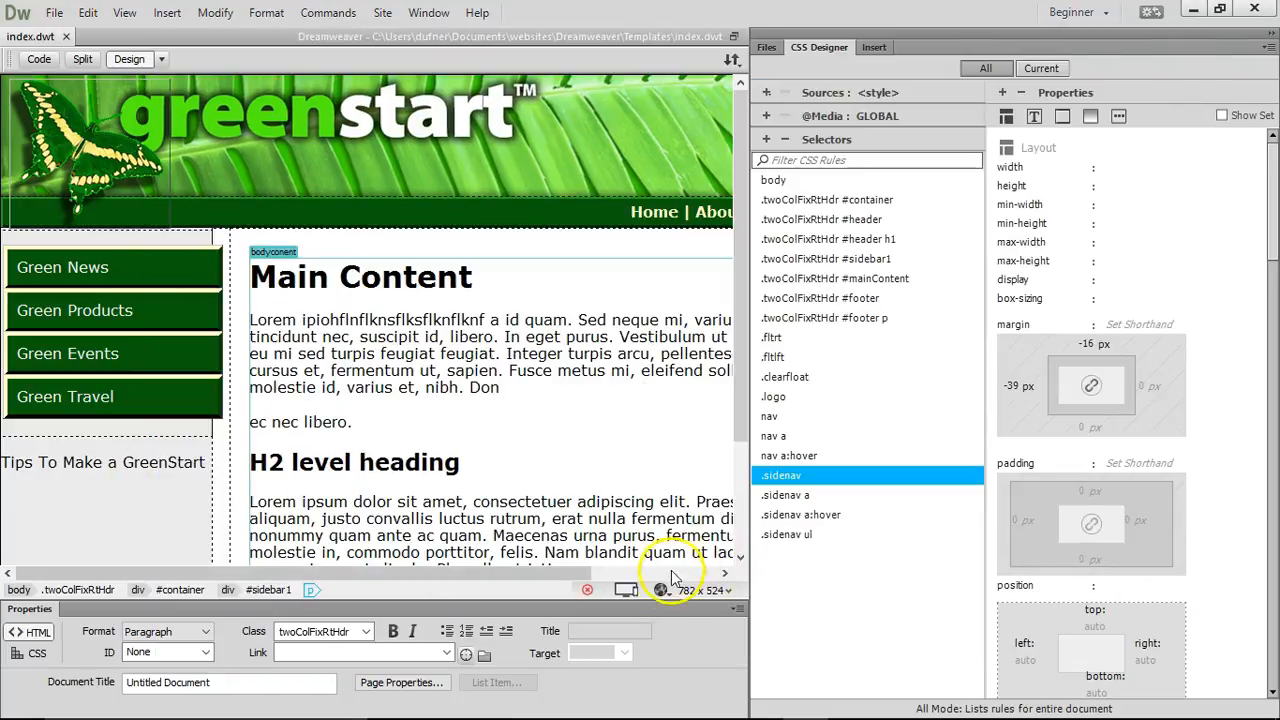
Step: Load file:///C:/Users/dufner/Documents/websites/Dreamweaver/Templates/index.dwt in Microsoft Edge
{"action": "left_click", "coordinate": [626, 589]}
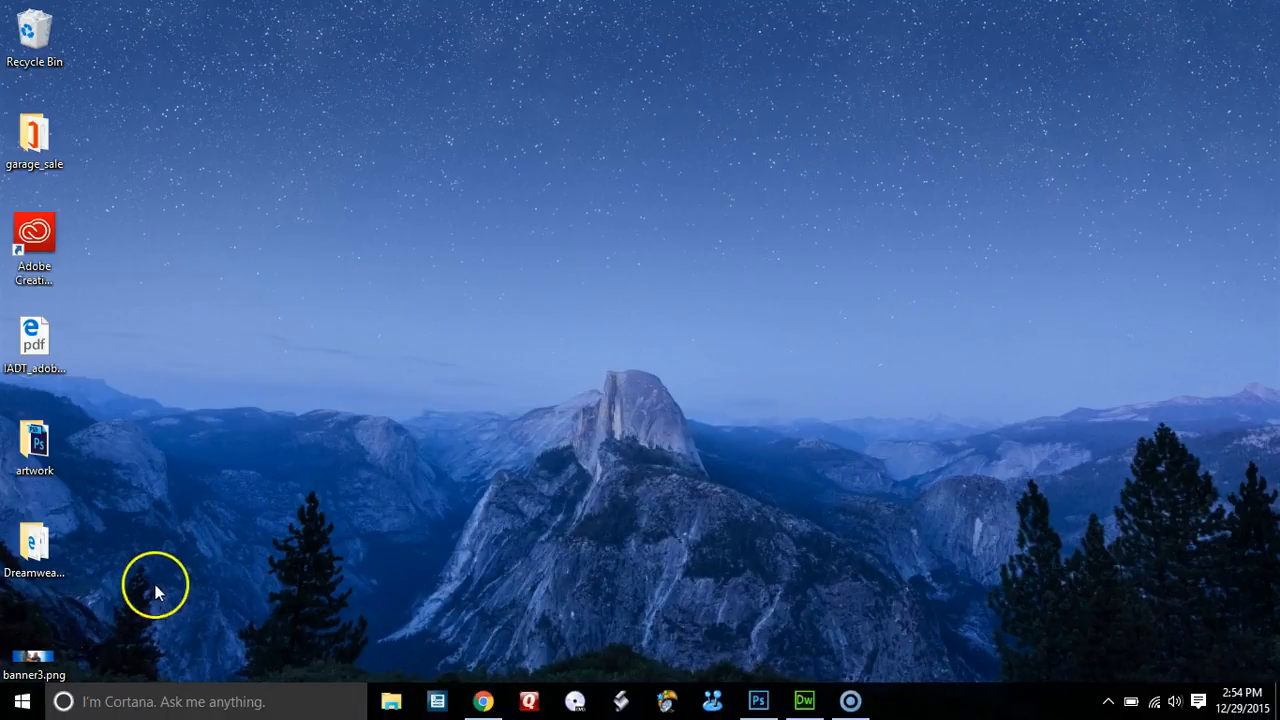
{"action": "left_click", "coordinate": [22, 701]}
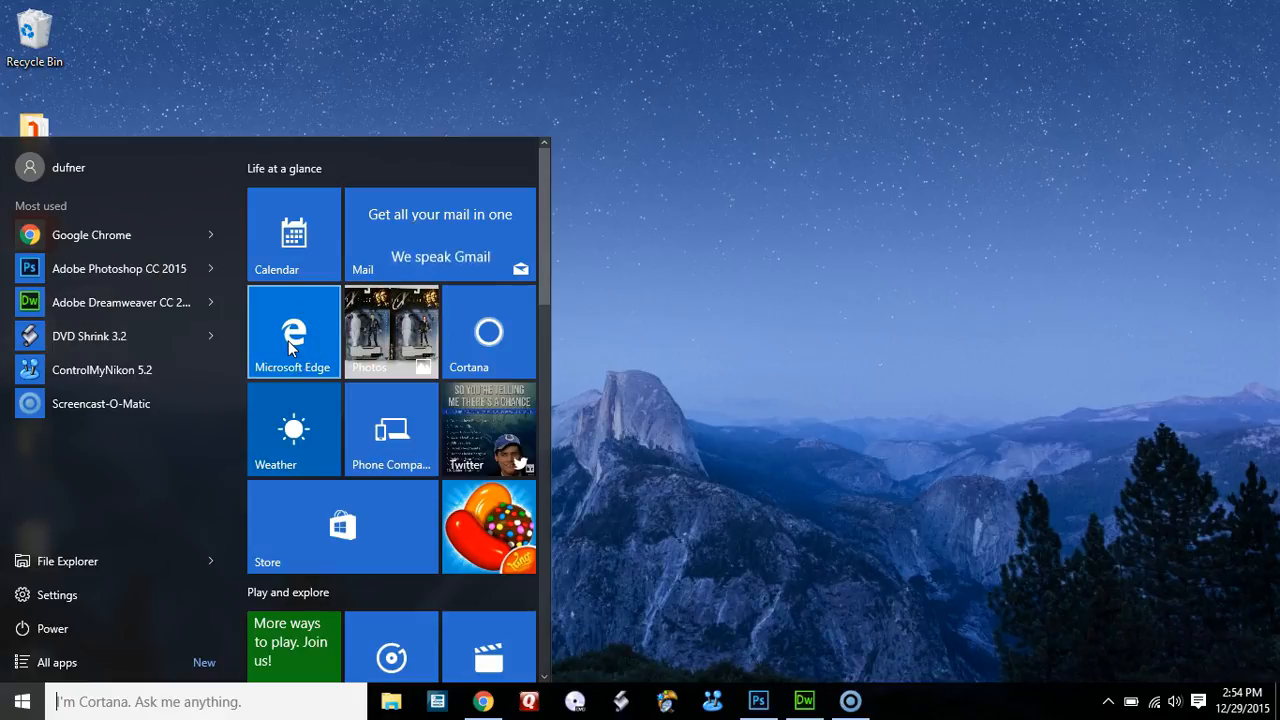
{"action": "left_click", "coordinate": [293, 331]}
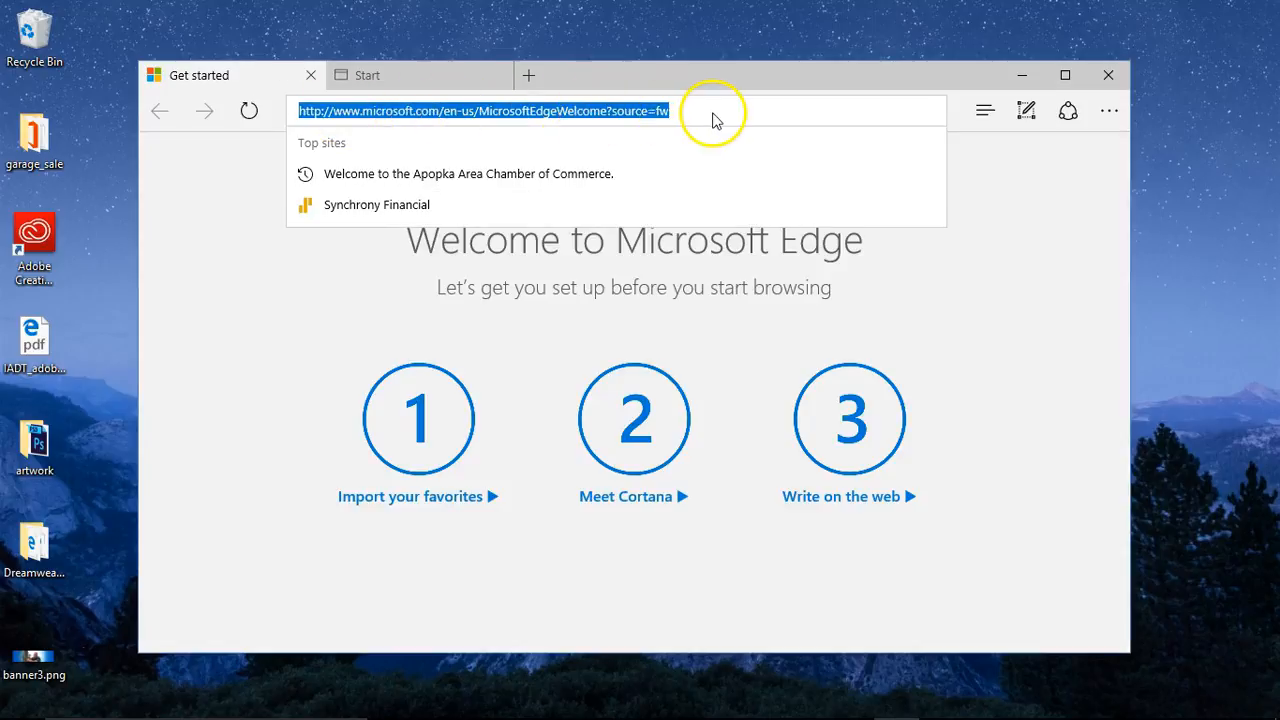
{"action": "type", "text": "file:///C:/Users/dufner/Documents/websites/Dreamweaver/Templates/index.dwt"}
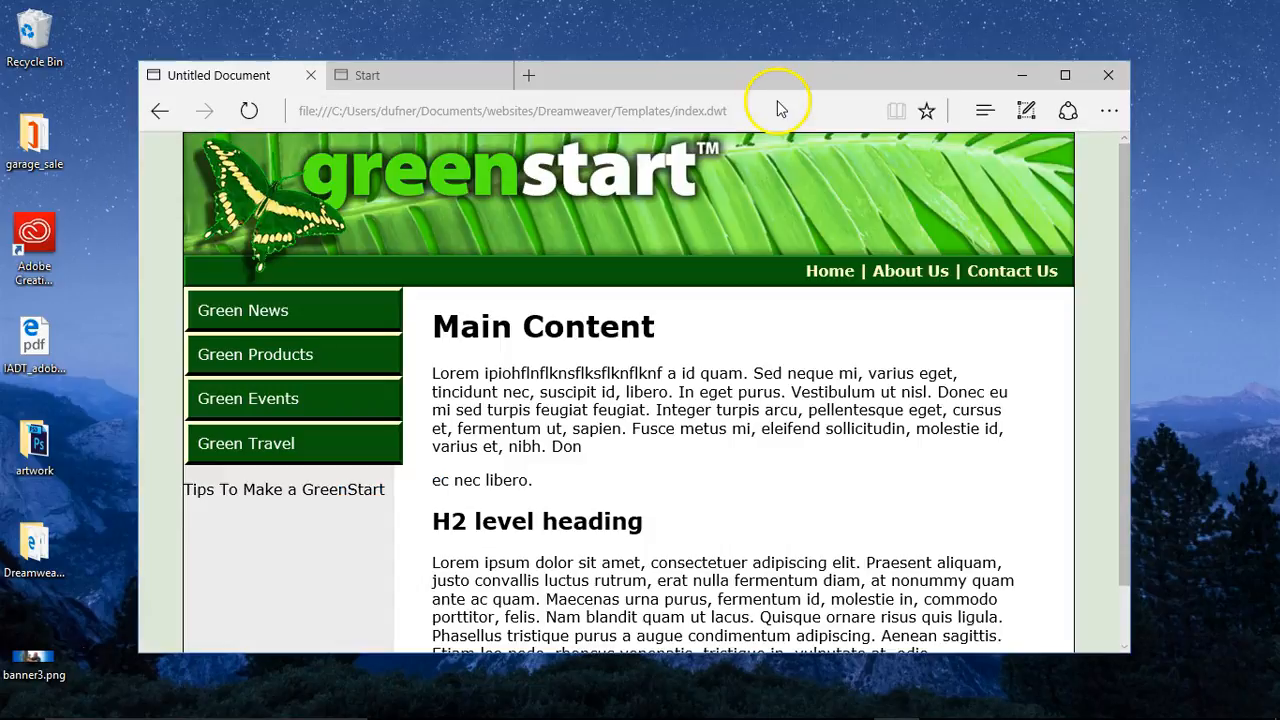
{"action": "mouse_move", "coordinate": [329, 443]}
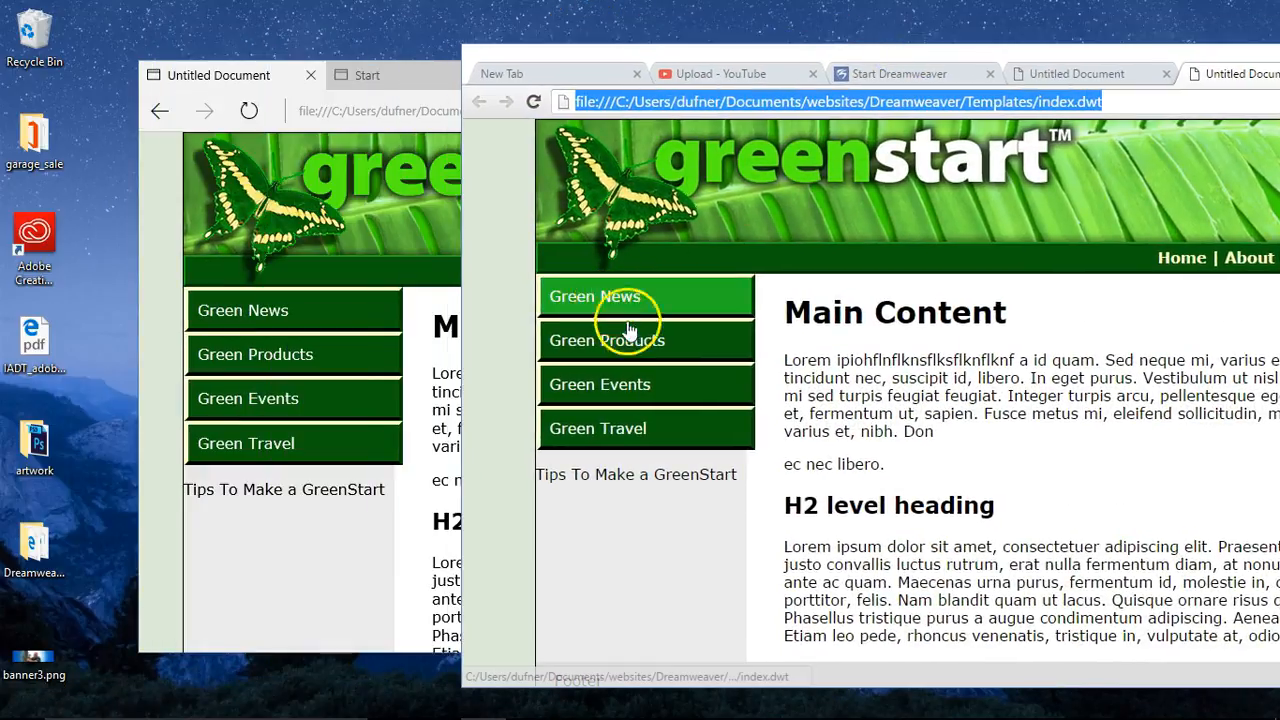
{"action": "mouse_move", "coordinate": [585, 82]}
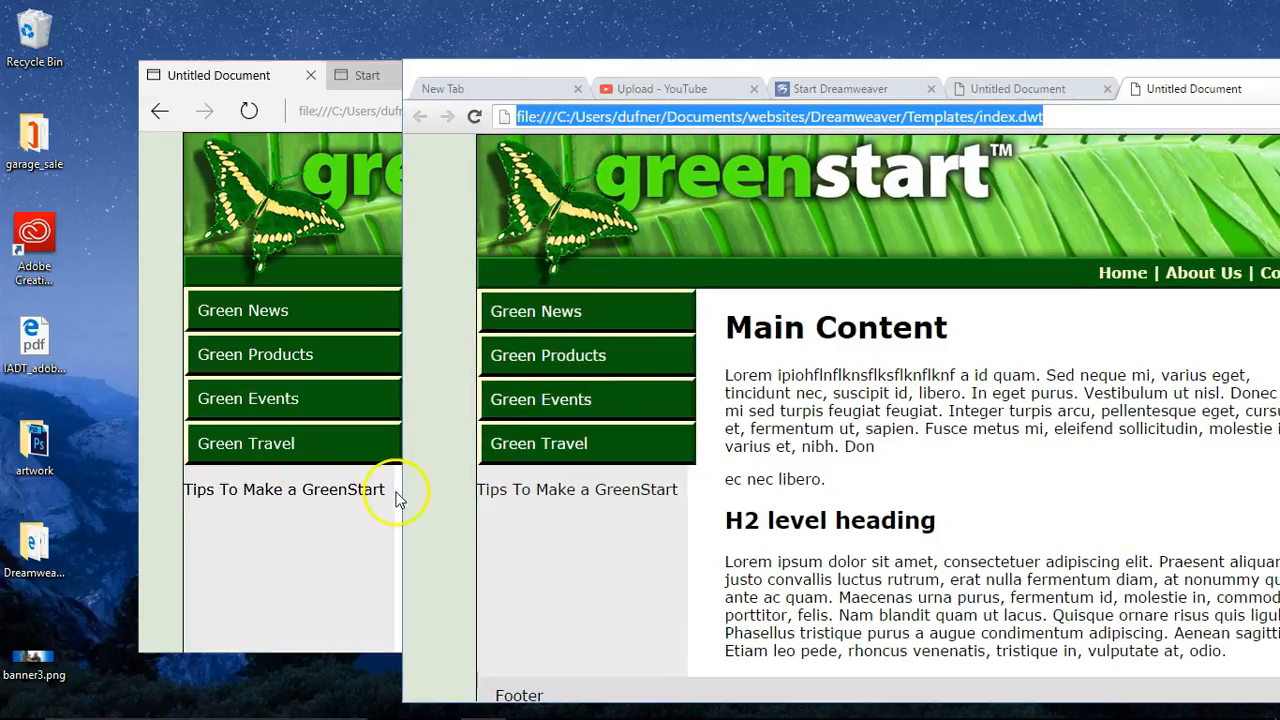
{"action": "mouse_move", "coordinate": [540, 230]}
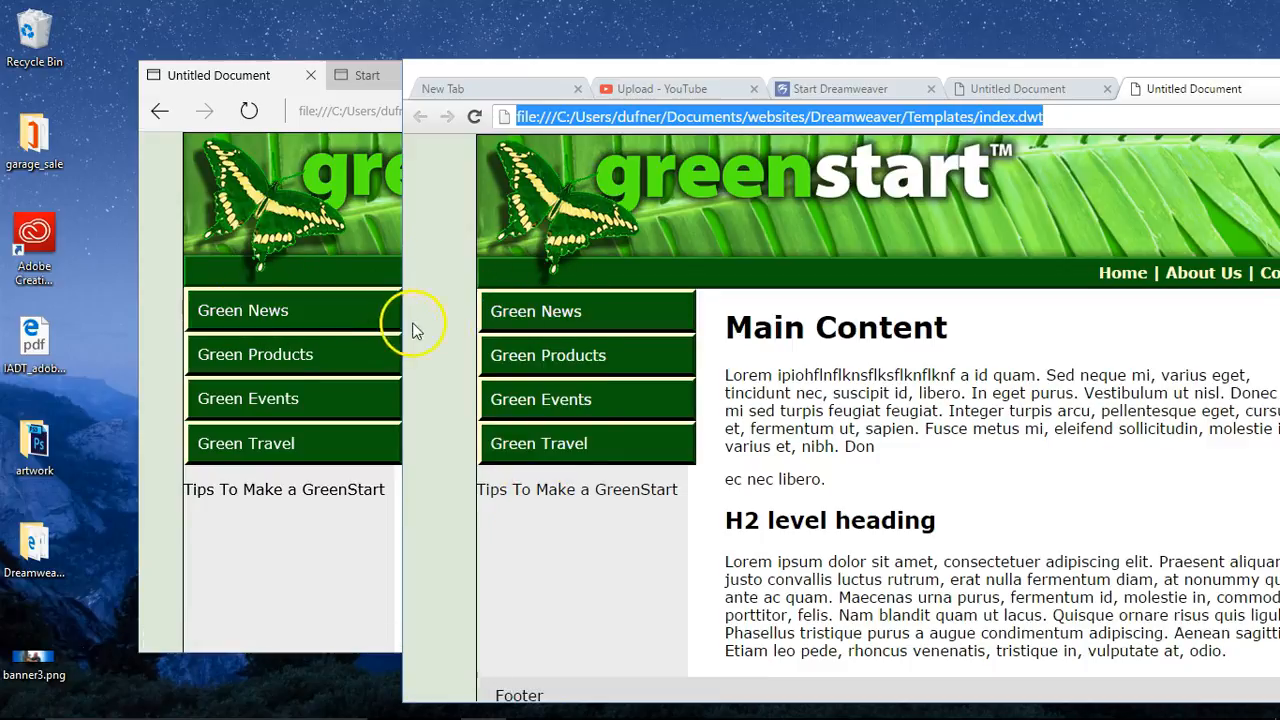
{"action": "mouse_move", "coordinate": [480, 240]}
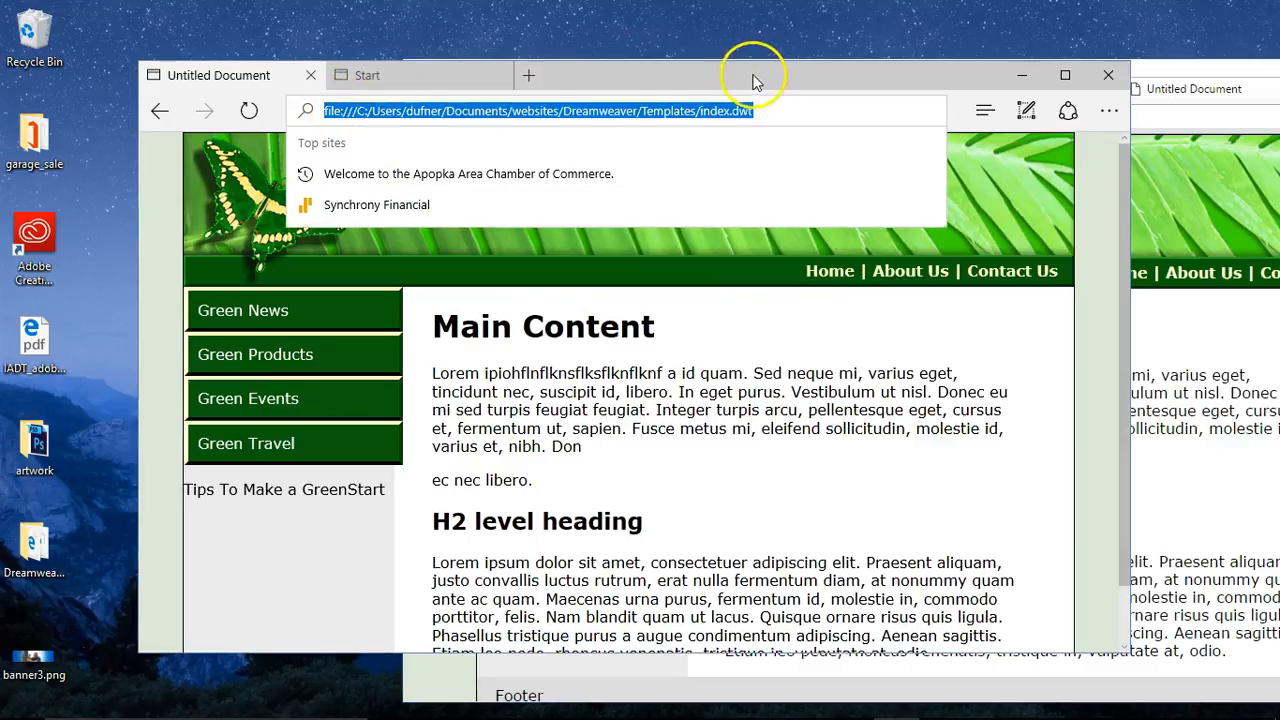
{"action": "left_click", "coordinate": [1108, 74]}
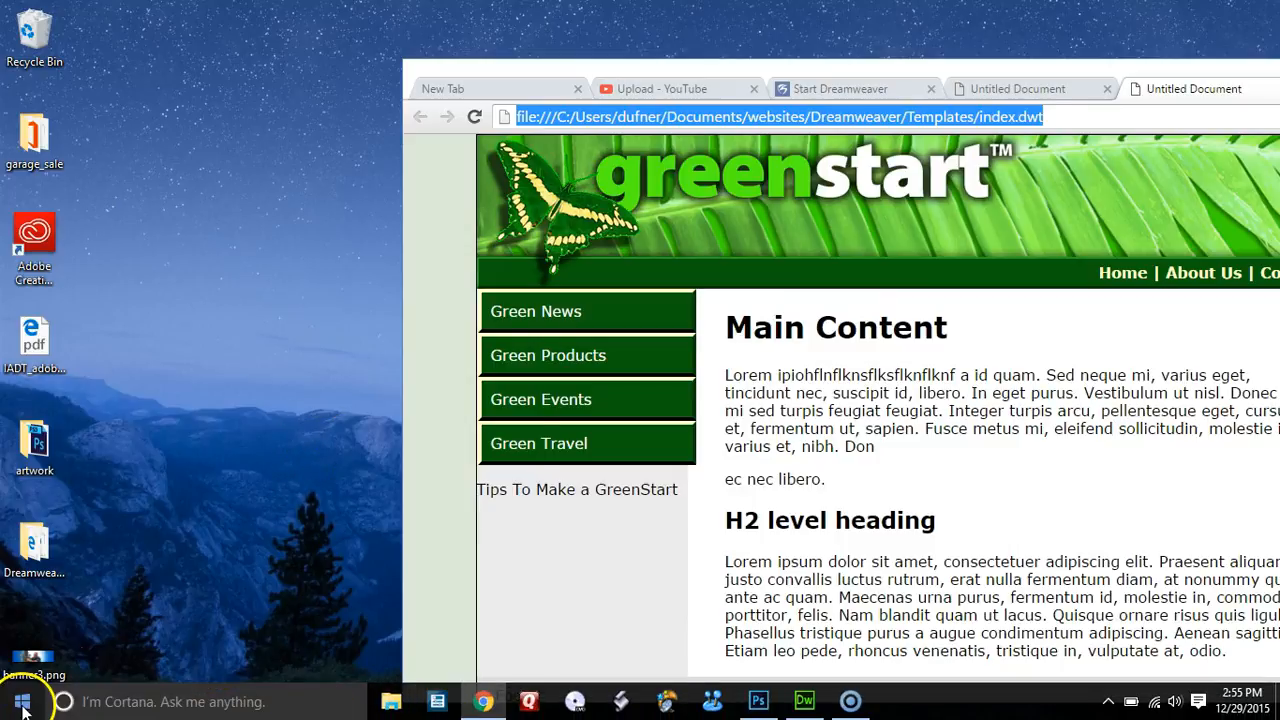
Step: Search Cortana for 'explorer'
{"action": "left_click", "coordinate": [22, 701]}
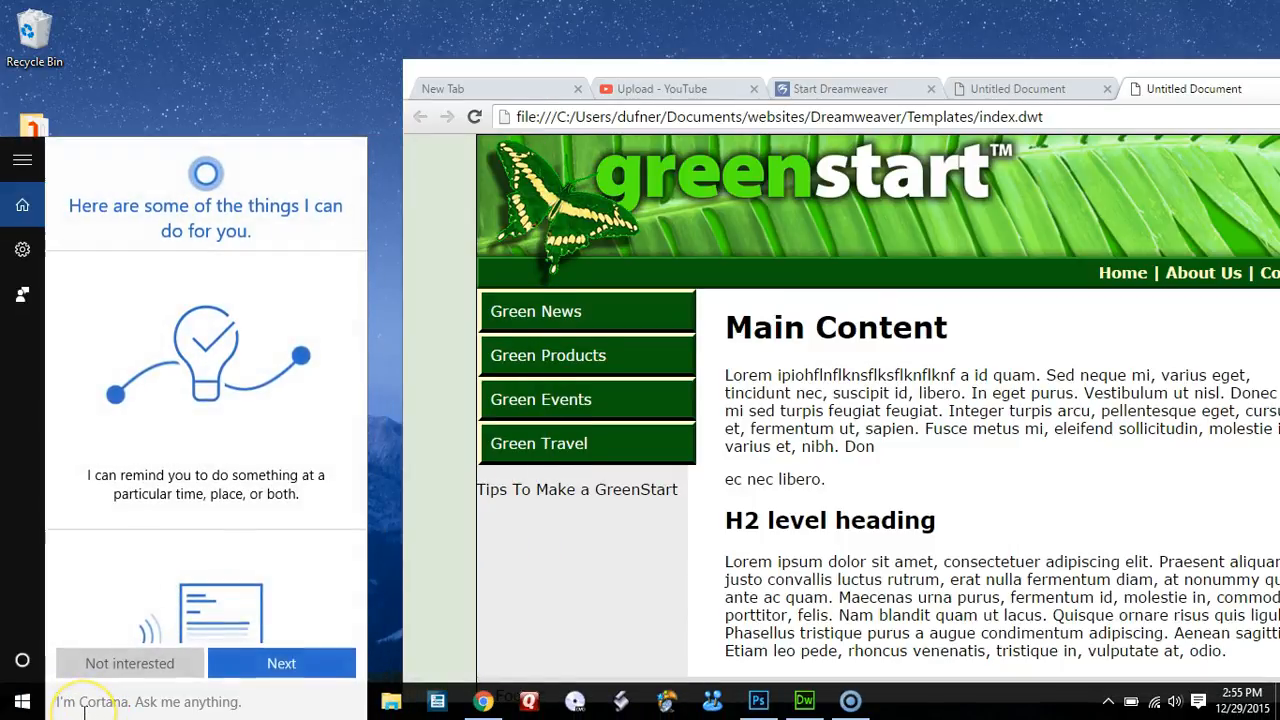
{"action": "type", "text": "explorer"}
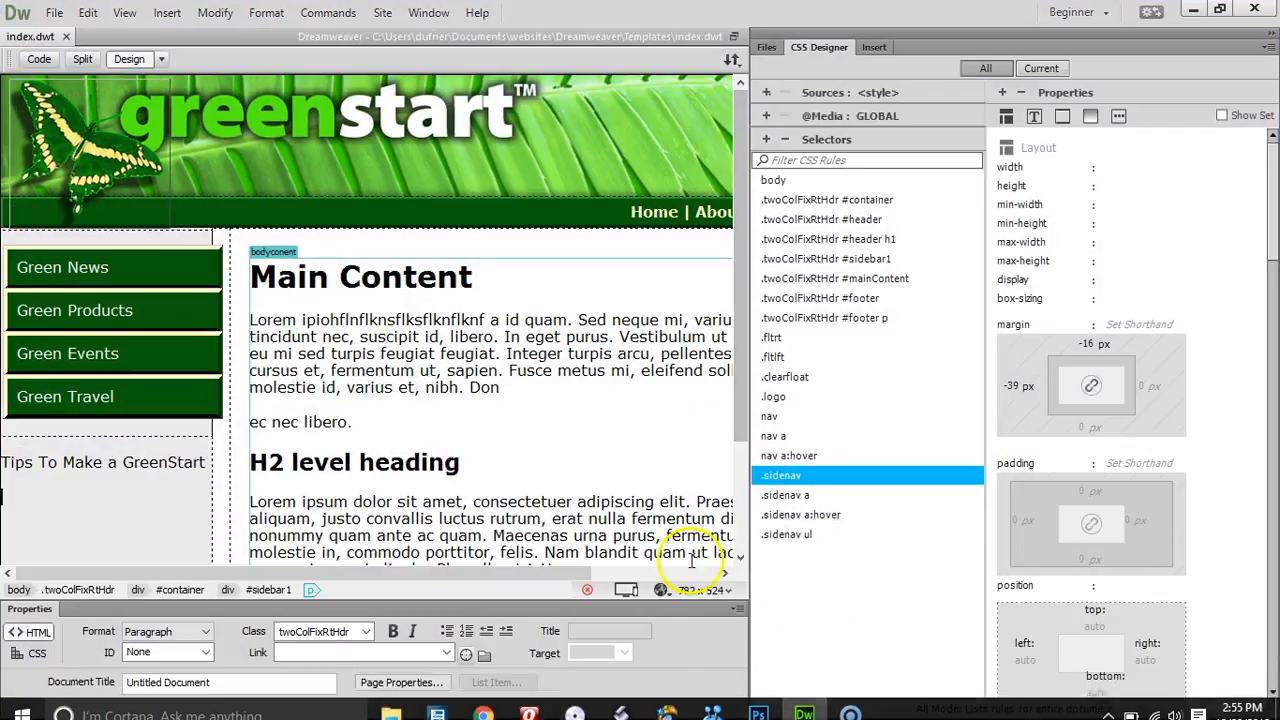
Step: Load the index.dwt template path in Firefox and compare it with the Chrome preview
{"action": "left_click", "coordinate": [659, 590]}
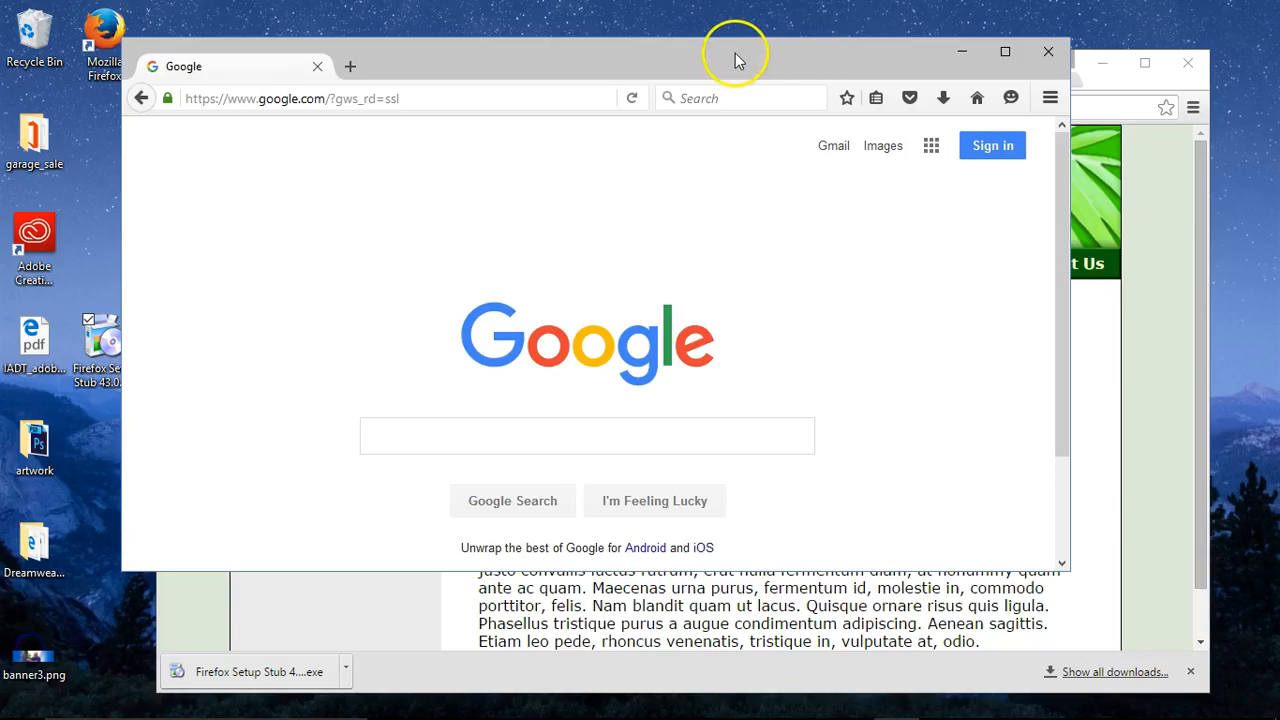
{"action": "left_click", "coordinate": [290, 97]}
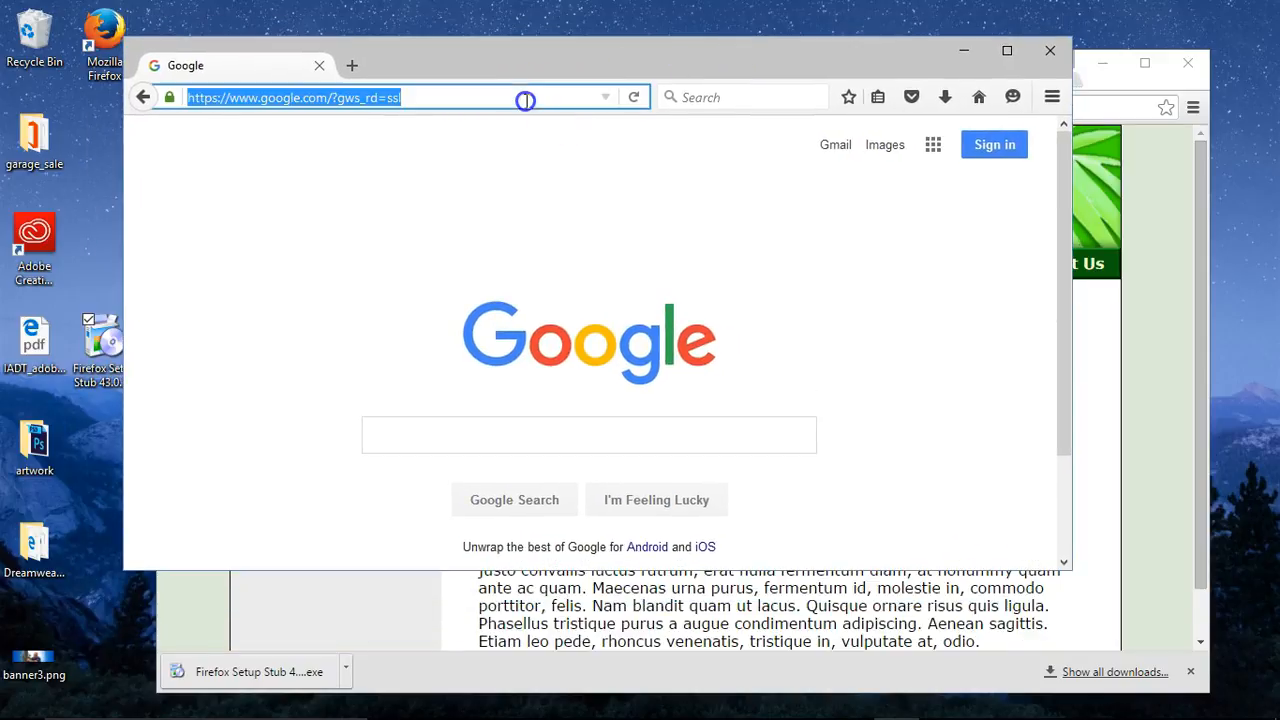
{"action": "type", "text": "/Users/dufner/Documents/websites/Dreamweaver/Templates/index.dwt"}
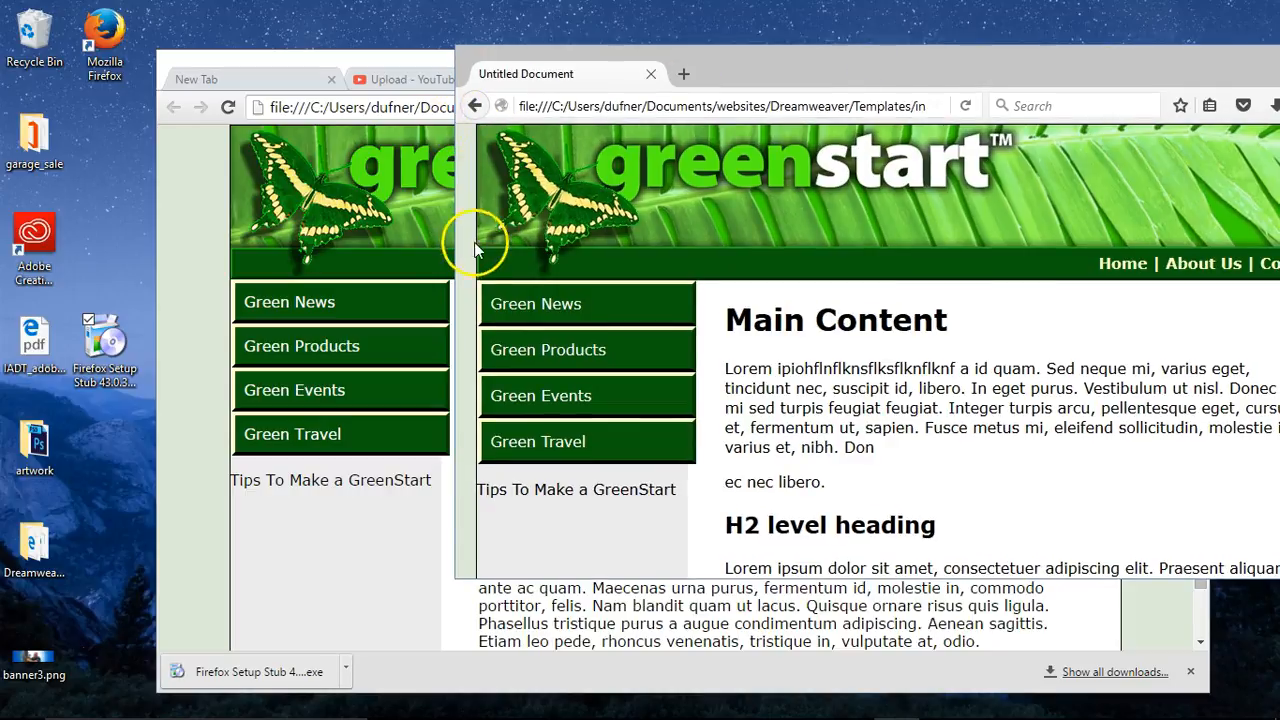
{"action": "mouse_move", "coordinate": [485, 285]}
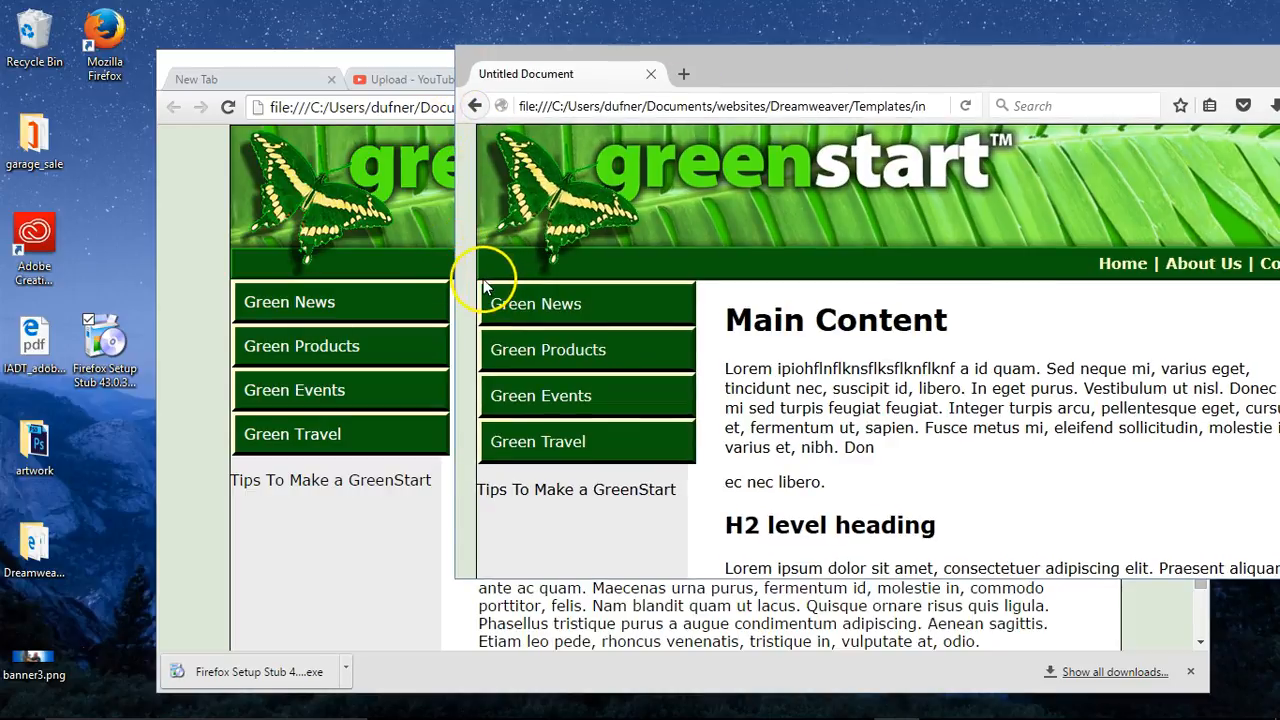
{"action": "mouse_move", "coordinate": [537, 303]}
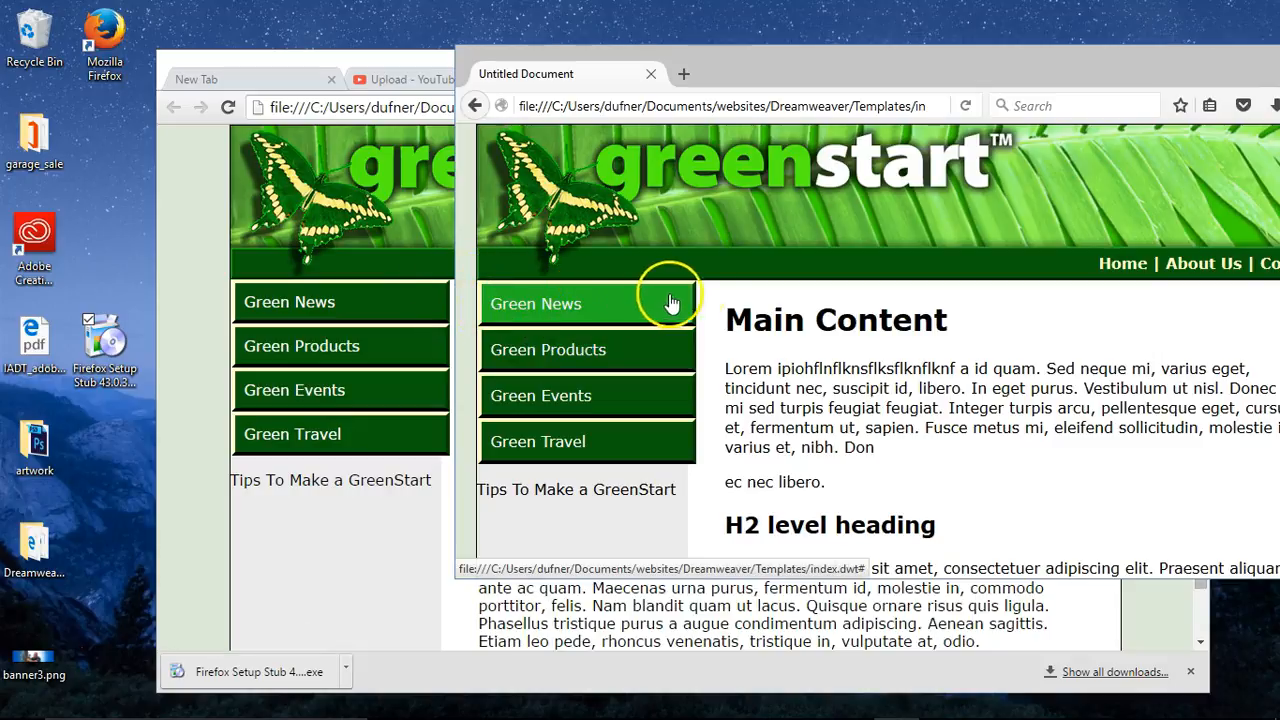
{"action": "mouse_move", "coordinate": [568, 395]}
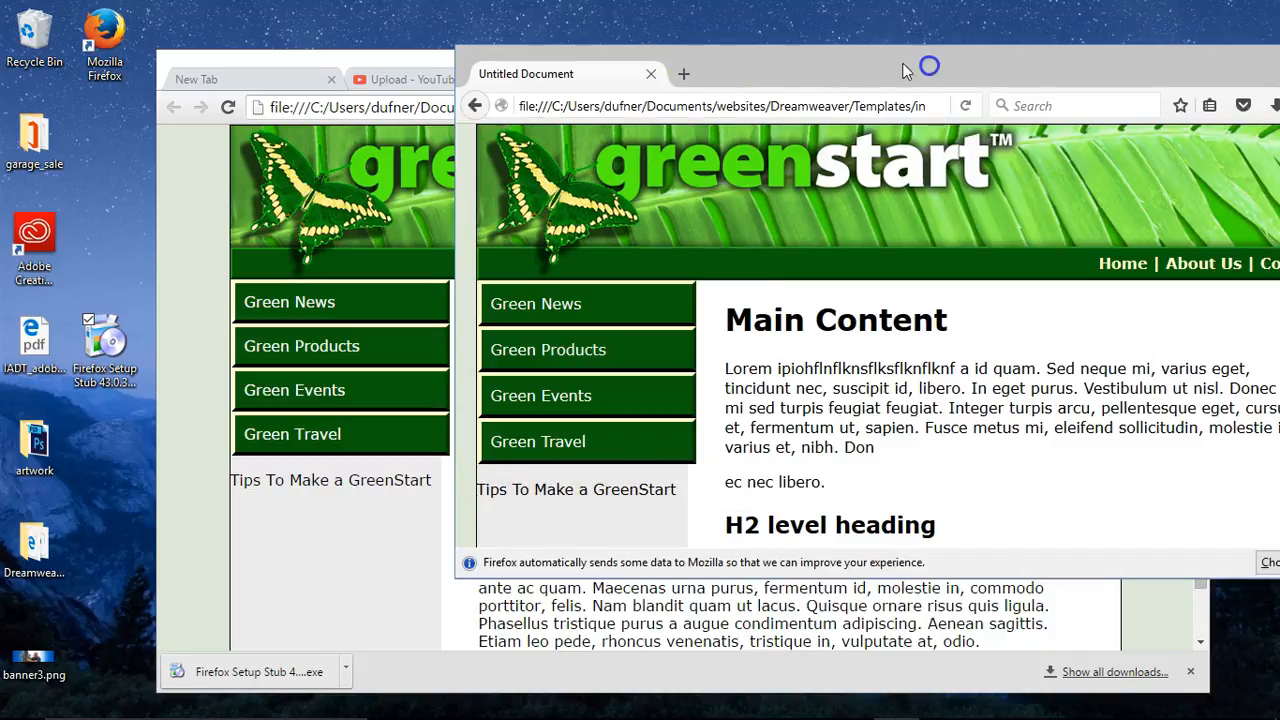
{"action": "left_click_drag", "start_coordinate": [905, 68], "coordinate": [1032, 65]}
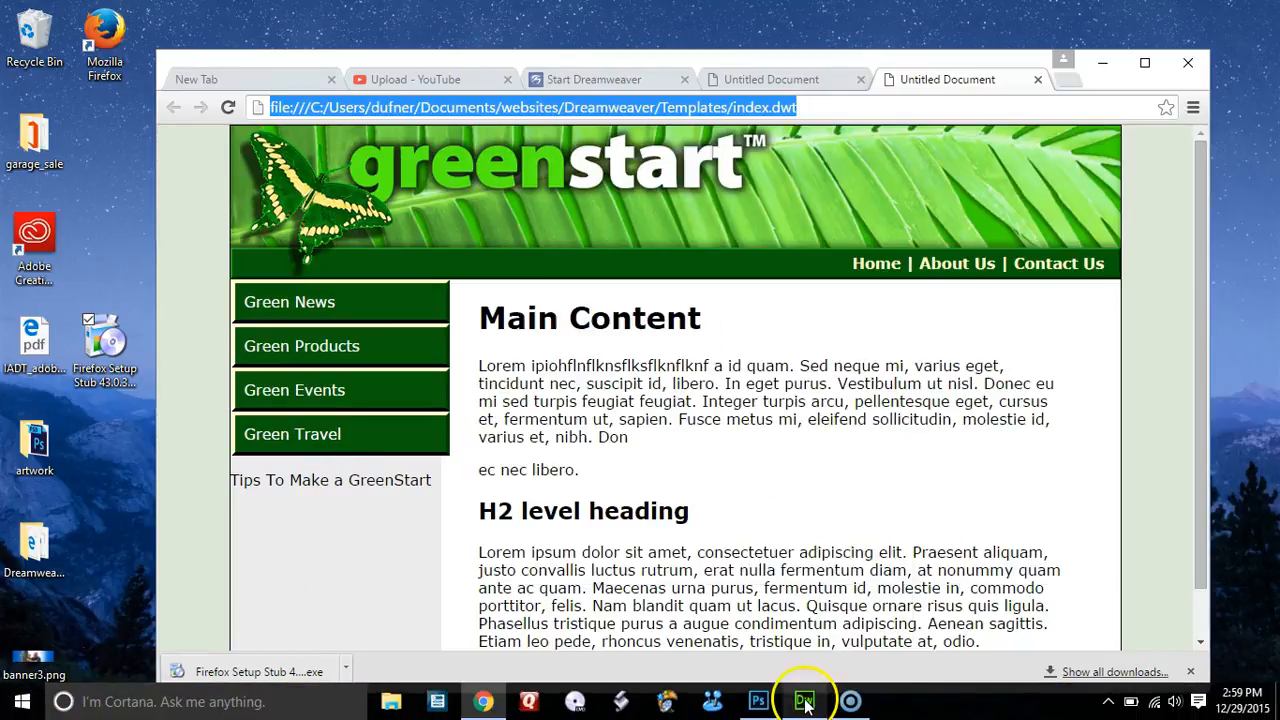
Step: Duplicate the Green News list item and rename the copy Green Home
{"action": "left_click", "coordinate": [805, 700]}
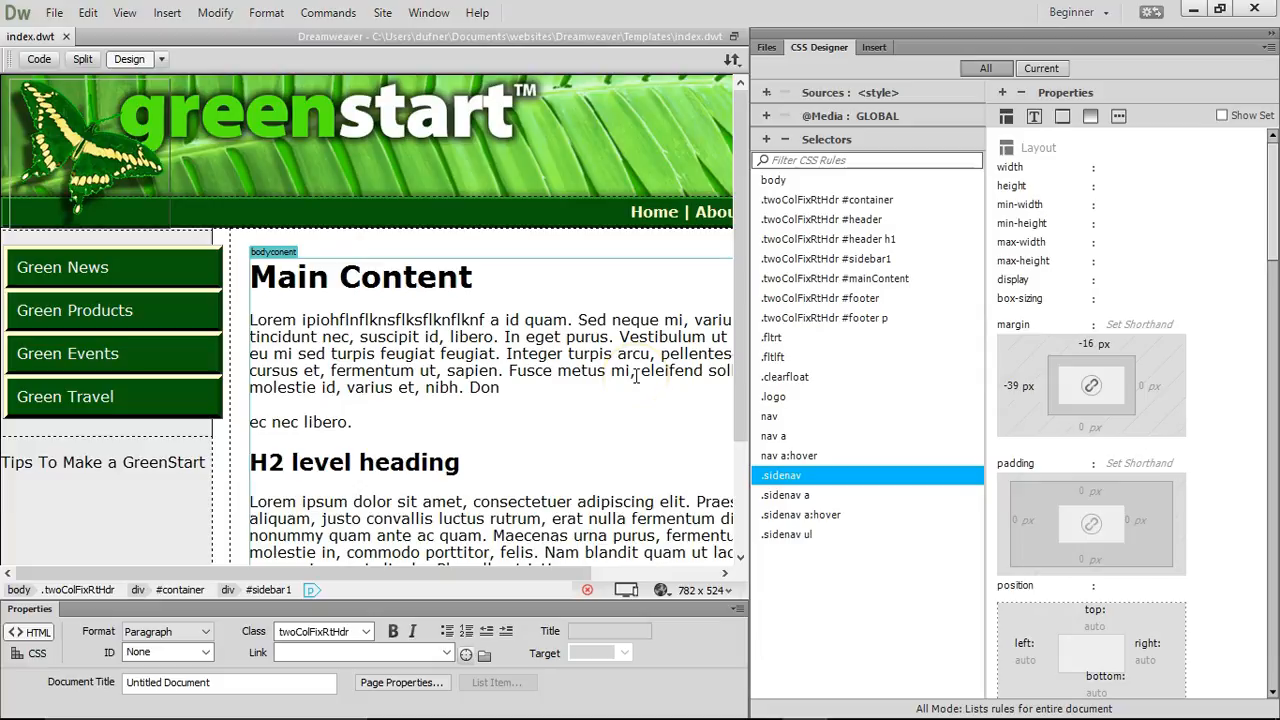
{"action": "mouse_move", "coordinate": [750, 485]}
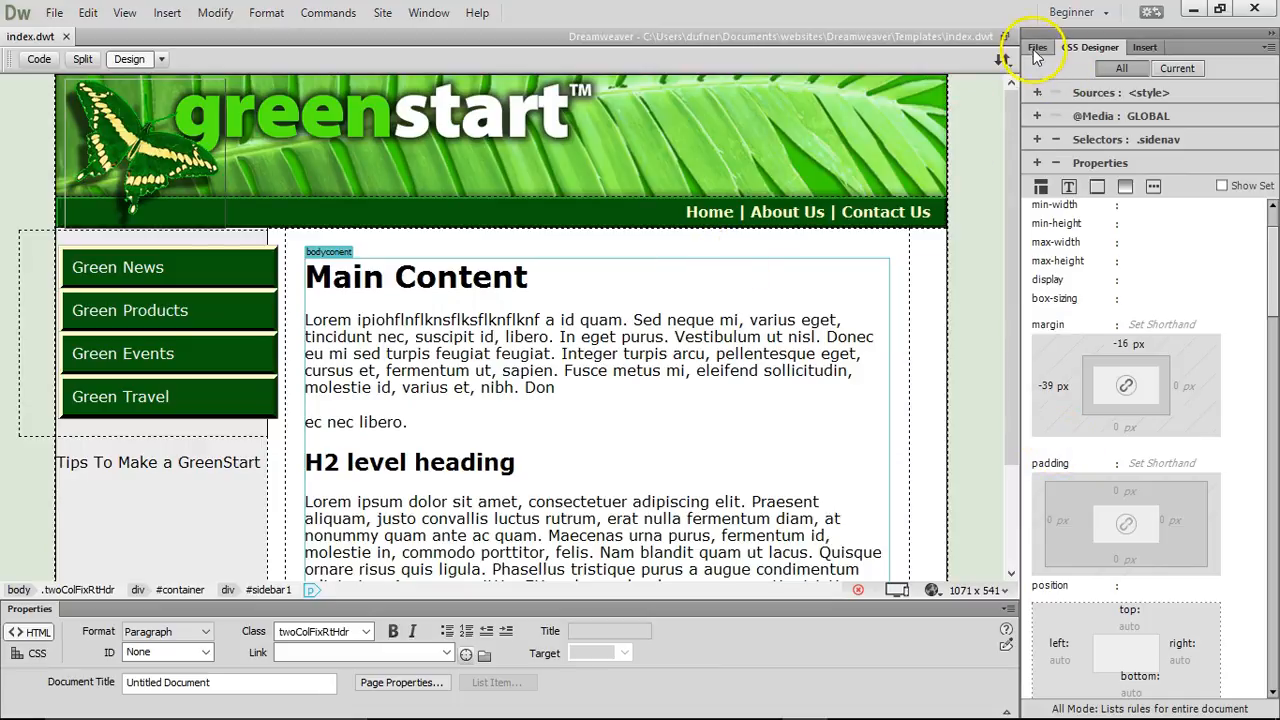
{"action": "left_click", "coordinate": [1037, 47]}
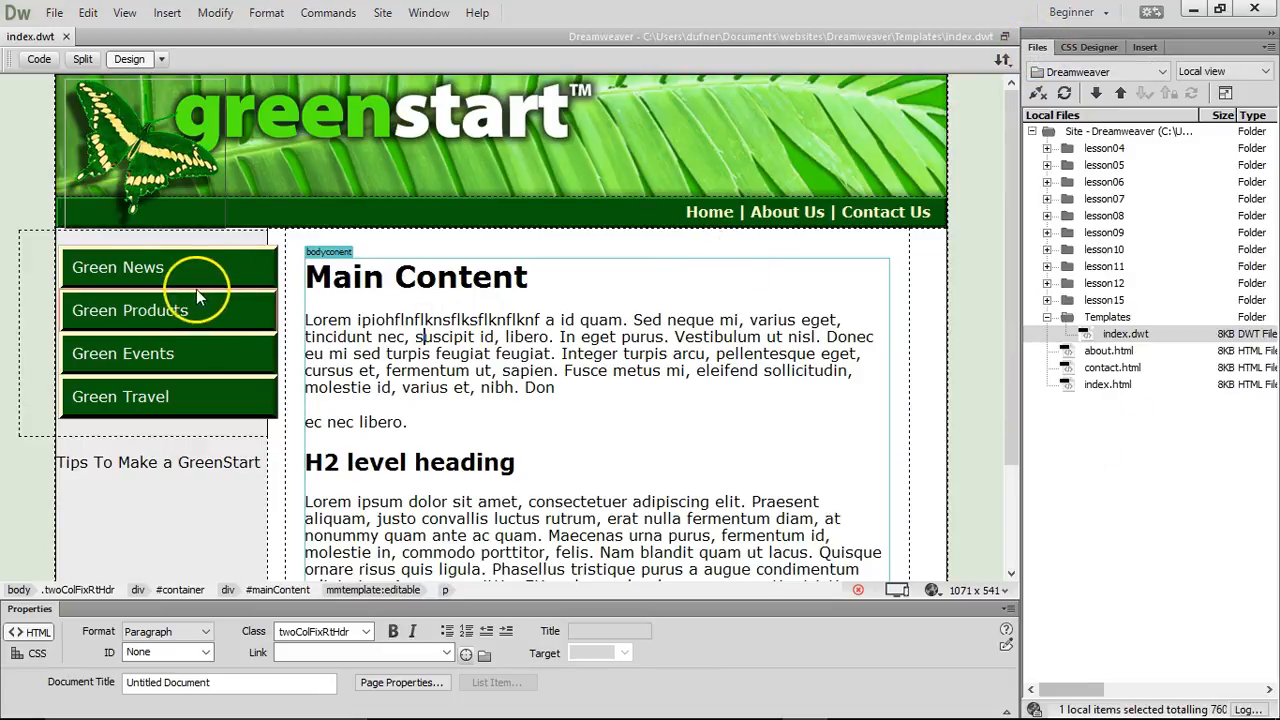
{"action": "left_click", "coordinate": [117, 267]}
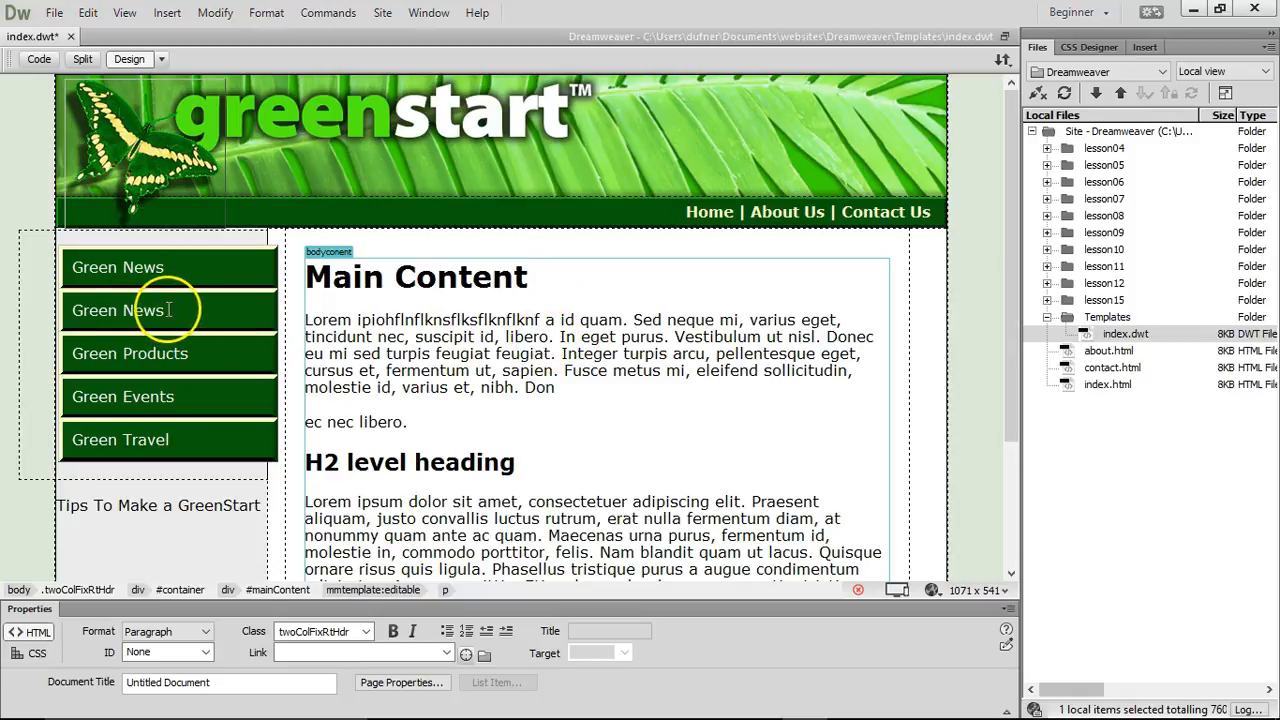
{"action": "left_click", "coordinate": [118, 310]}
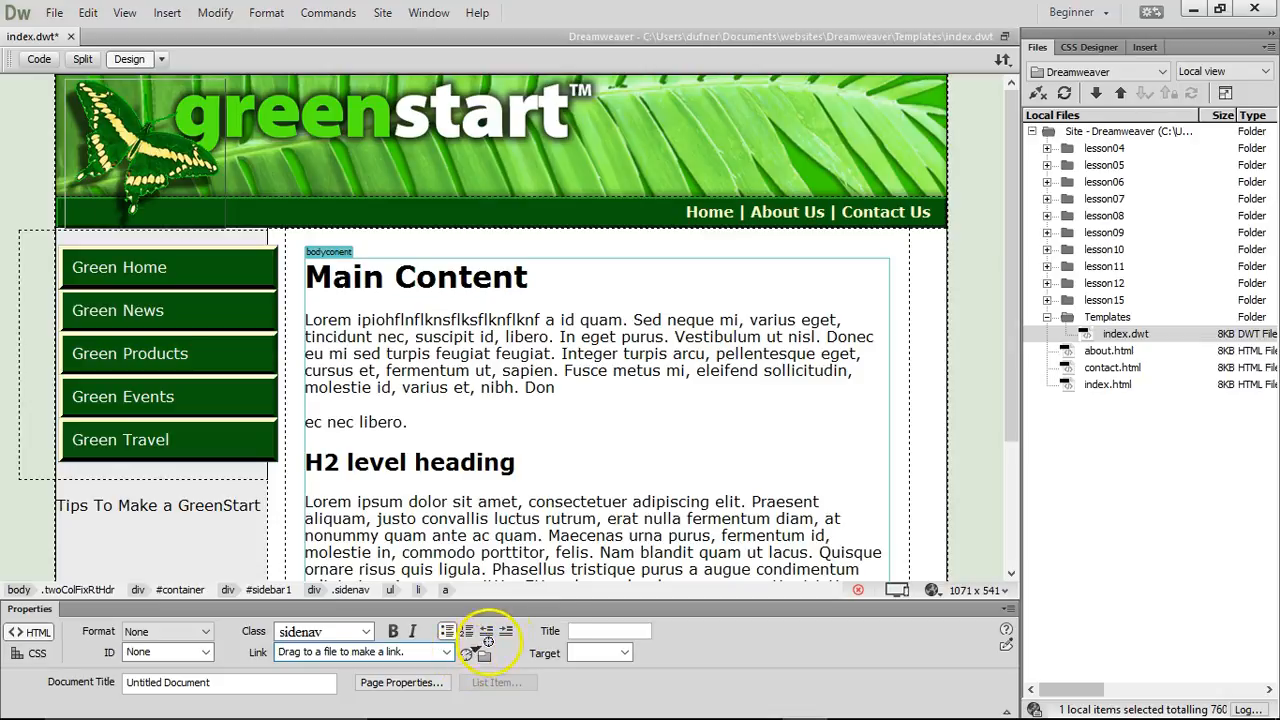
Step: Link Green Home to index.html, add Green About and Green Contact, and link Contact to contact.html
{"action": "left_click_drag", "start_coordinate": [466, 651], "coordinate": [1100, 385]}
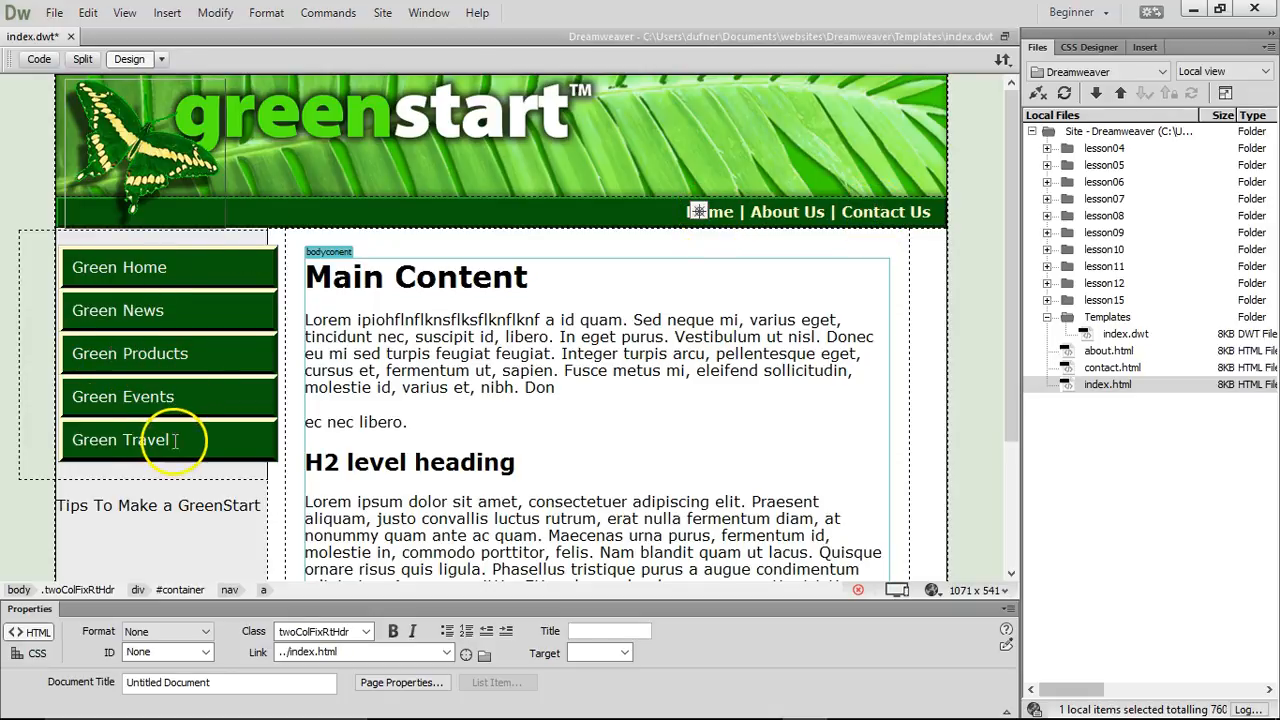
{"action": "left_click", "coordinate": [120, 440]}
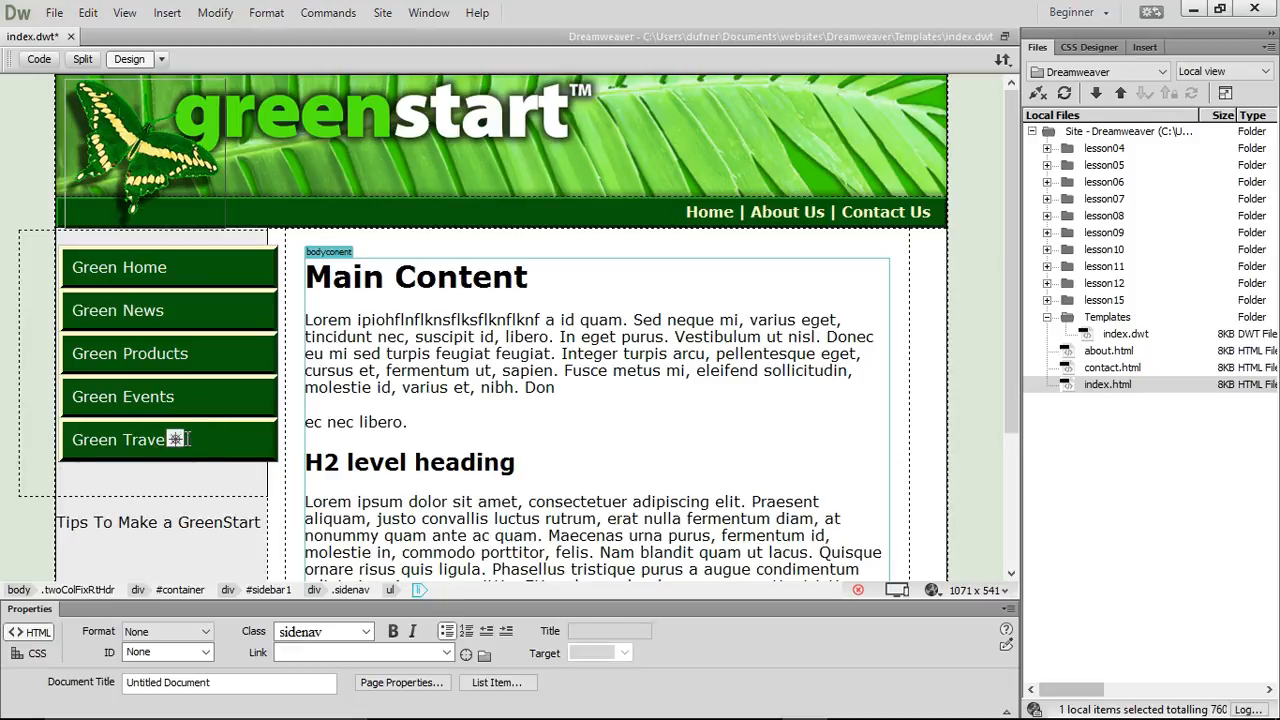
{"action": "type", "text": "Green About"}
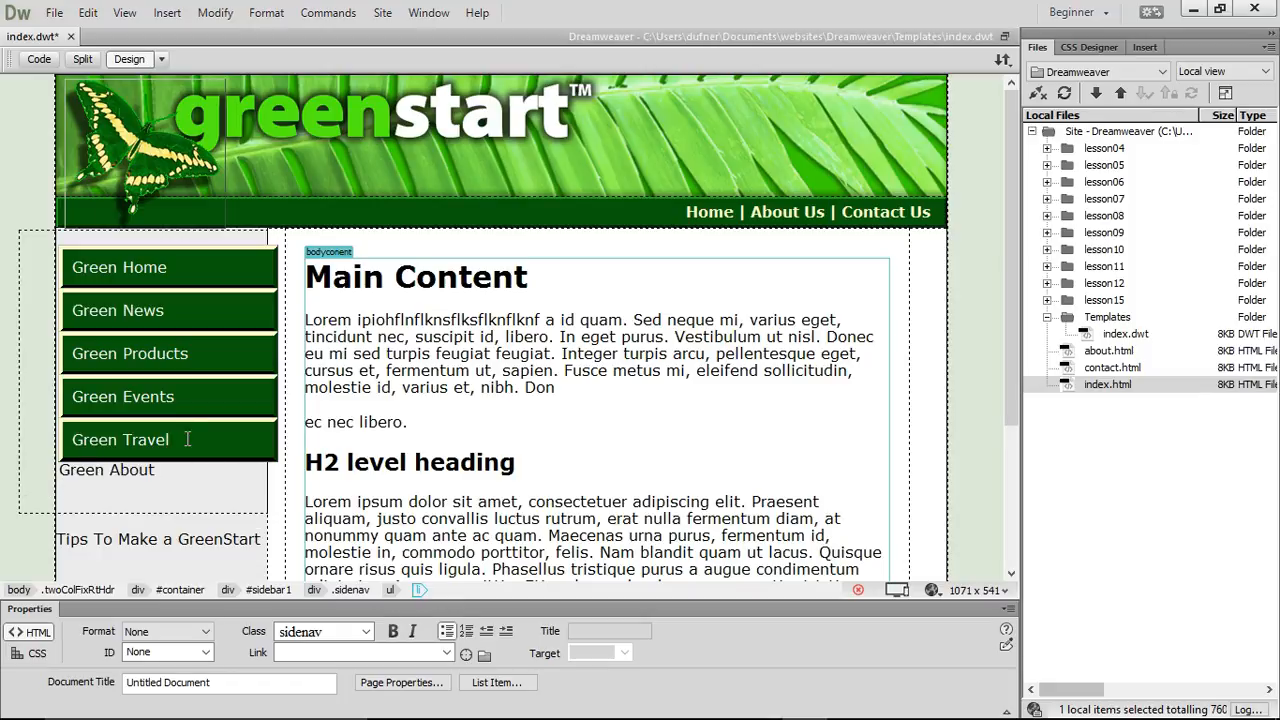
{"action": "type", "text": "Green Contact"}
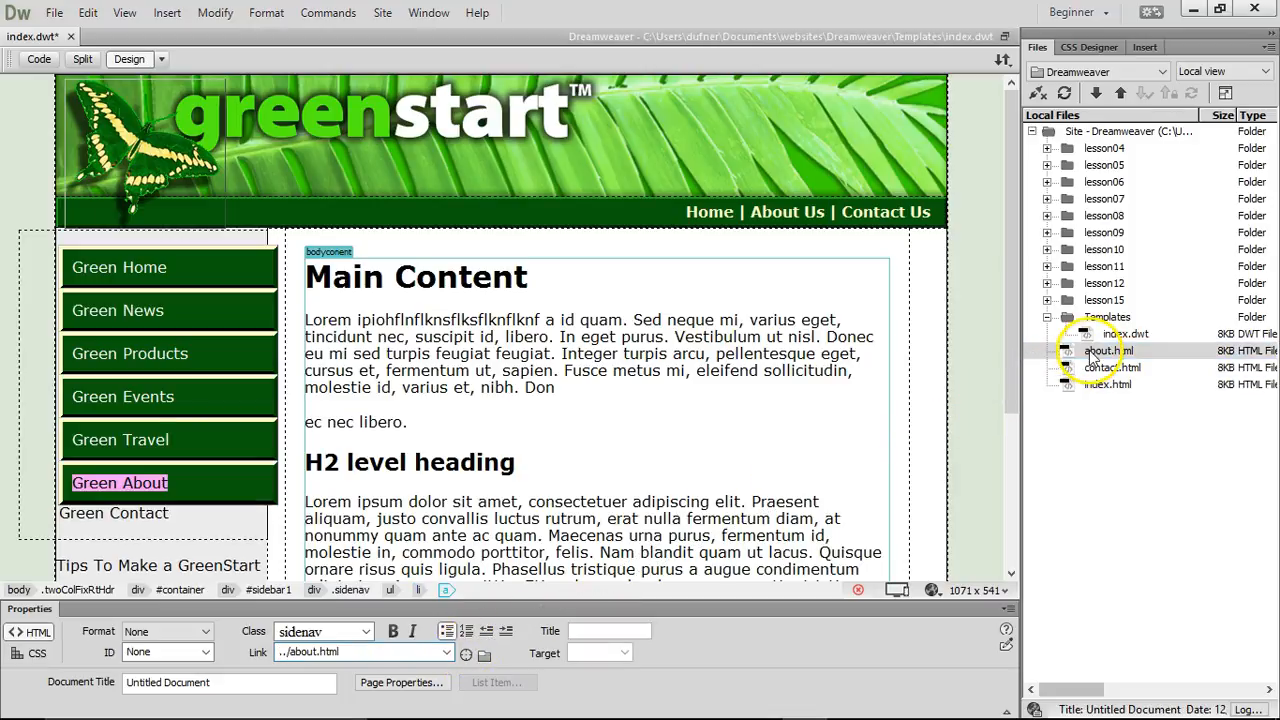
{"action": "left_click", "coordinate": [114, 512]}
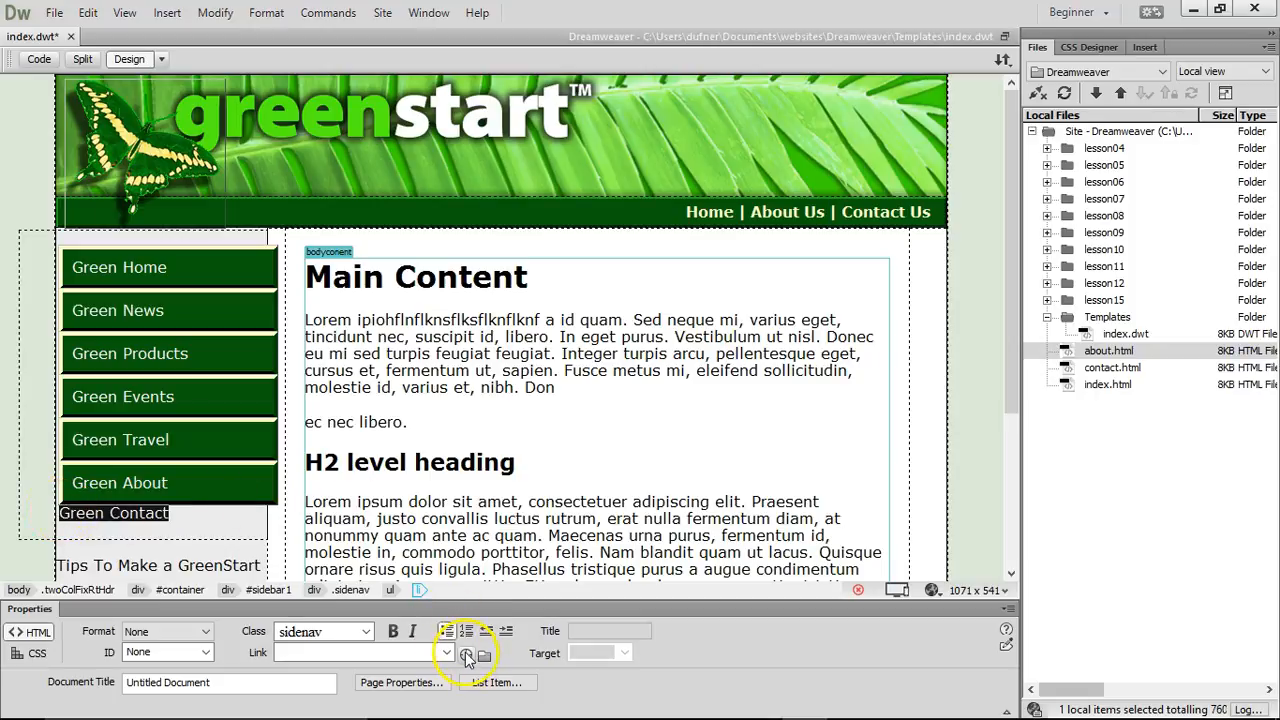
{"action": "left_click_drag", "start_coordinate": [466, 652], "coordinate": [1051, 414]}
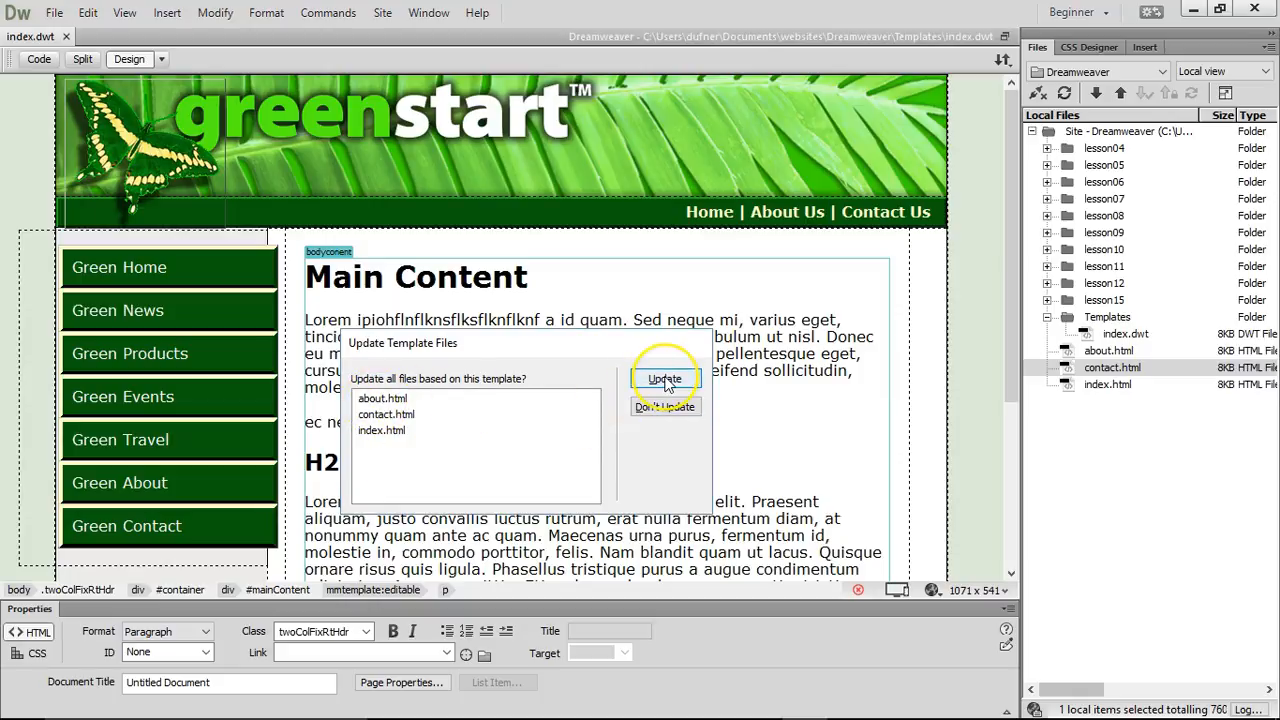
Step: Update about, contact and index pages from the template, check the log, and close the report
{"action": "left_click", "coordinate": [664, 379]}
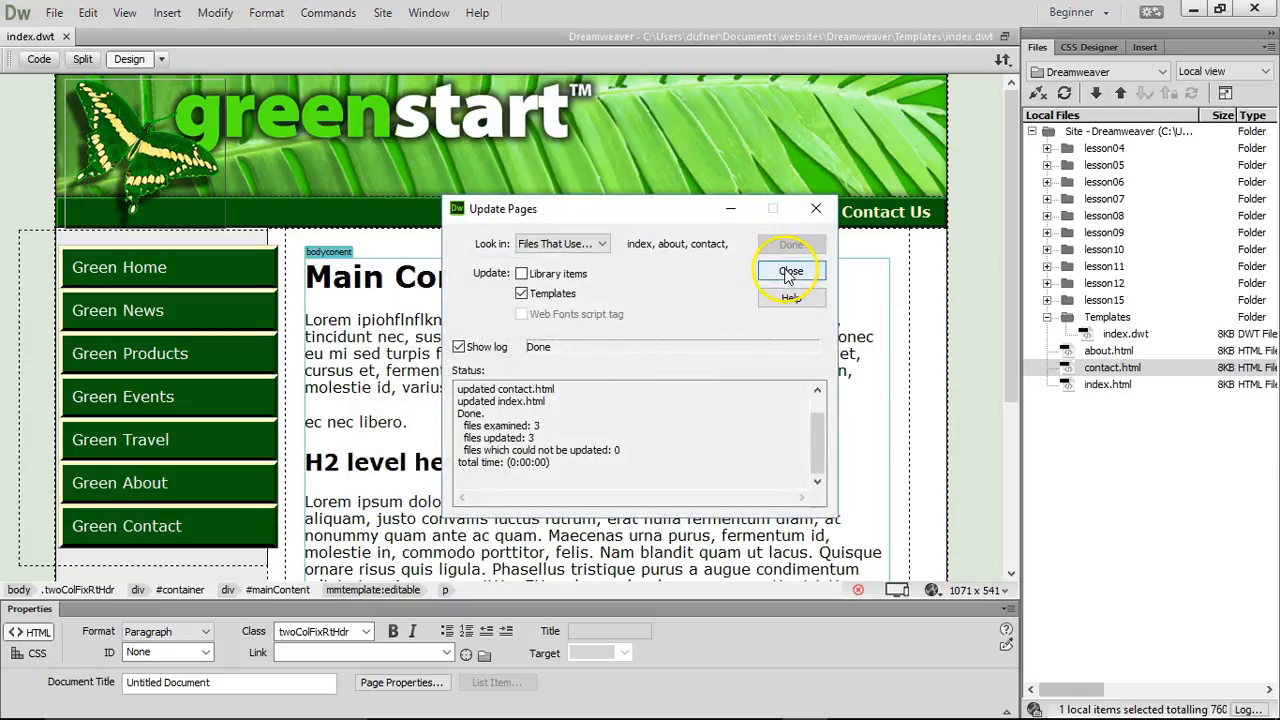
{"action": "left_click", "coordinate": [459, 347]}
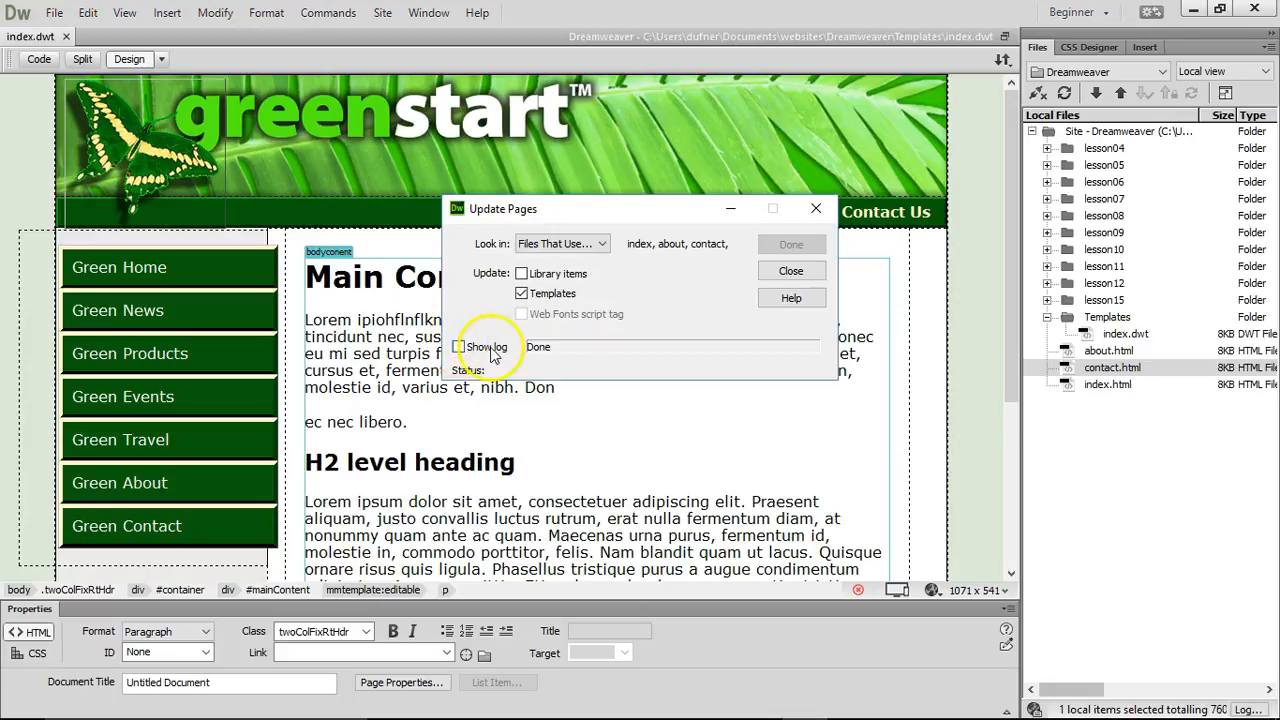
{"action": "left_click", "coordinate": [459, 347]}
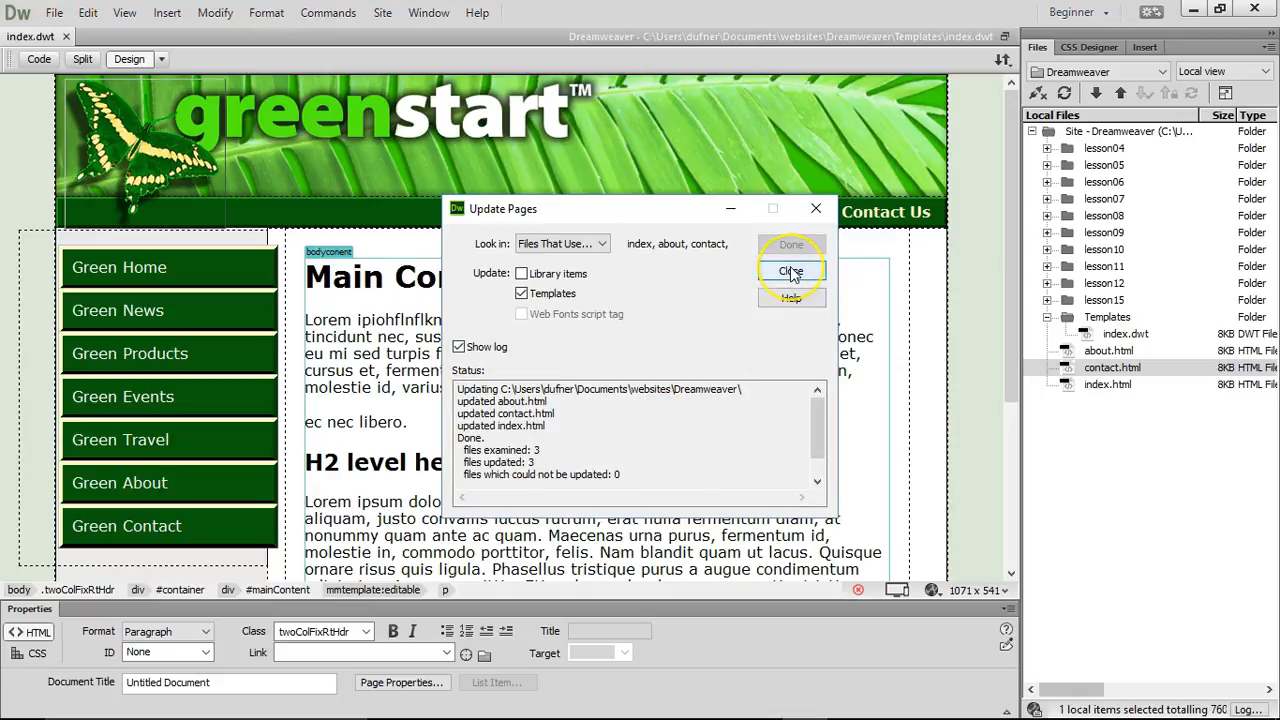
{"action": "left_click", "coordinate": [791, 271]}
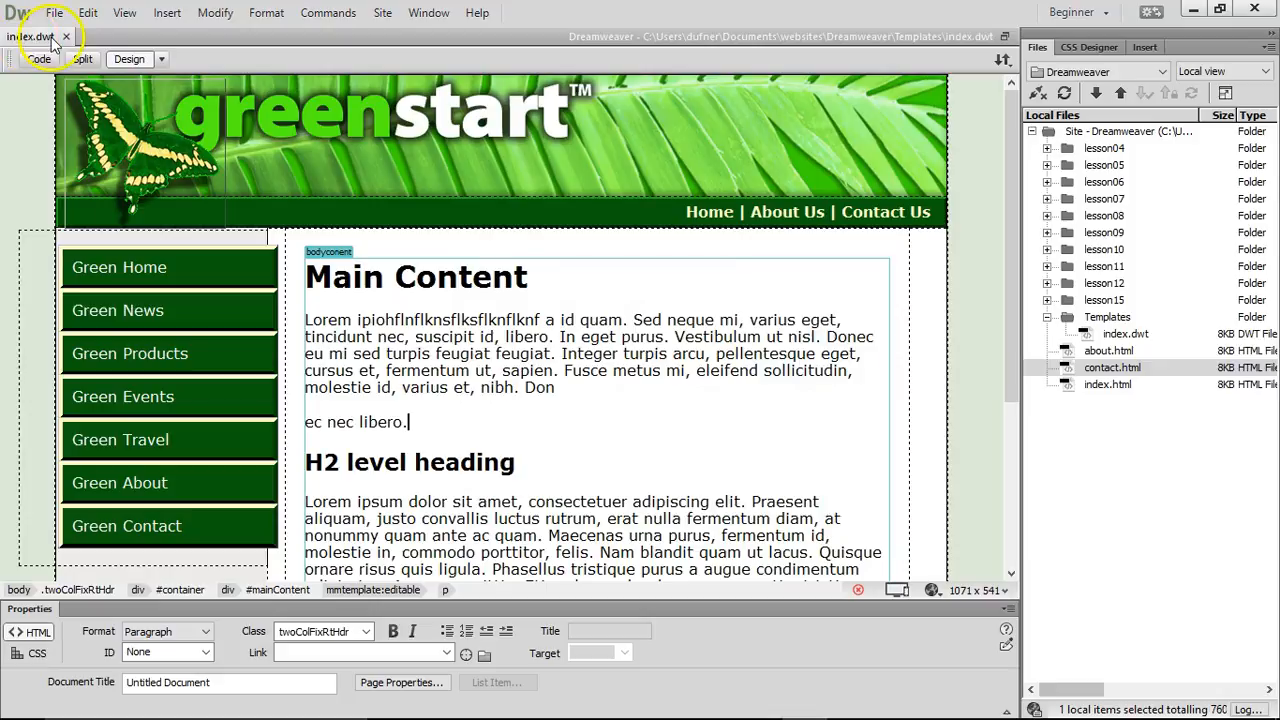
Step: Close index.dwt, open index.html, about.html and contact.html, then close the contact tab
{"action": "left_click", "coordinate": [66, 36]}
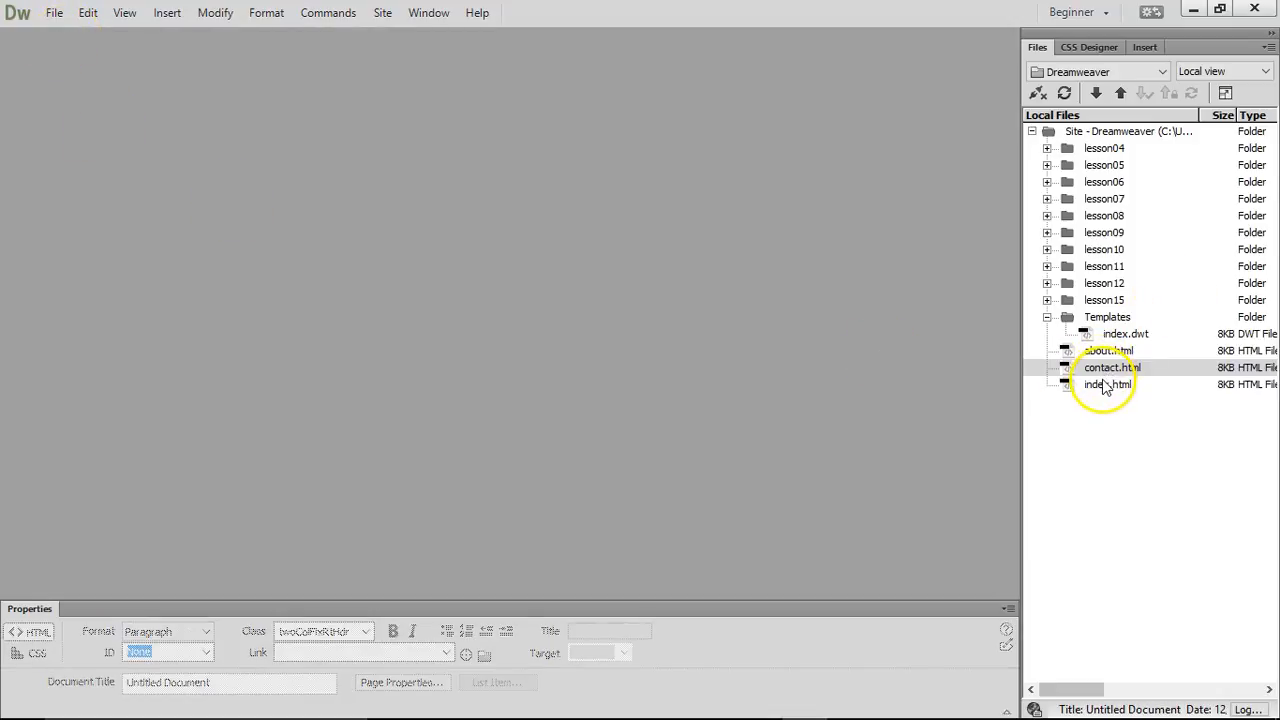
{"action": "double_click", "coordinate": [1107, 384]}
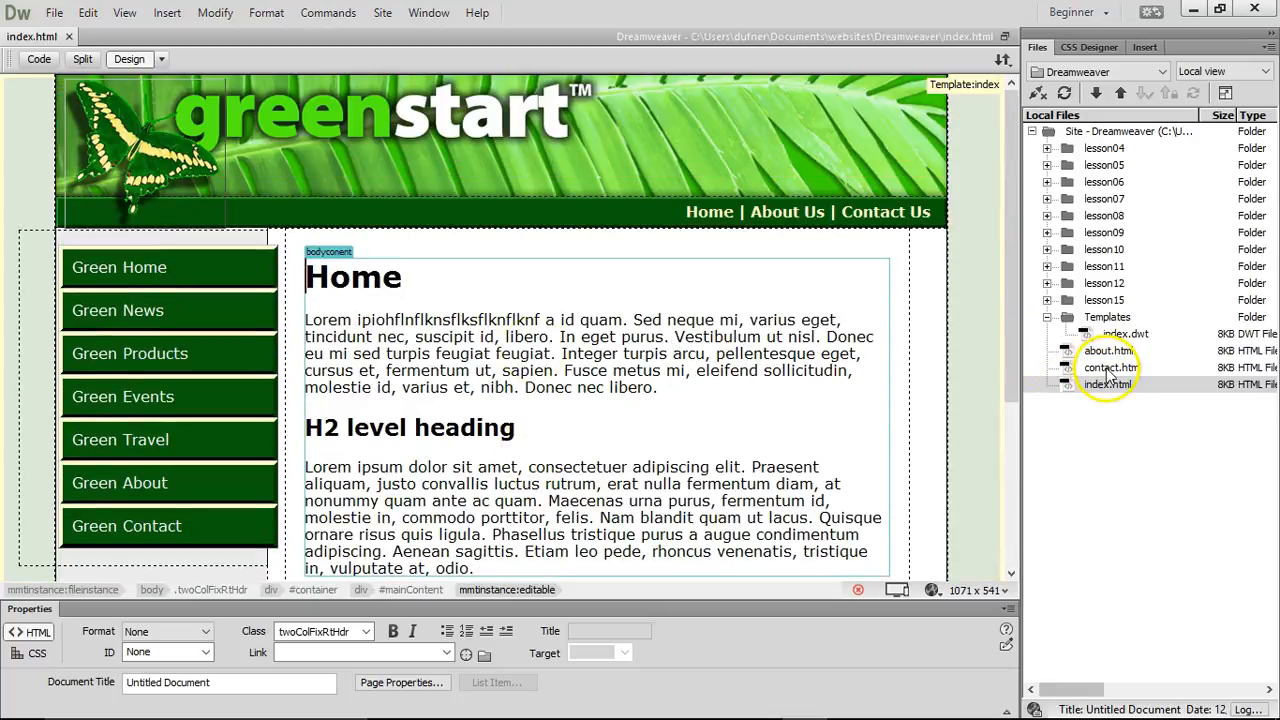
{"action": "double_click", "coordinate": [1108, 350]}
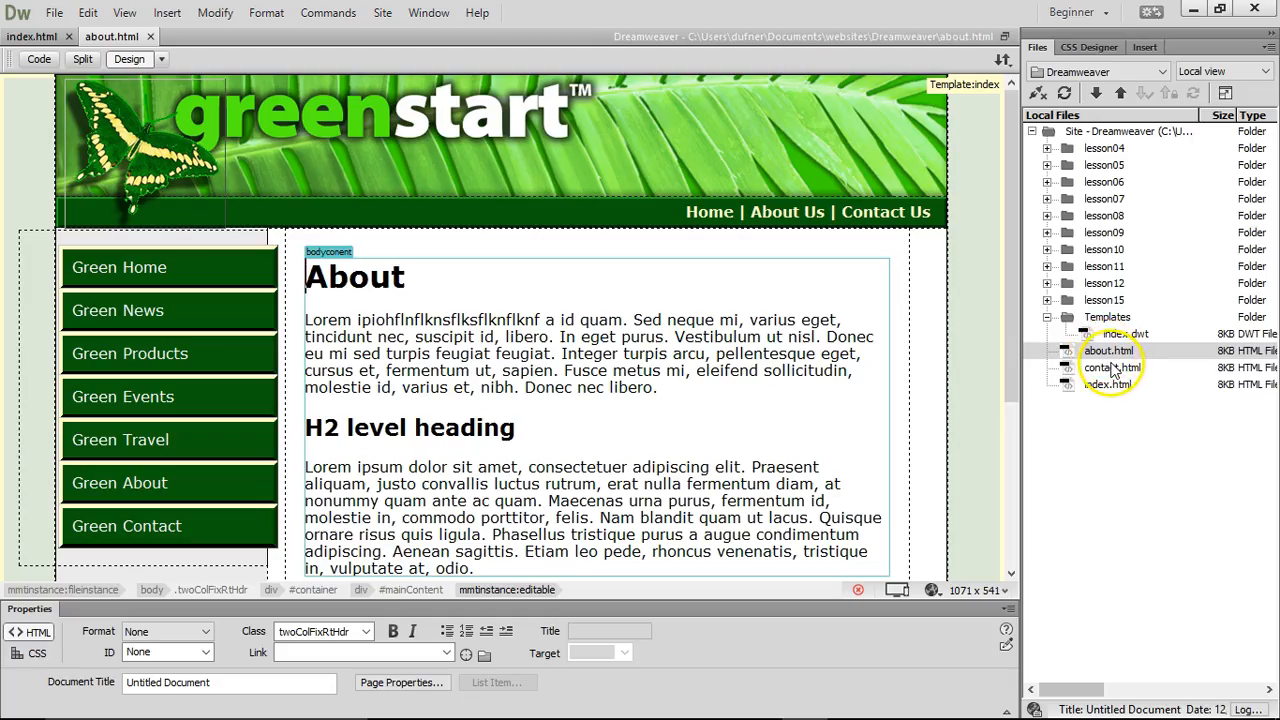
{"action": "double_click", "coordinate": [1112, 367]}
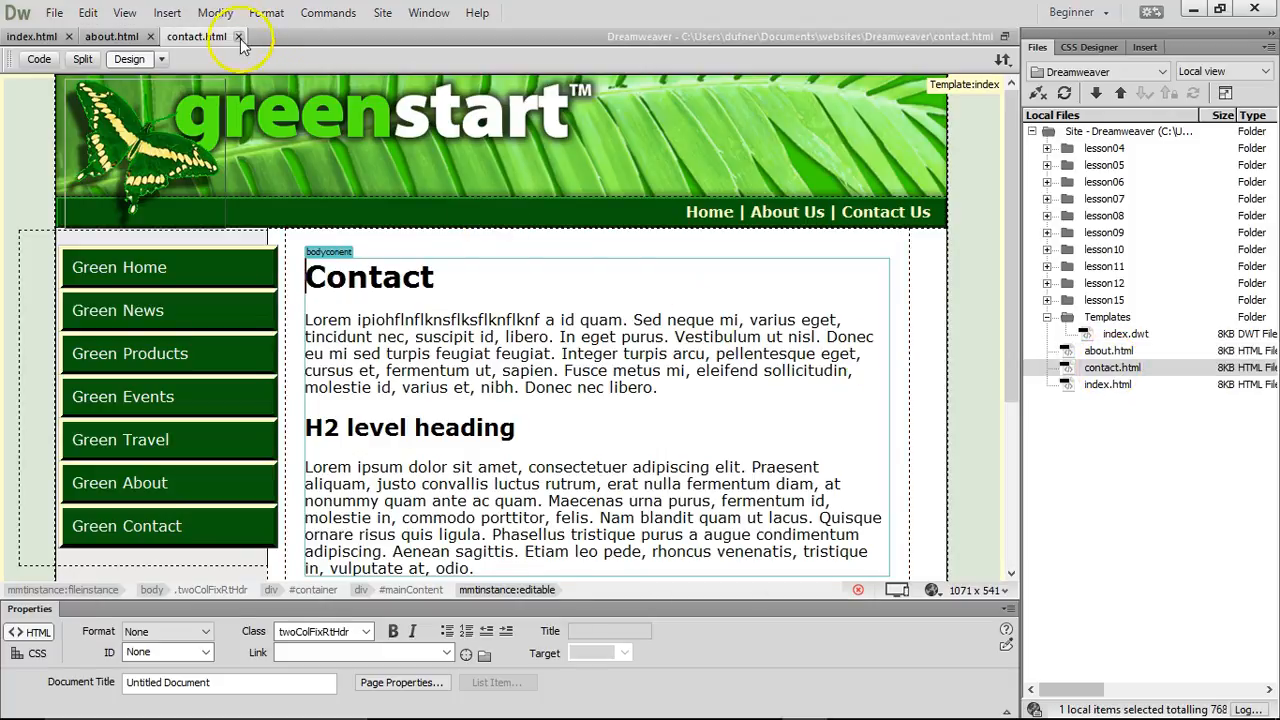
{"action": "left_click", "coordinate": [240, 37]}
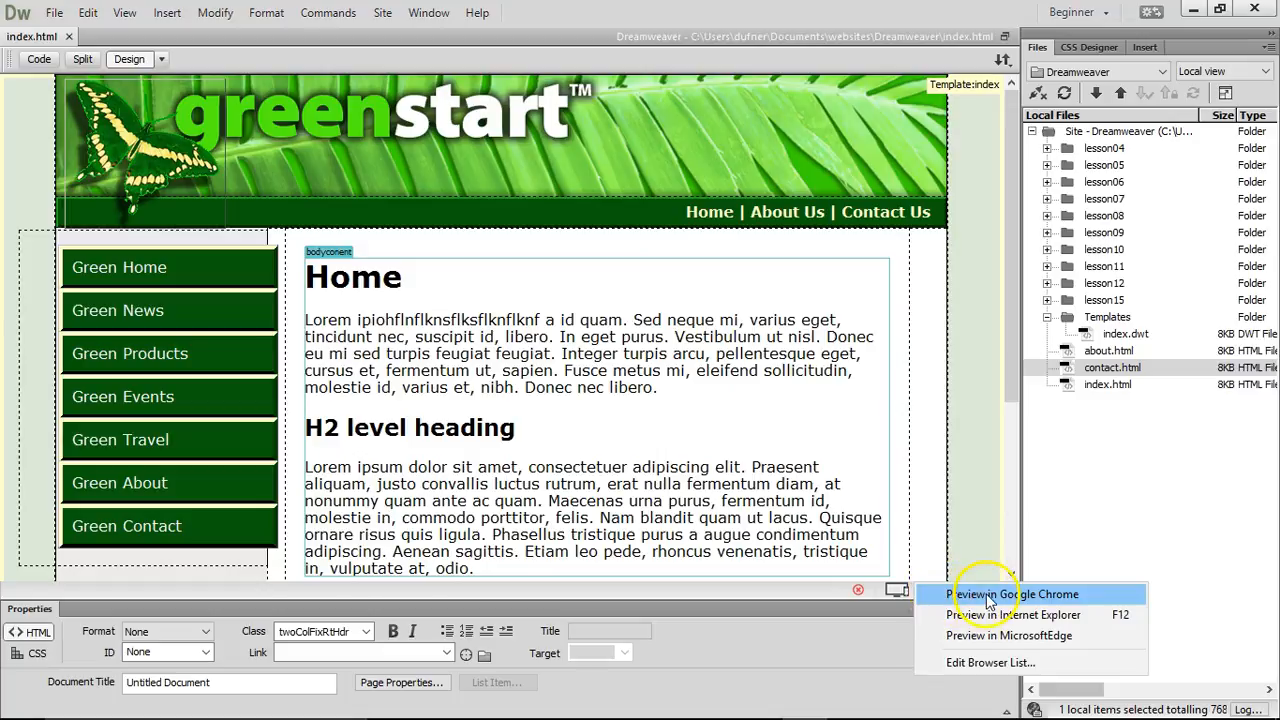
Step: Preview index.html in Chrome and test the sidebar links to About and back Home
{"action": "left_click", "coordinate": [1012, 594]}
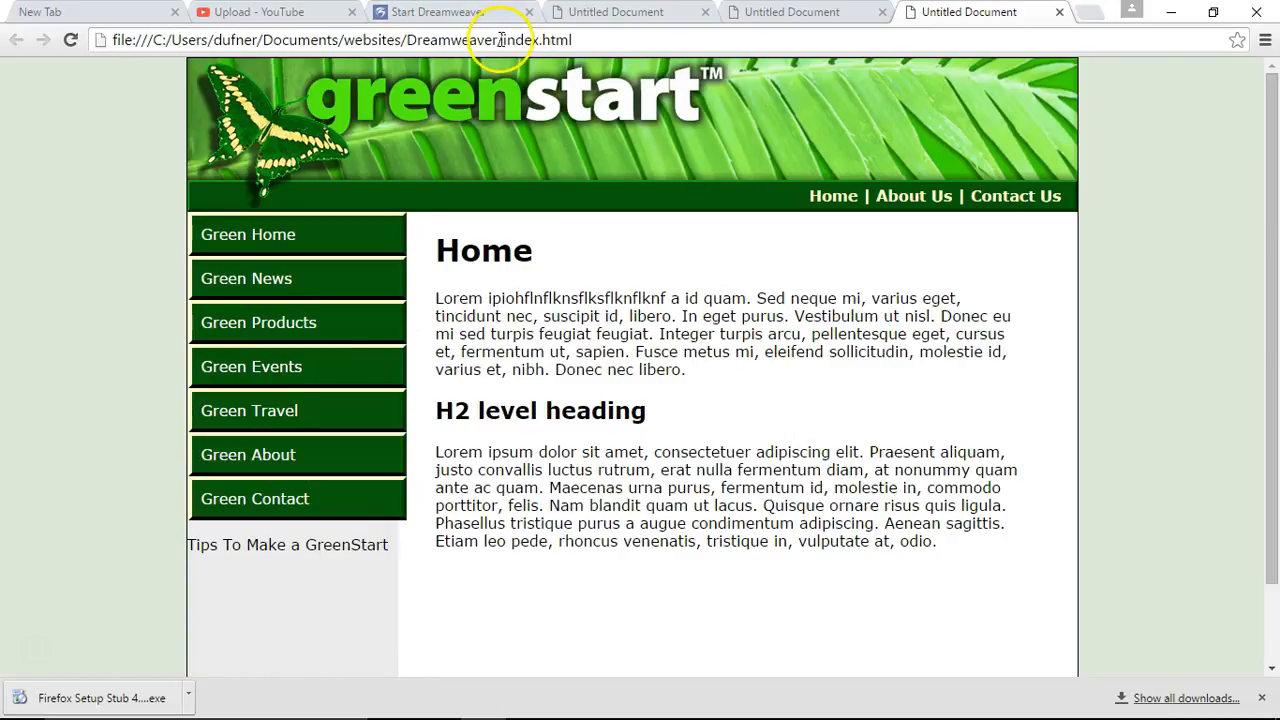
{"action": "double_click", "coordinate": [518, 40]}
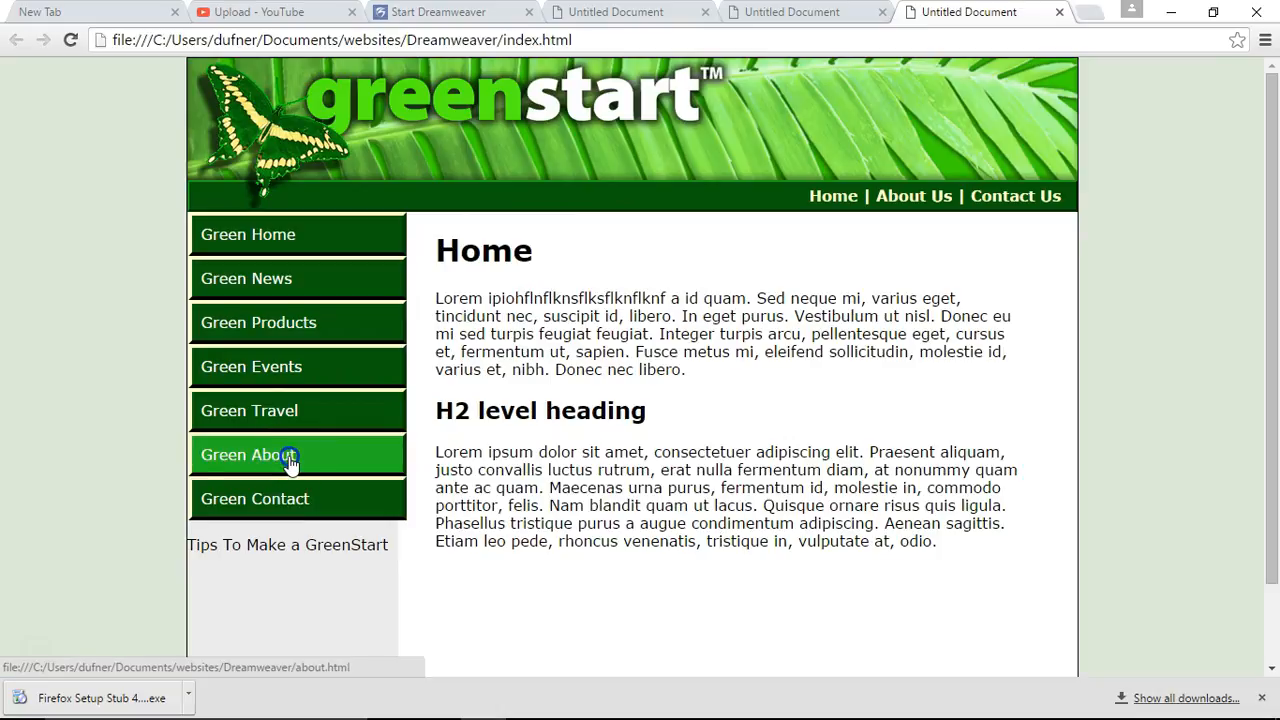
{"action": "left_click", "coordinate": [290, 455]}
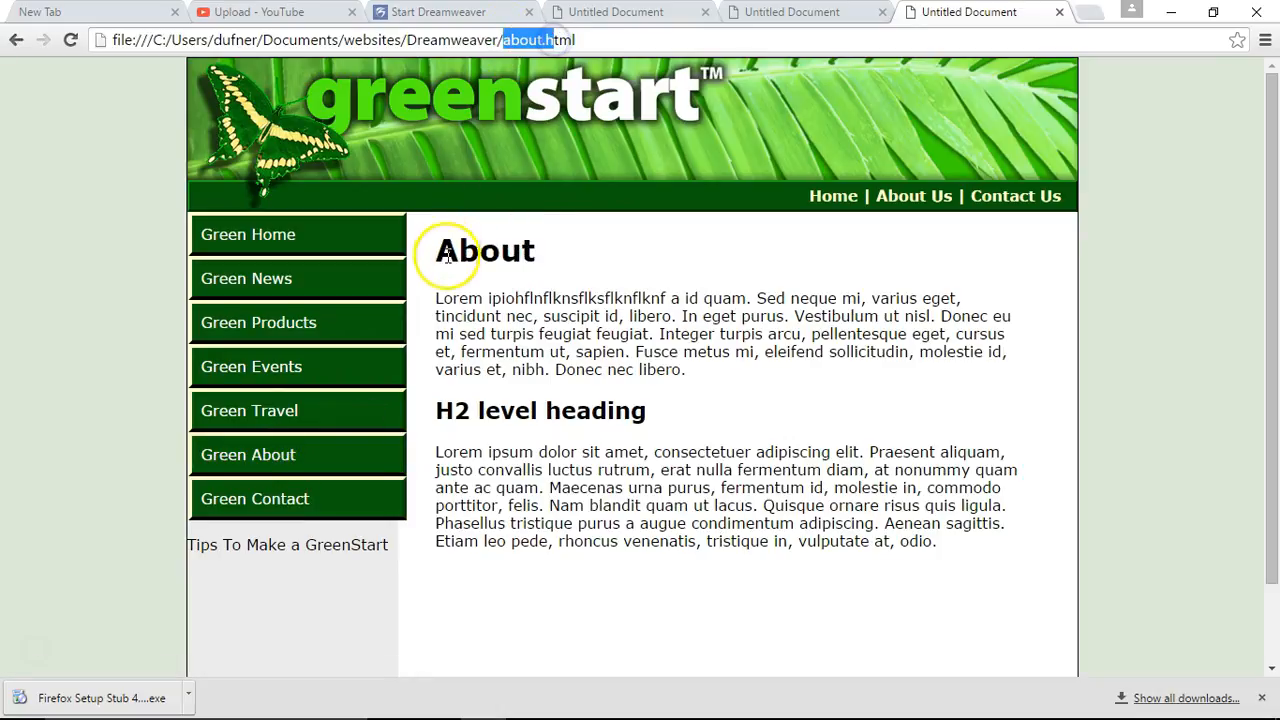
{"action": "left_click", "coordinate": [255, 498]}
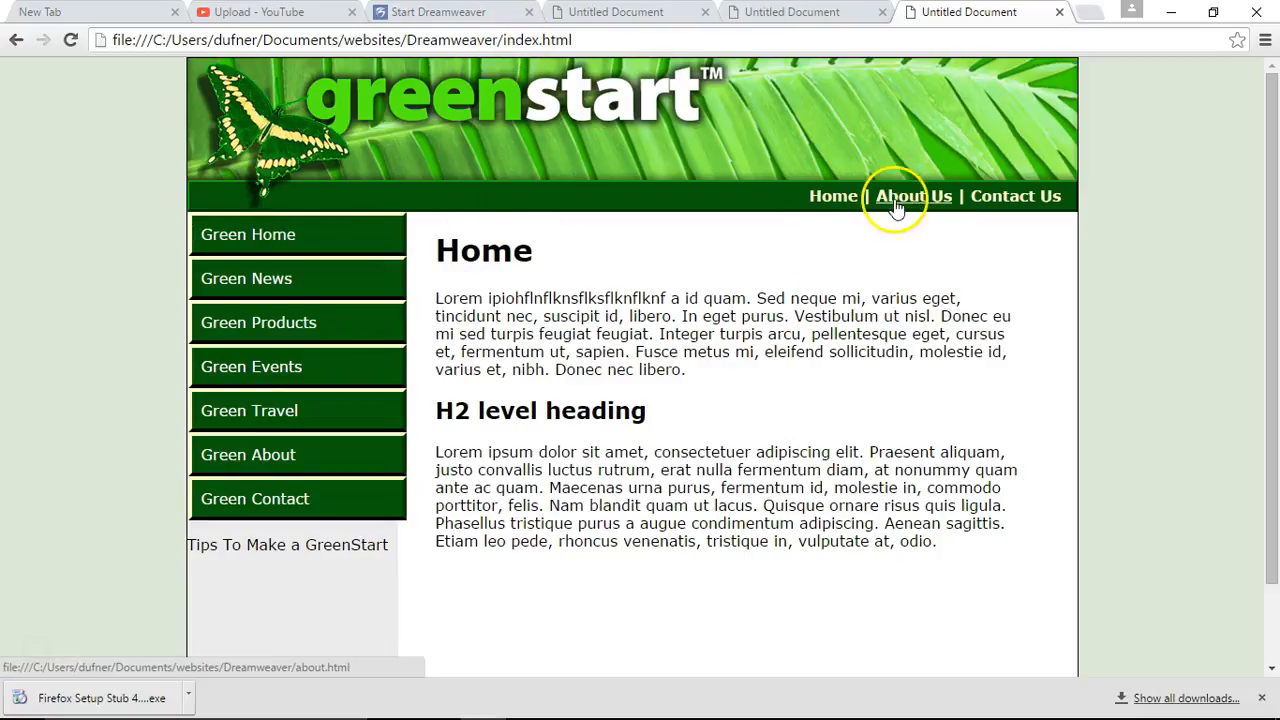
Step: Test the header links to About, Contact and Home
{"action": "left_click", "coordinate": [900, 196]}
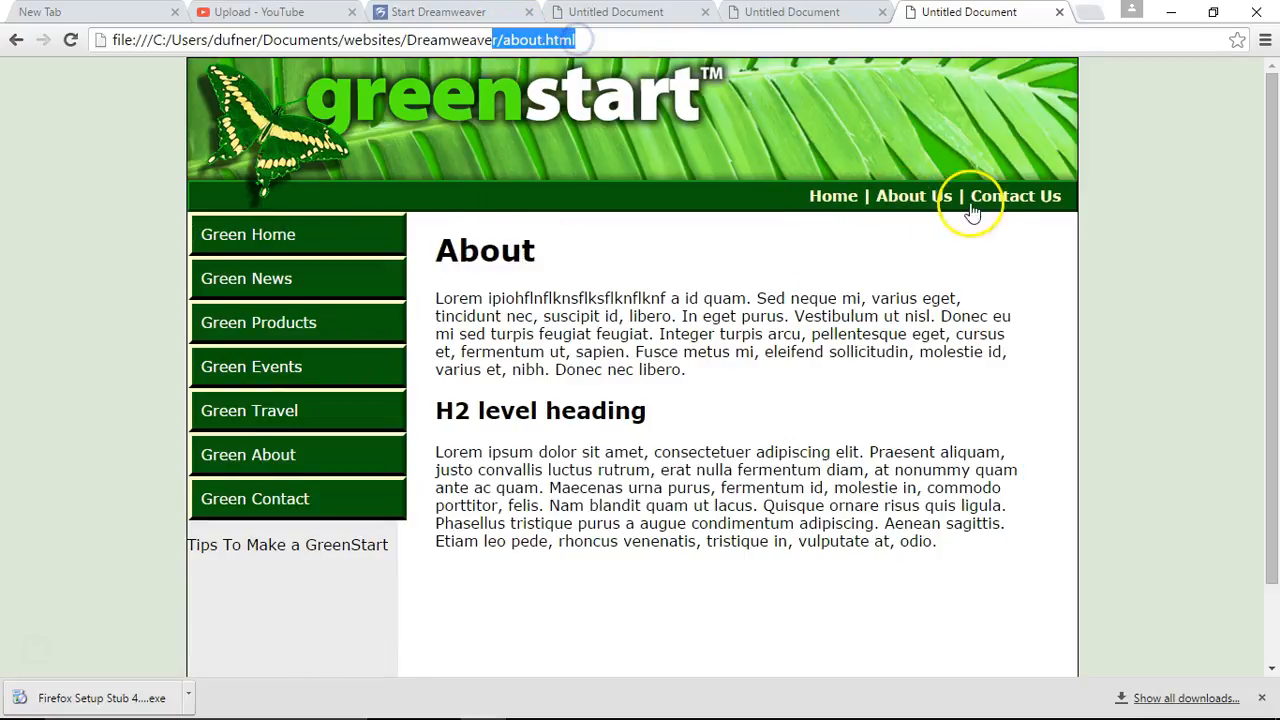
{"action": "left_click", "coordinate": [1015, 196]}
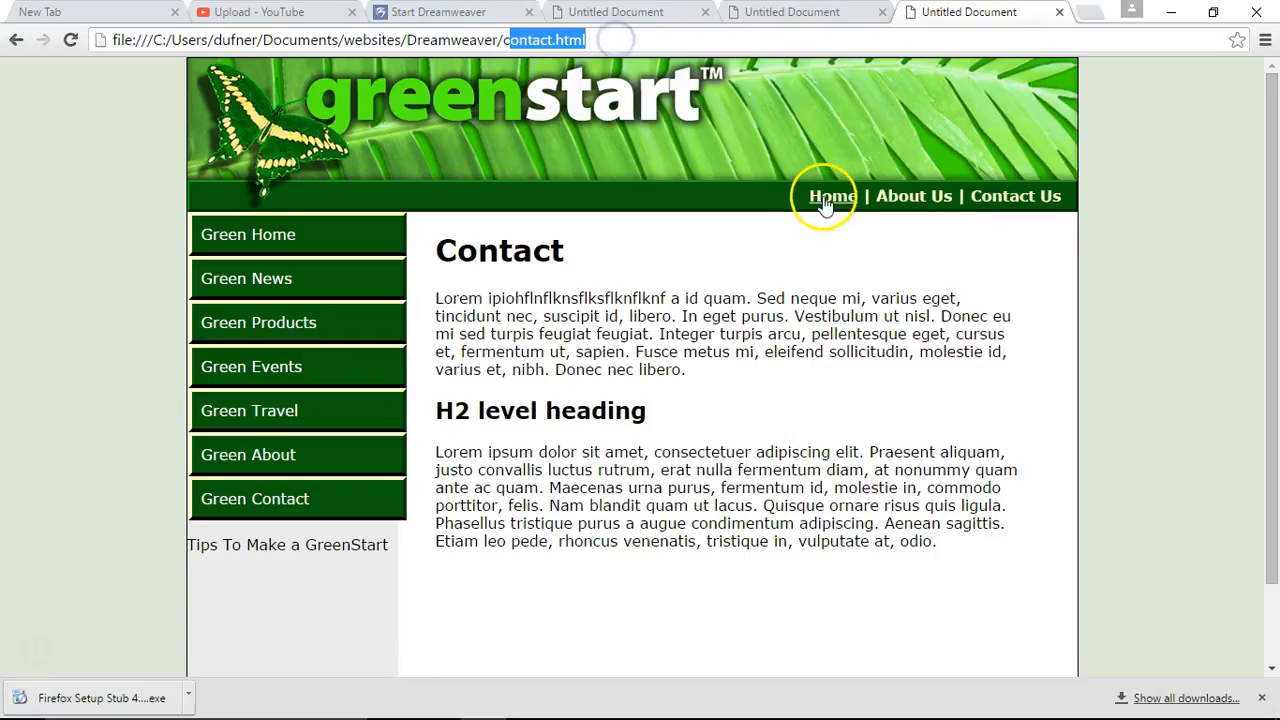
{"action": "left_click", "coordinate": [832, 196]}
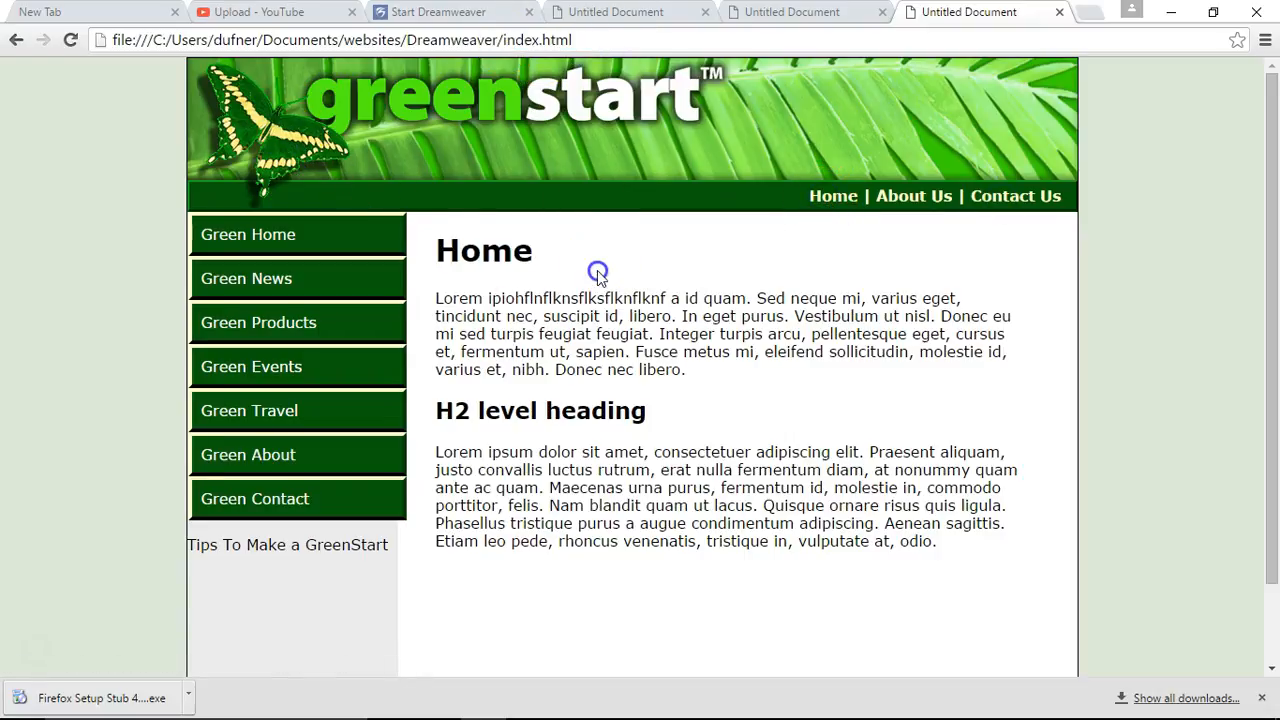
{"action": "mouse_move", "coordinate": [540, 260]}
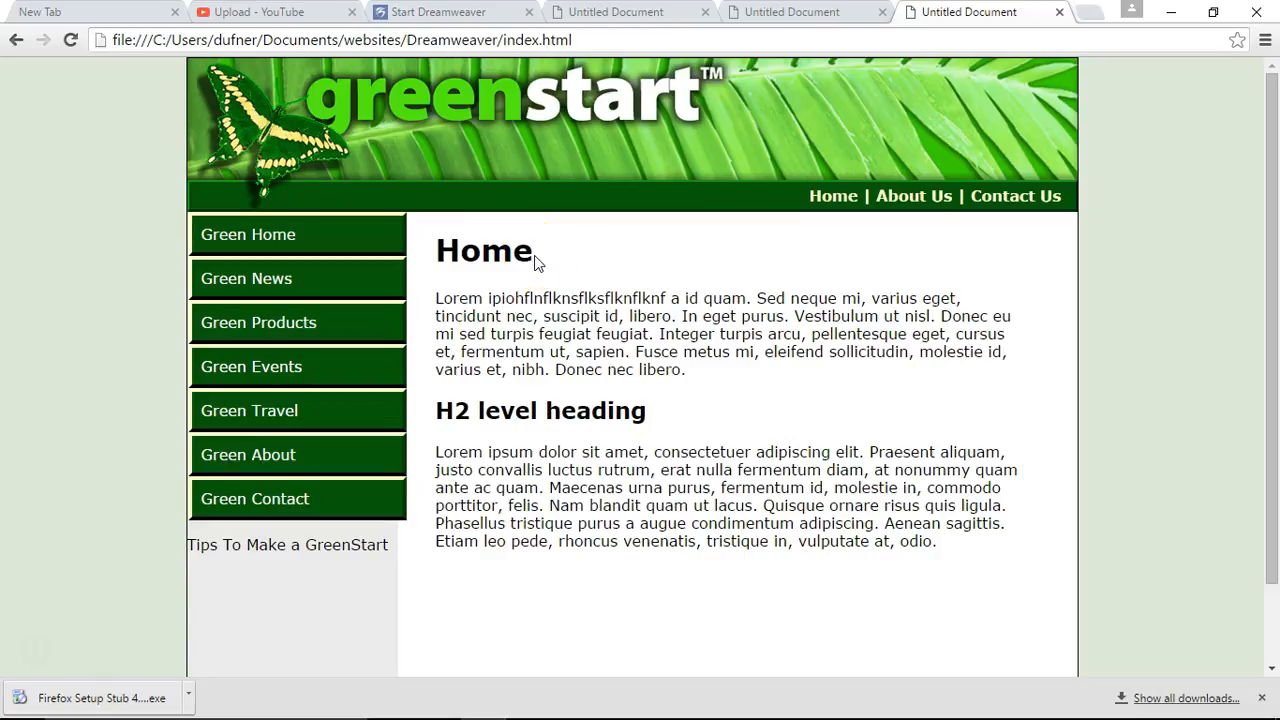
{"action": "mouse_move", "coordinate": [1170, 14]}
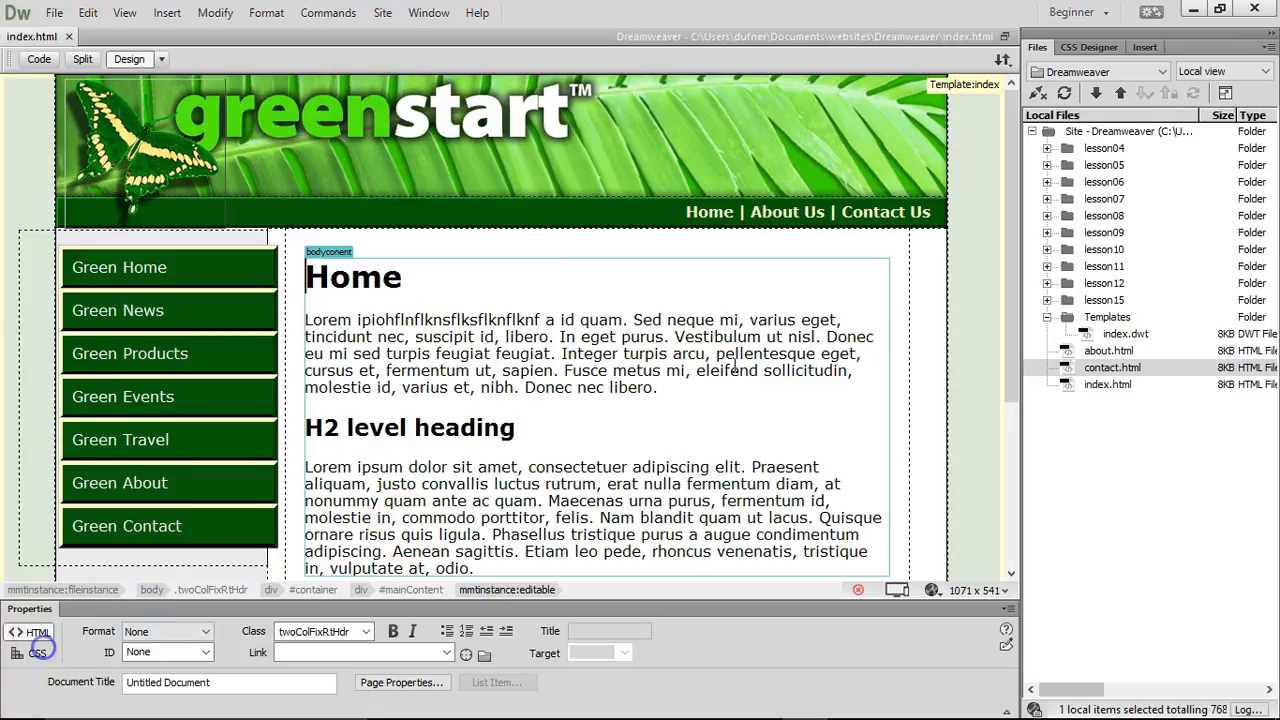
Step: Edit the Dreamweaver site from Manage Sites and show its empty Servers category
{"action": "left_click", "coordinate": [383, 12]}
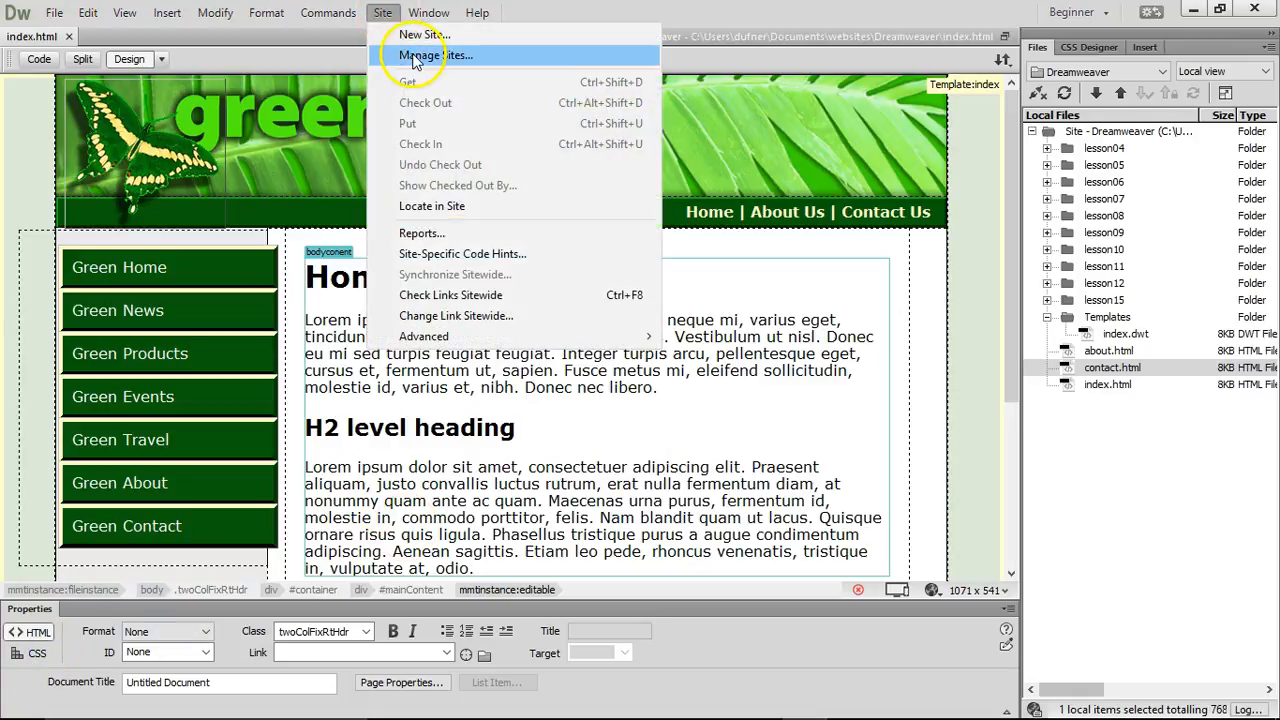
{"action": "mouse_move", "coordinate": [422, 34]}
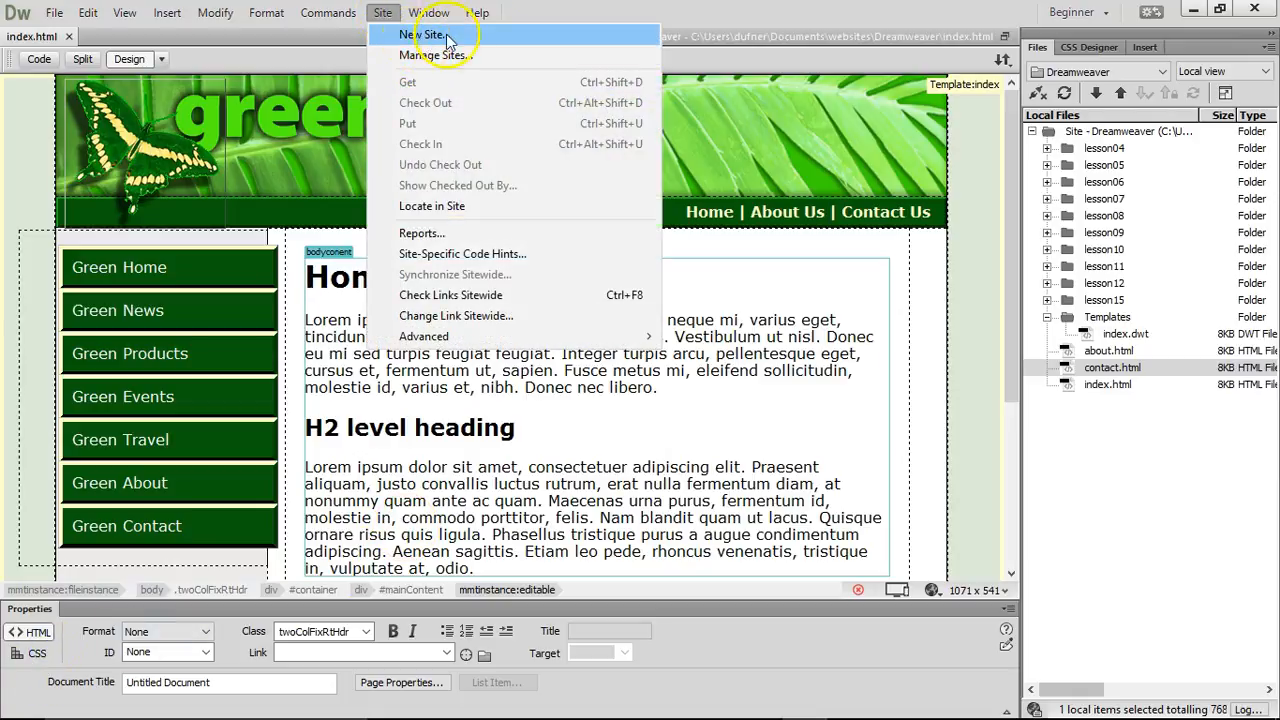
{"action": "mouse_move", "coordinate": [434, 55]}
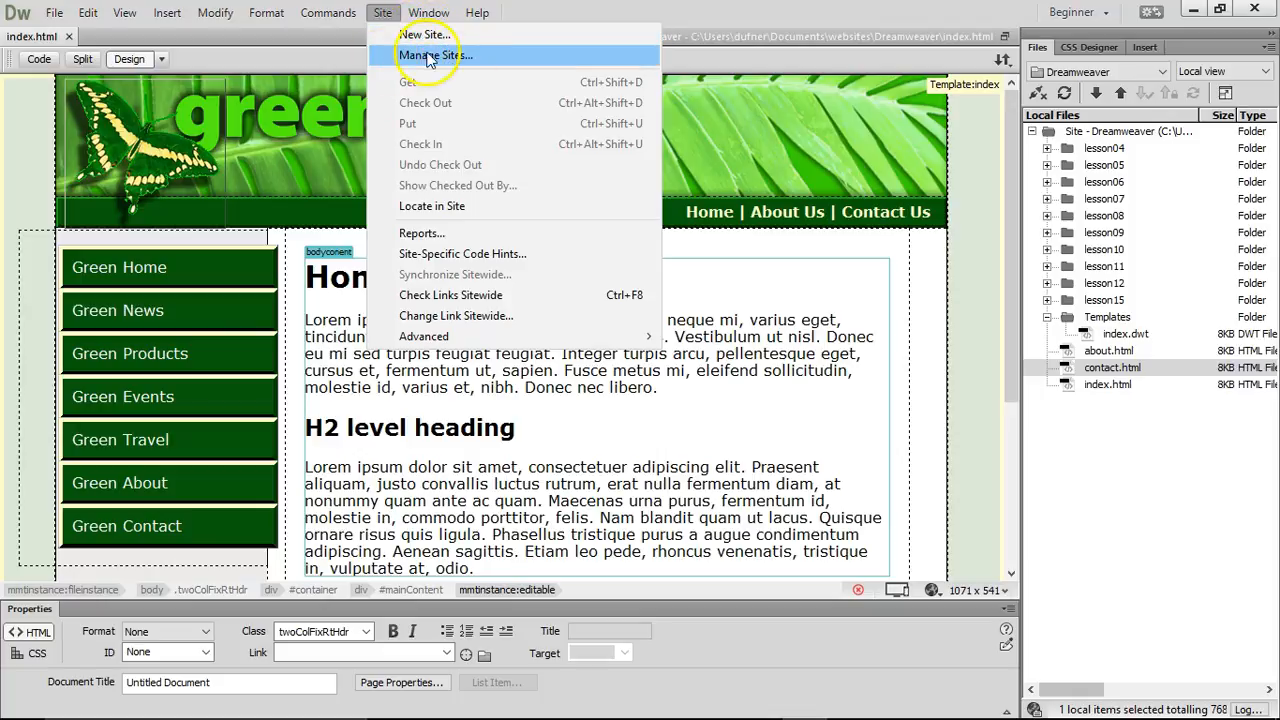
{"action": "left_click", "coordinate": [434, 55]}
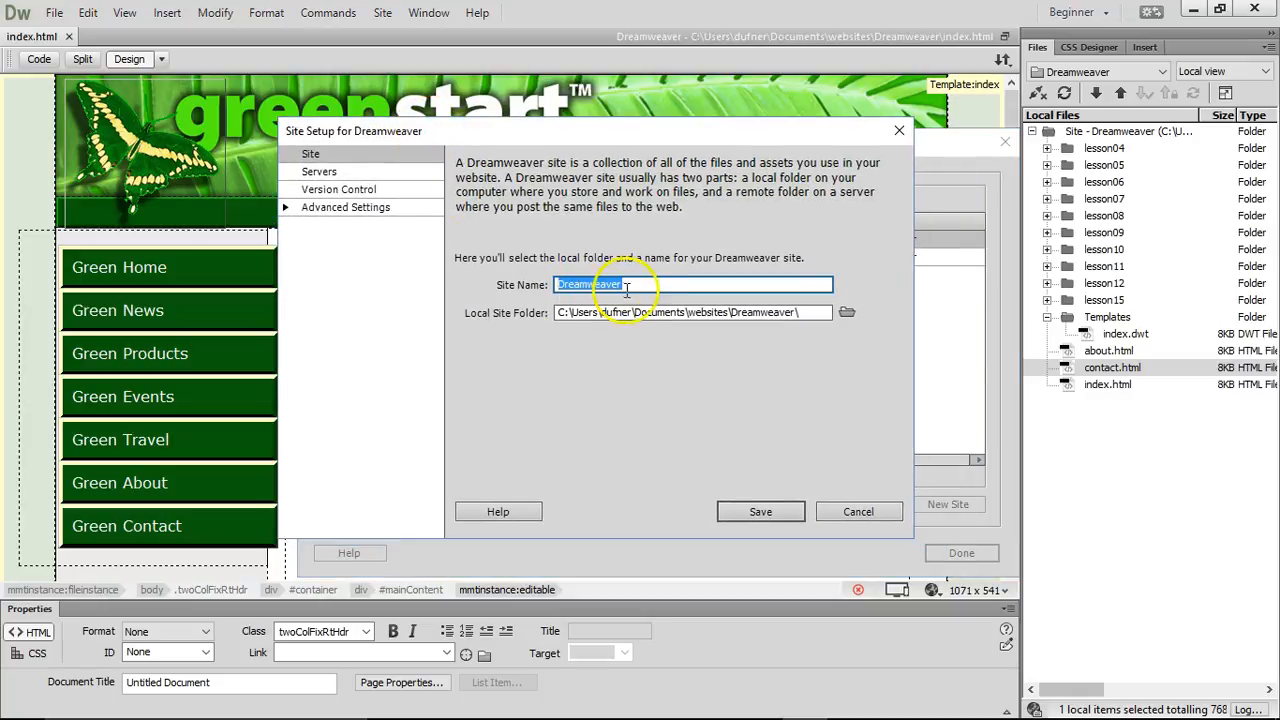
{"action": "left_click", "coordinate": [693, 312]}
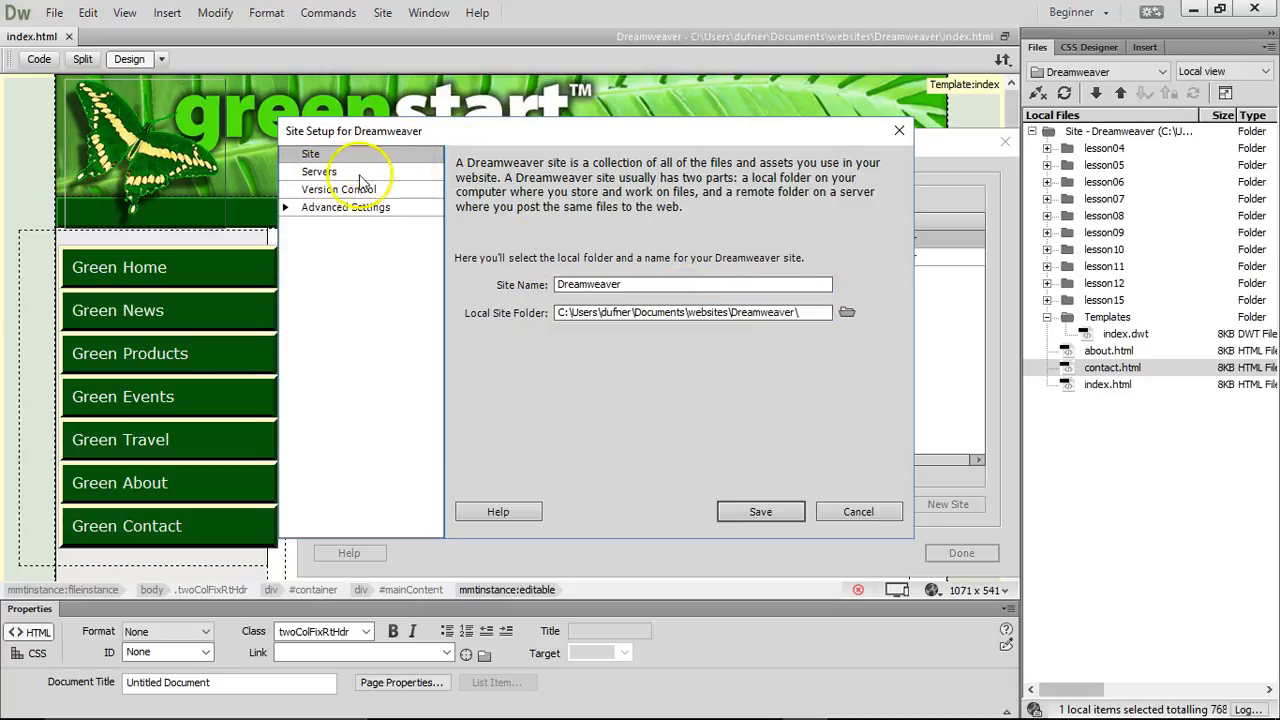
{"action": "left_click", "coordinate": [319, 171]}
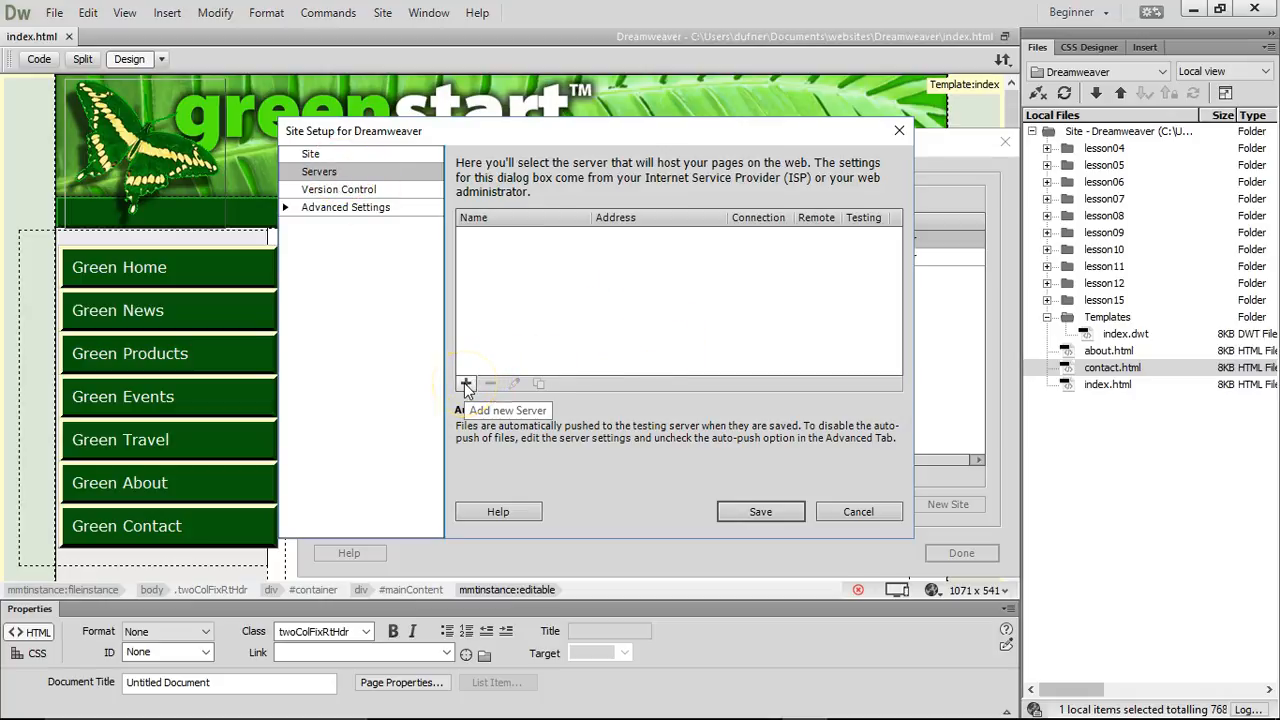
Step: Add an FTP server at webskinz.com with login webskinz, root public_html and matching web URL
{"action": "left_click", "coordinate": [466, 383]}
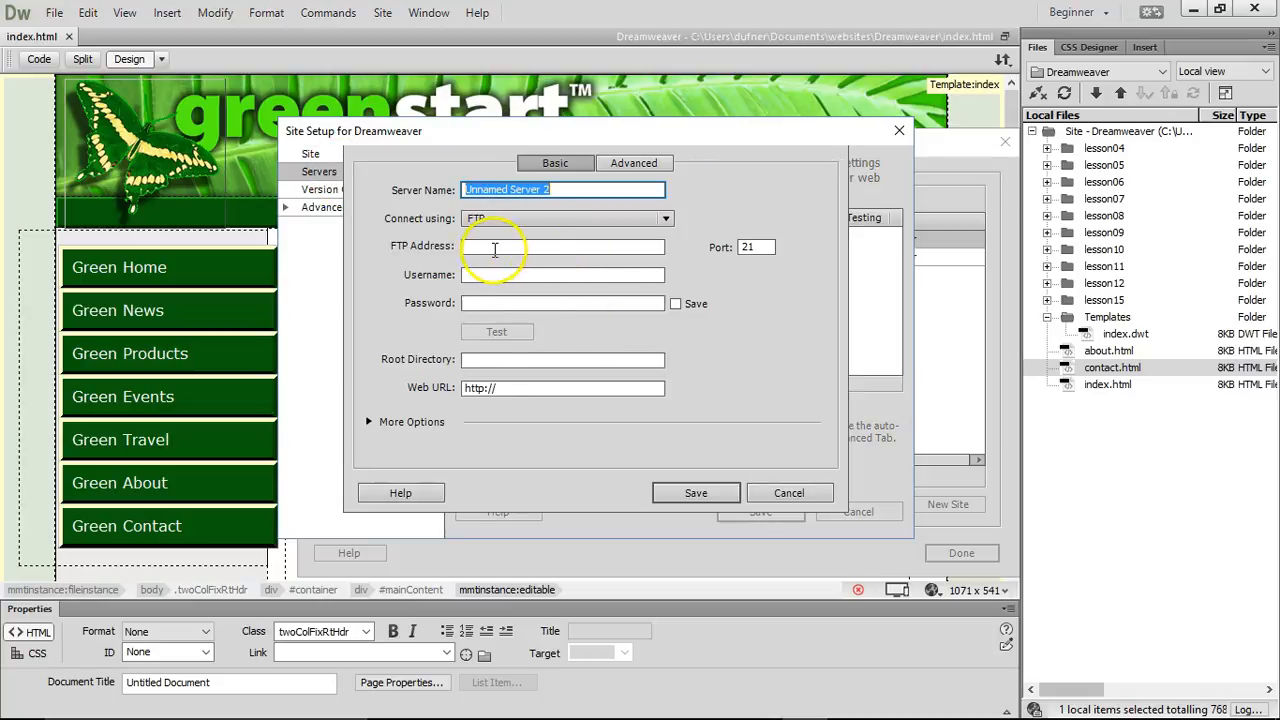
{"action": "left_click", "coordinate": [562, 246]}
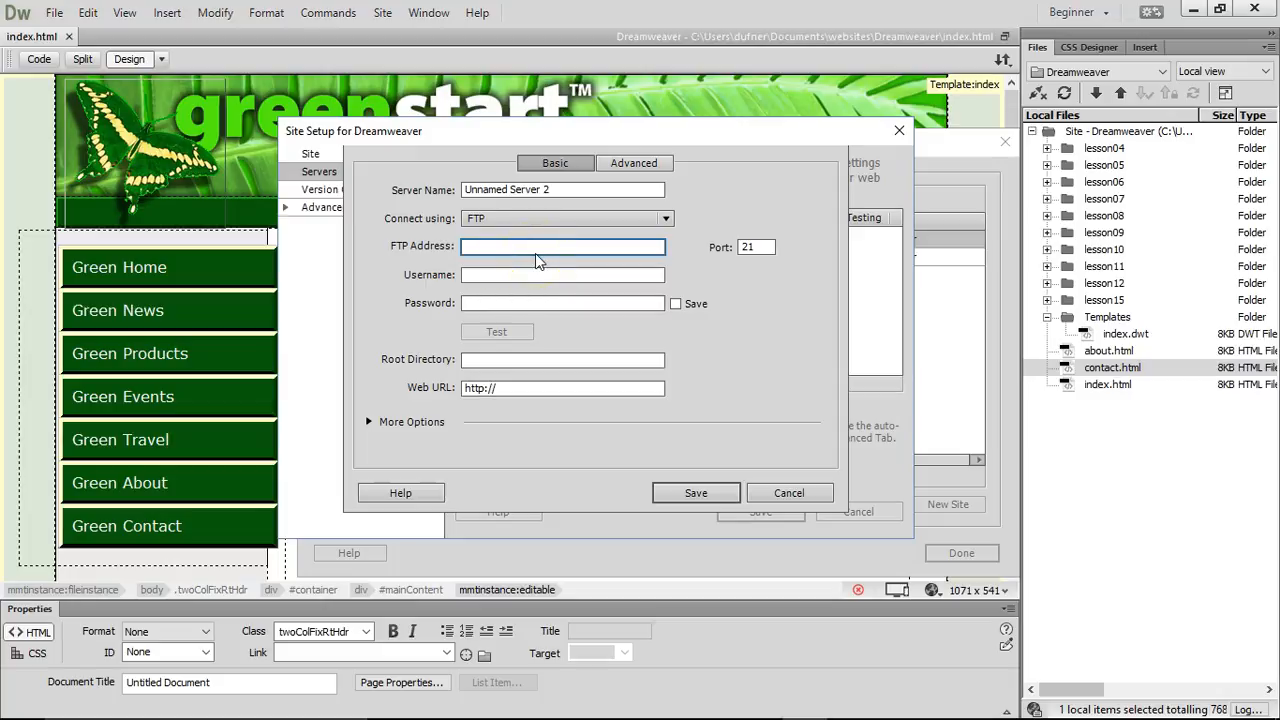
{"action": "type", "text": "webskinz.com"}
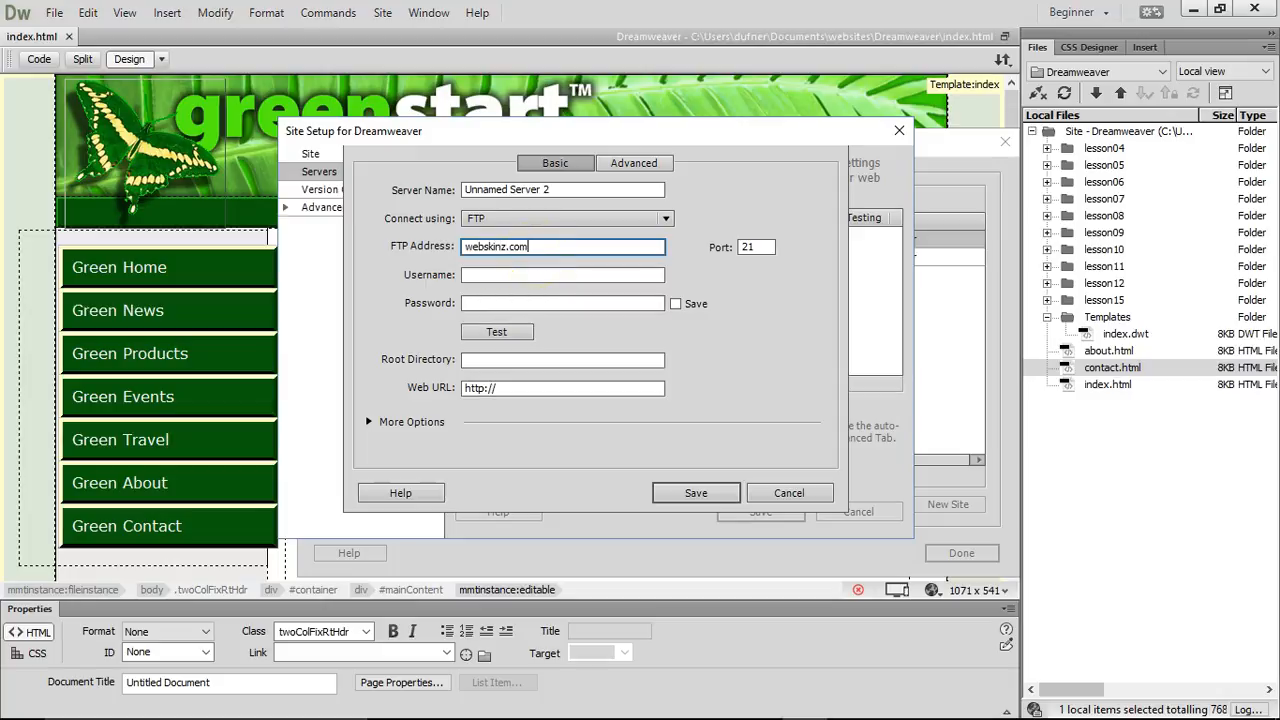
{"action": "left_click", "coordinate": [562, 275]}
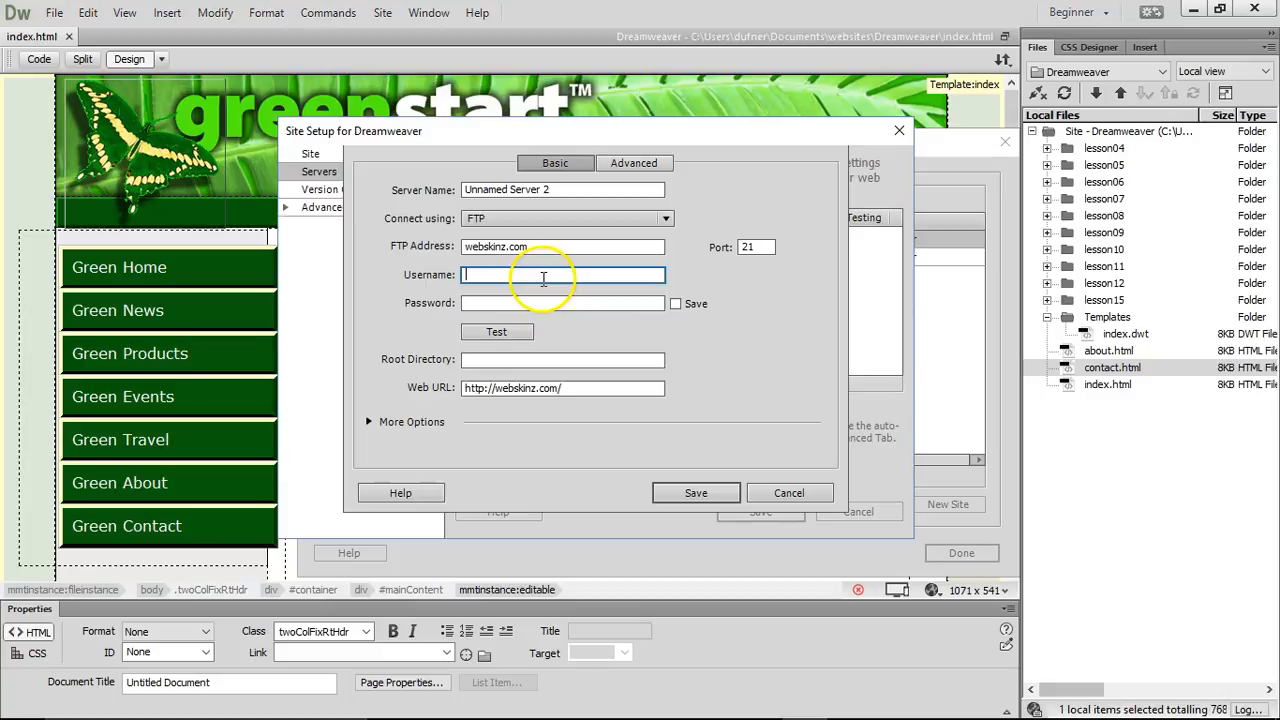
{"action": "type", "text": "webskinz"}
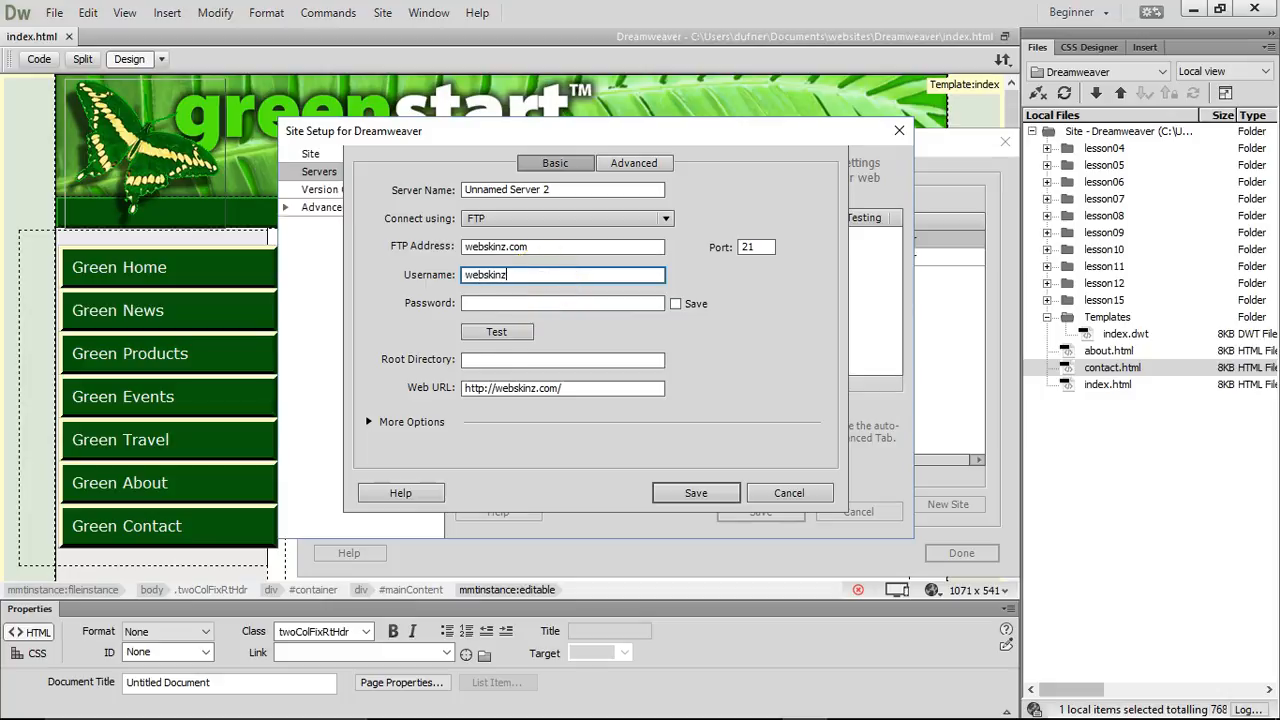
{"action": "left_click", "coordinate": [562, 303]}
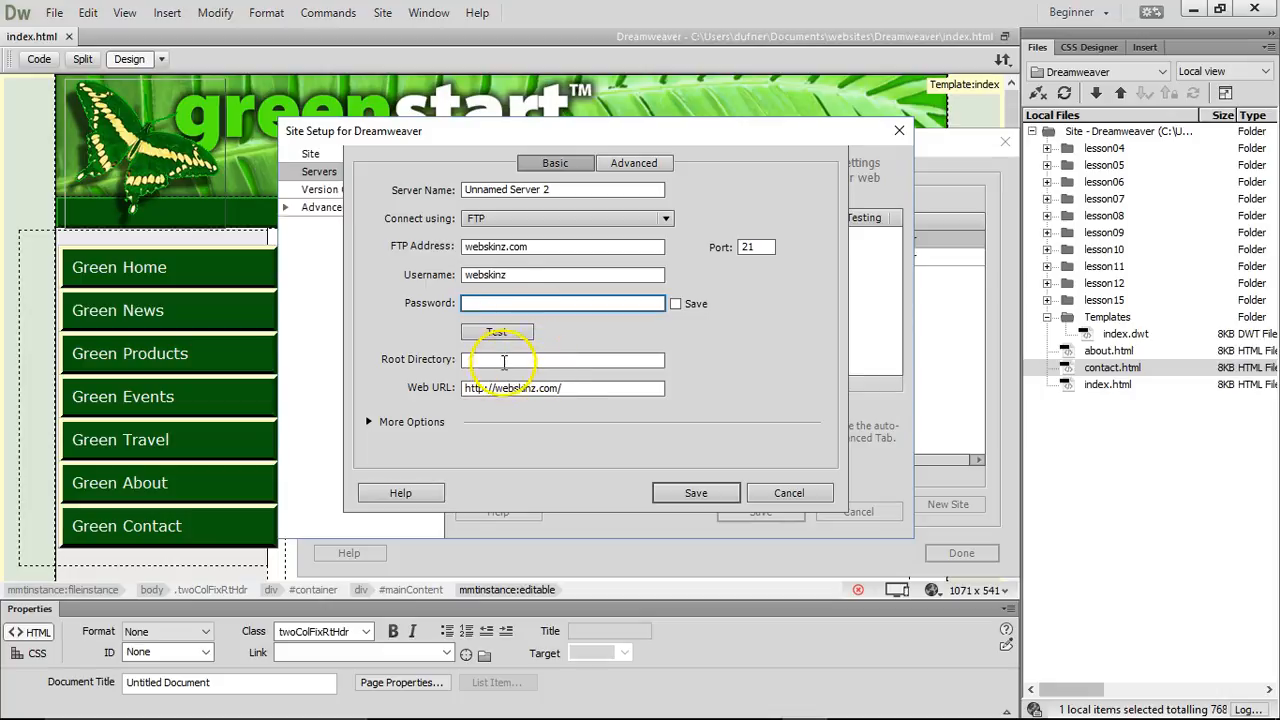
{"action": "left_click", "coordinate": [562, 359]}
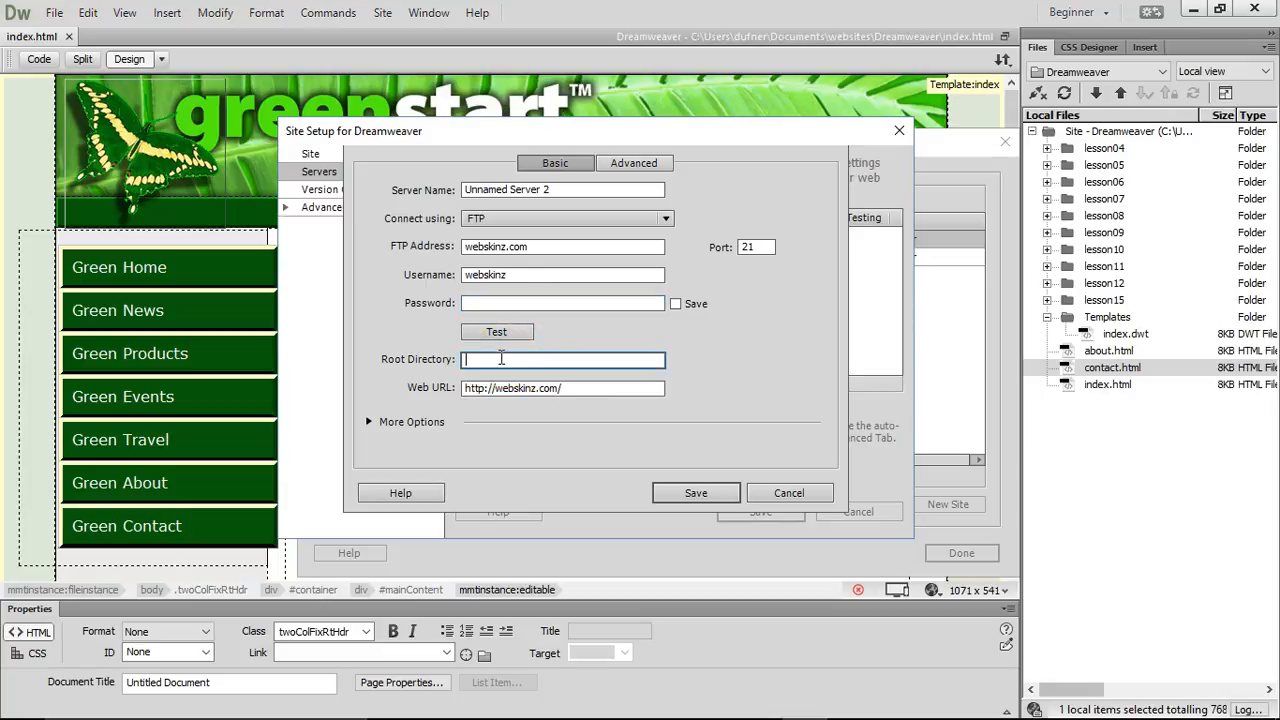
{"action": "type", "text": "public_html"}
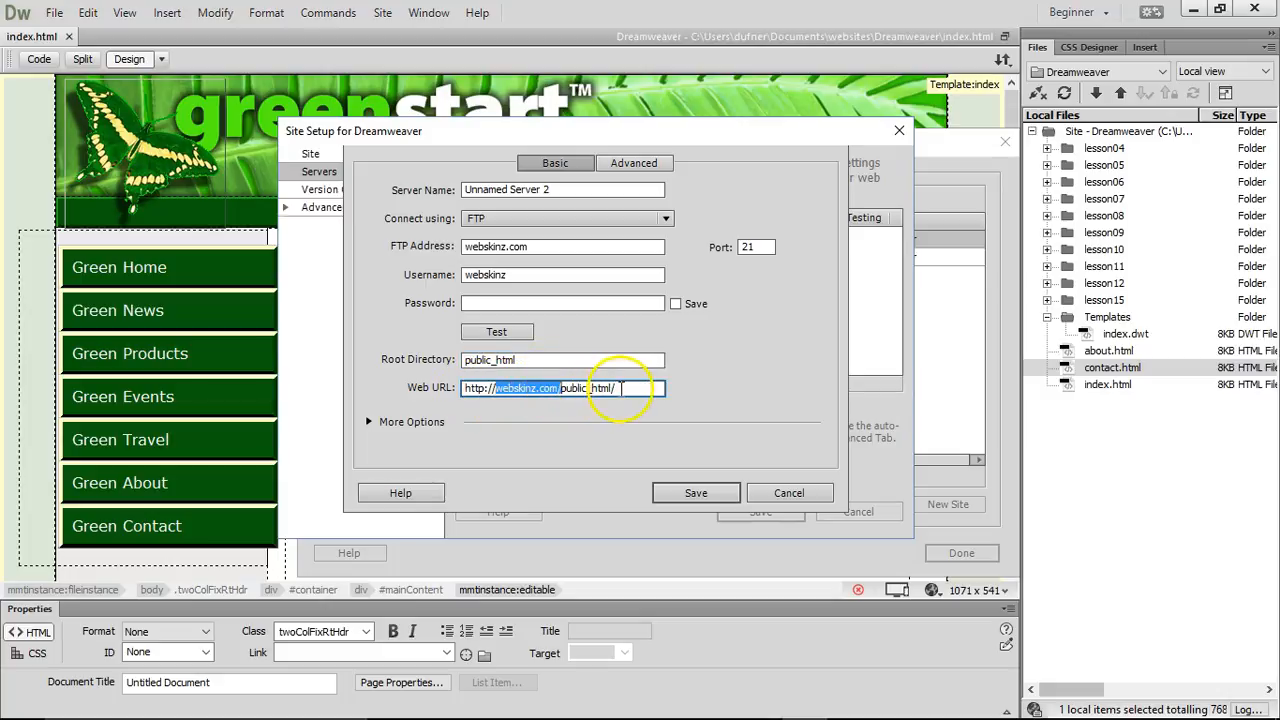
{"action": "left_click", "coordinate": [633, 388]}
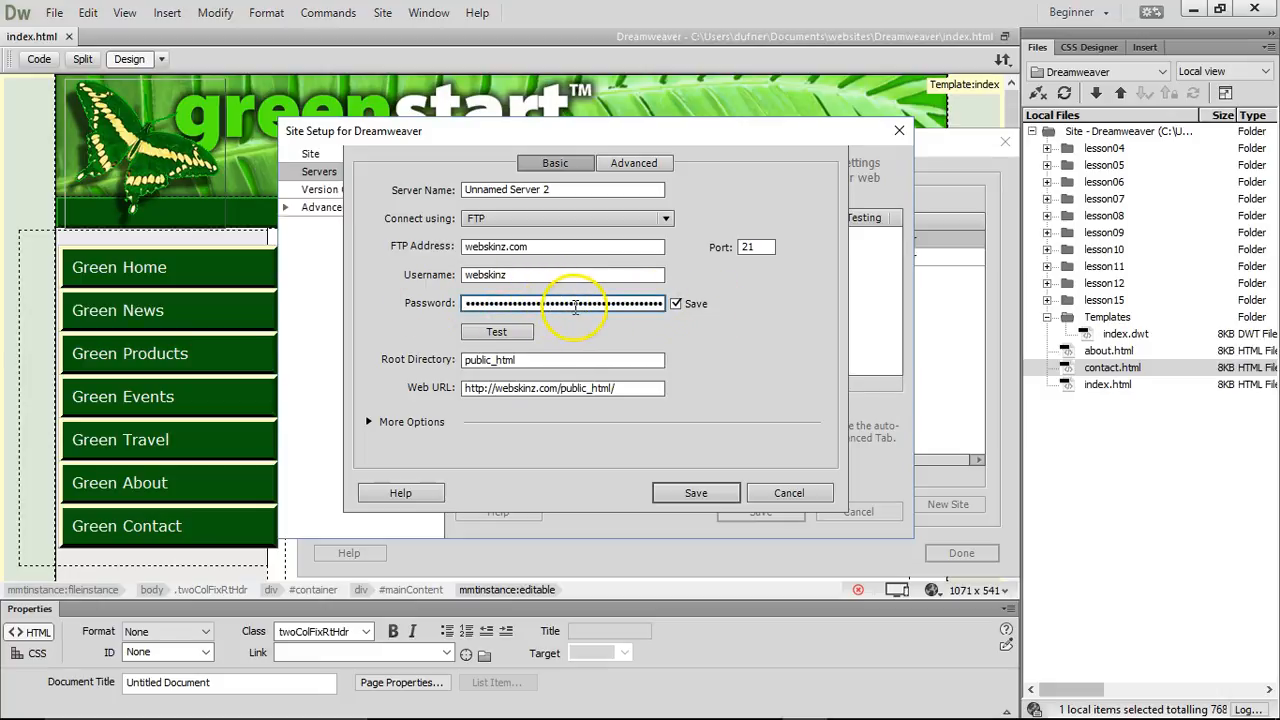
Step: Test the connection successfully, then save the server and site setup, letting the cache rebuild
{"action": "left_click", "coordinate": [497, 331]}
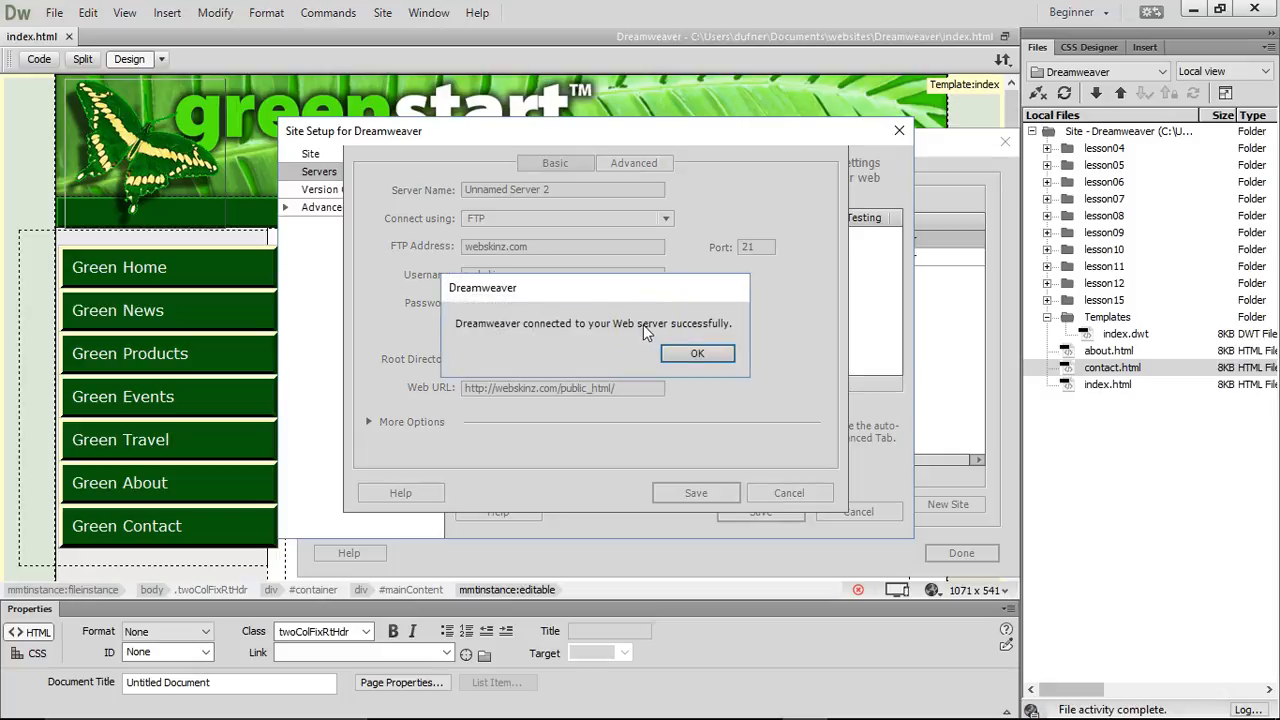
{"action": "mouse_move", "coordinate": [705, 335]}
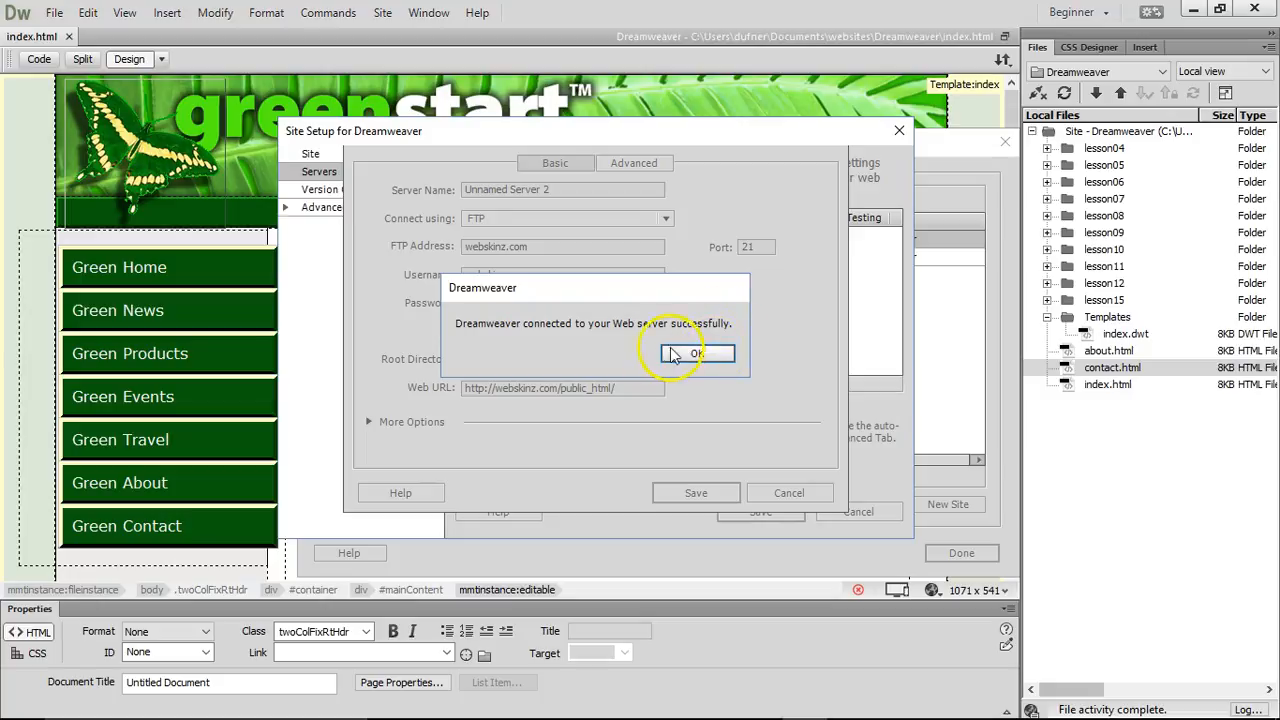
{"action": "left_click", "coordinate": [696, 353]}
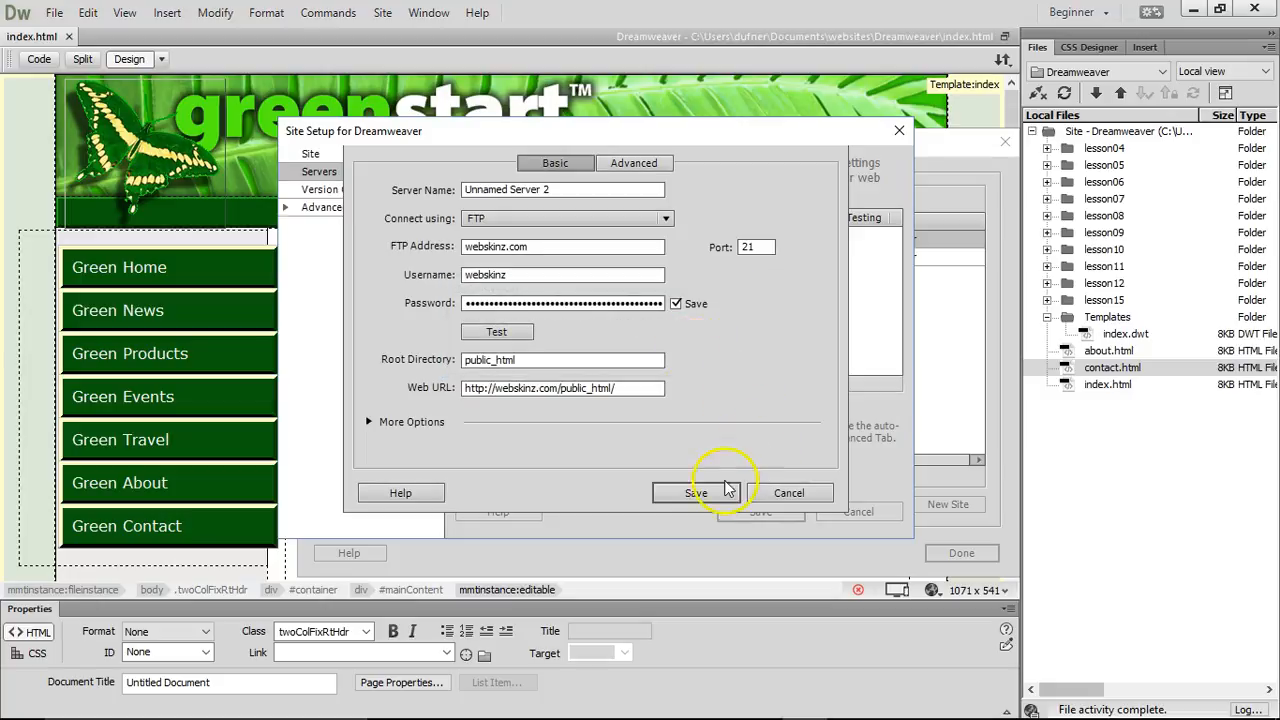
{"action": "left_click", "coordinate": [696, 492]}
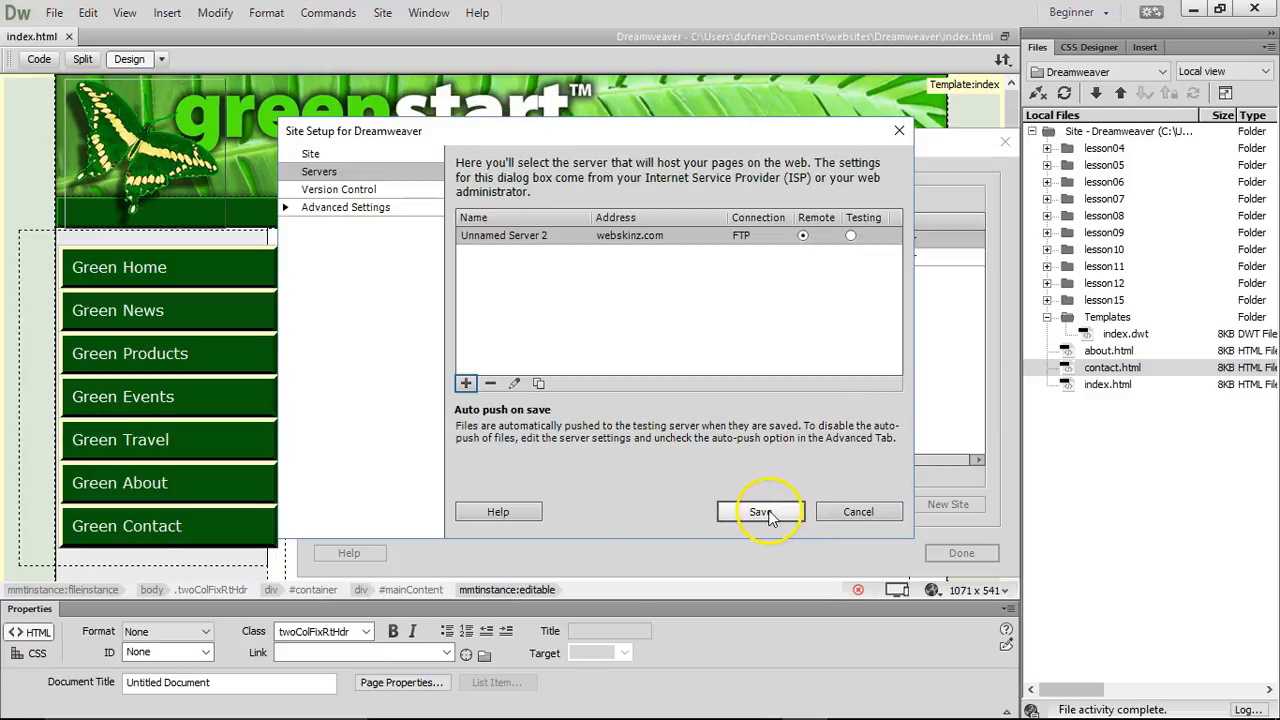
{"action": "left_click", "coordinate": [760, 511]}
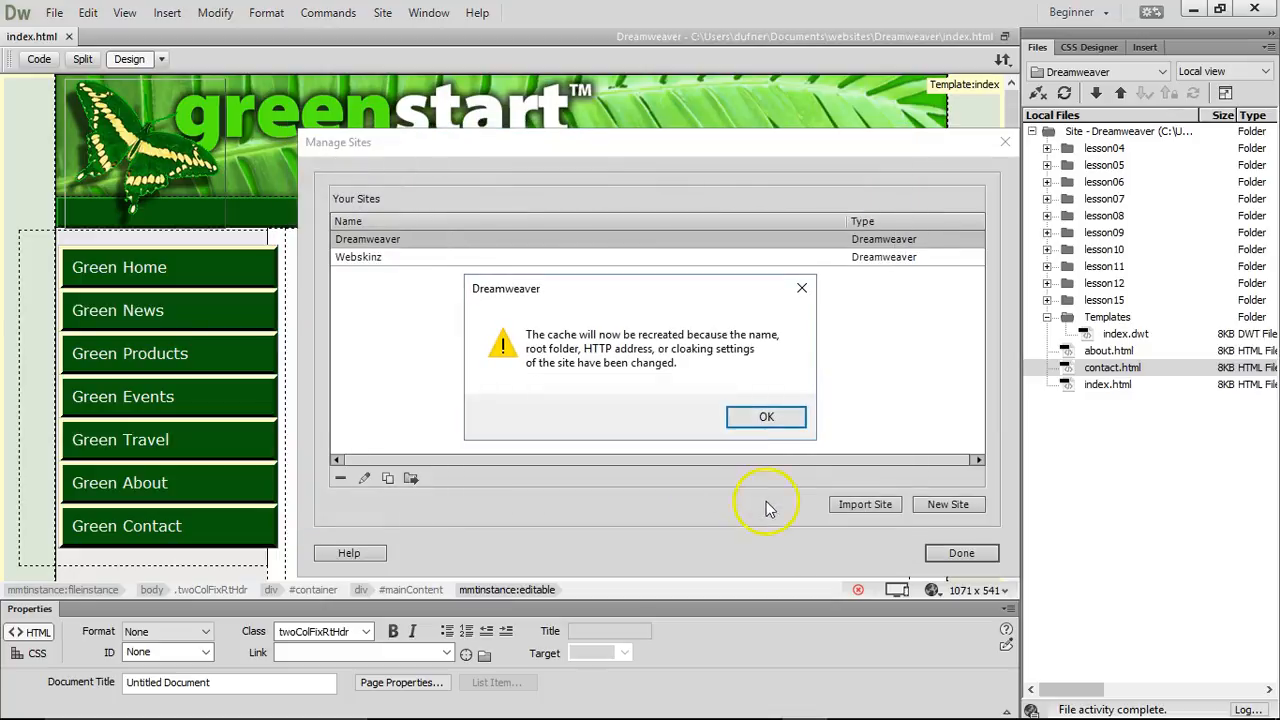
{"action": "left_click", "coordinate": [766, 416]}
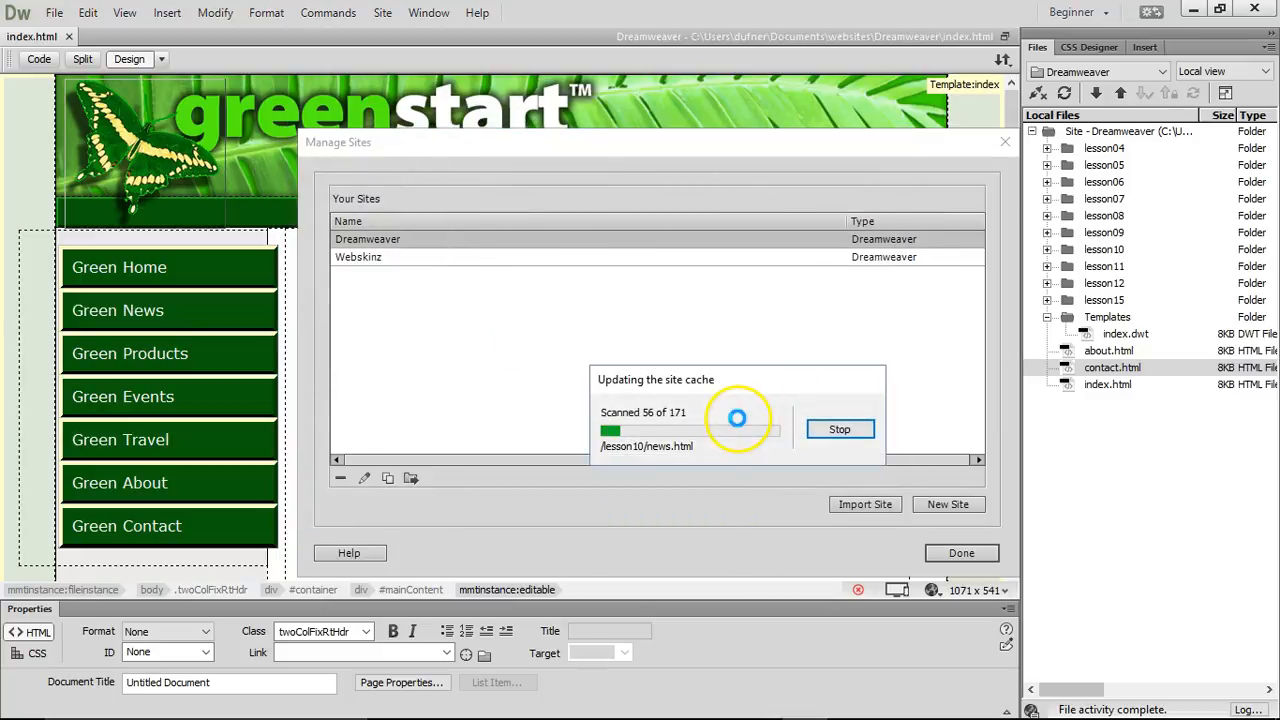
{"action": "left_click", "coordinate": [839, 429]}
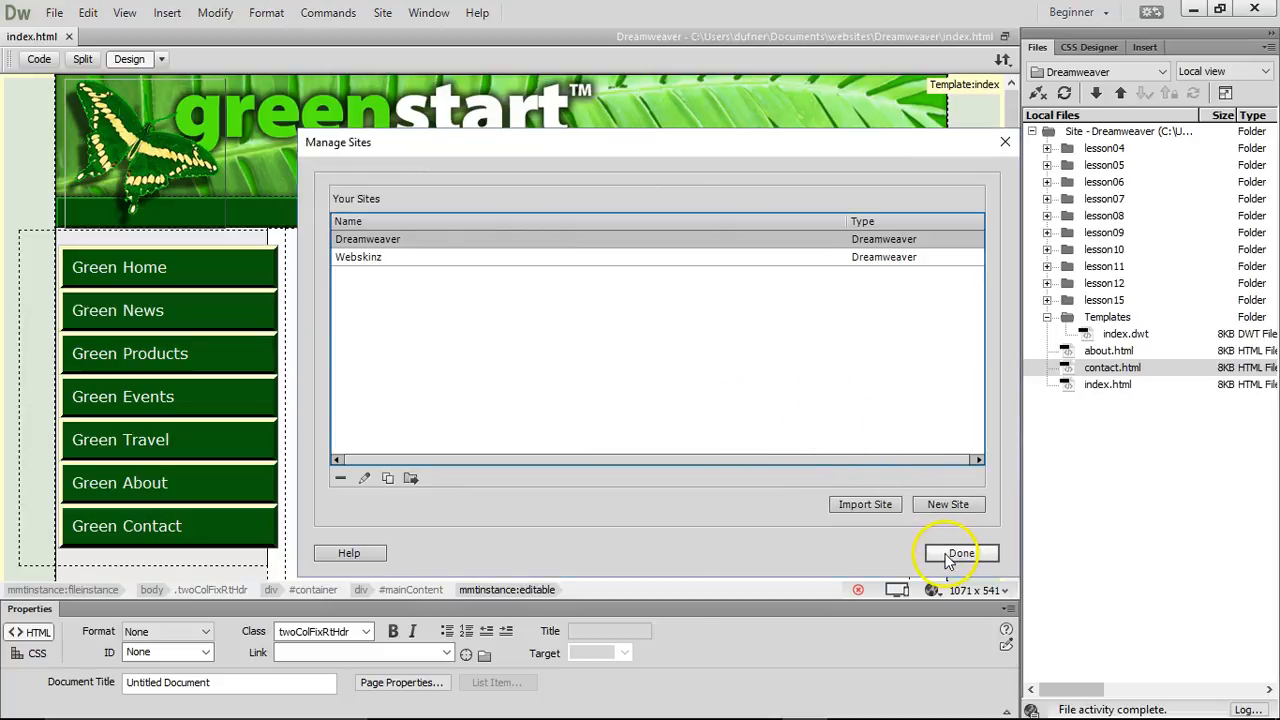
Step: Expand the Files panel to local and remote views, select about.html, and connect to webskinz.com
{"action": "left_click", "coordinate": [960, 553]}
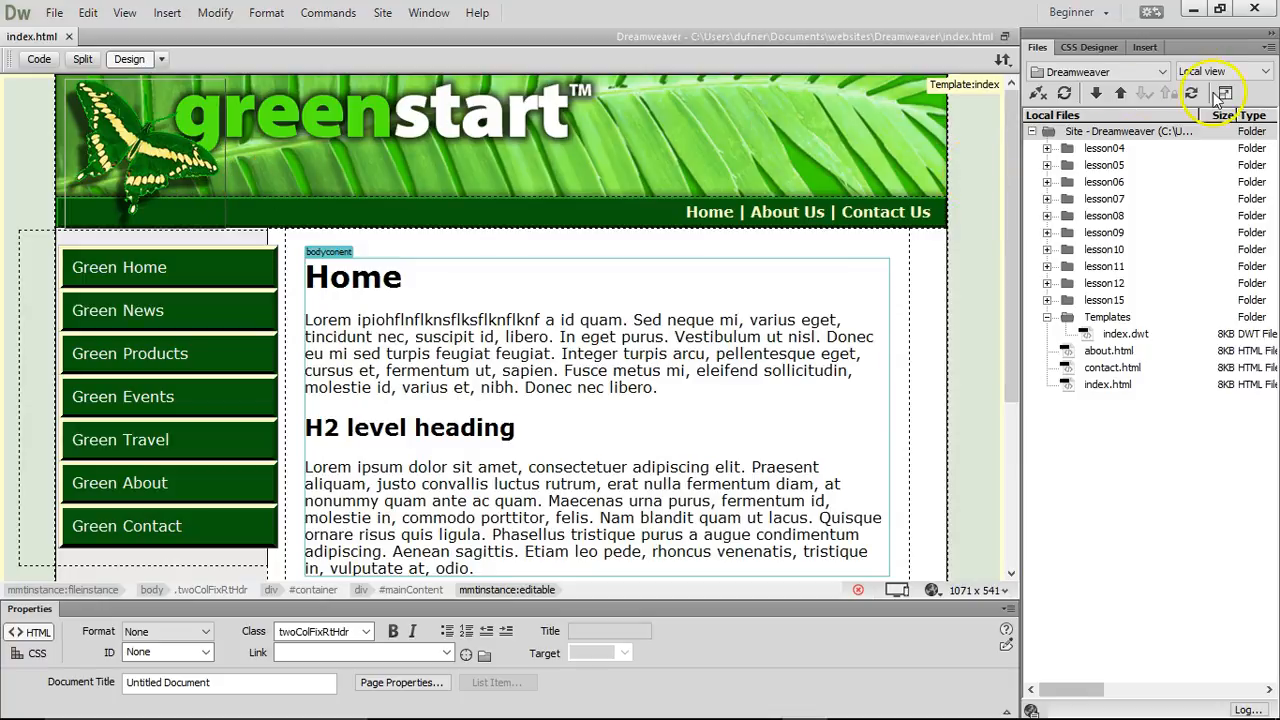
{"action": "mouse_move", "coordinate": [1225, 93]}
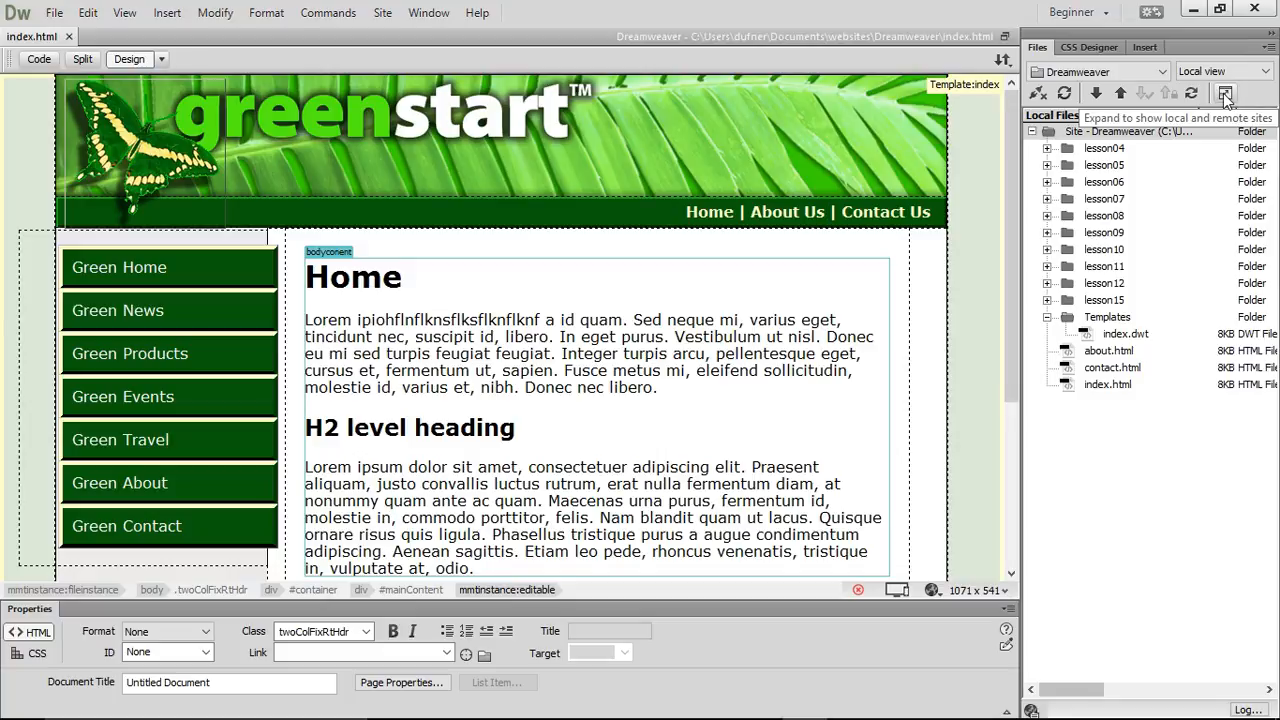
{"action": "mouse_move", "coordinate": [1224, 95]}
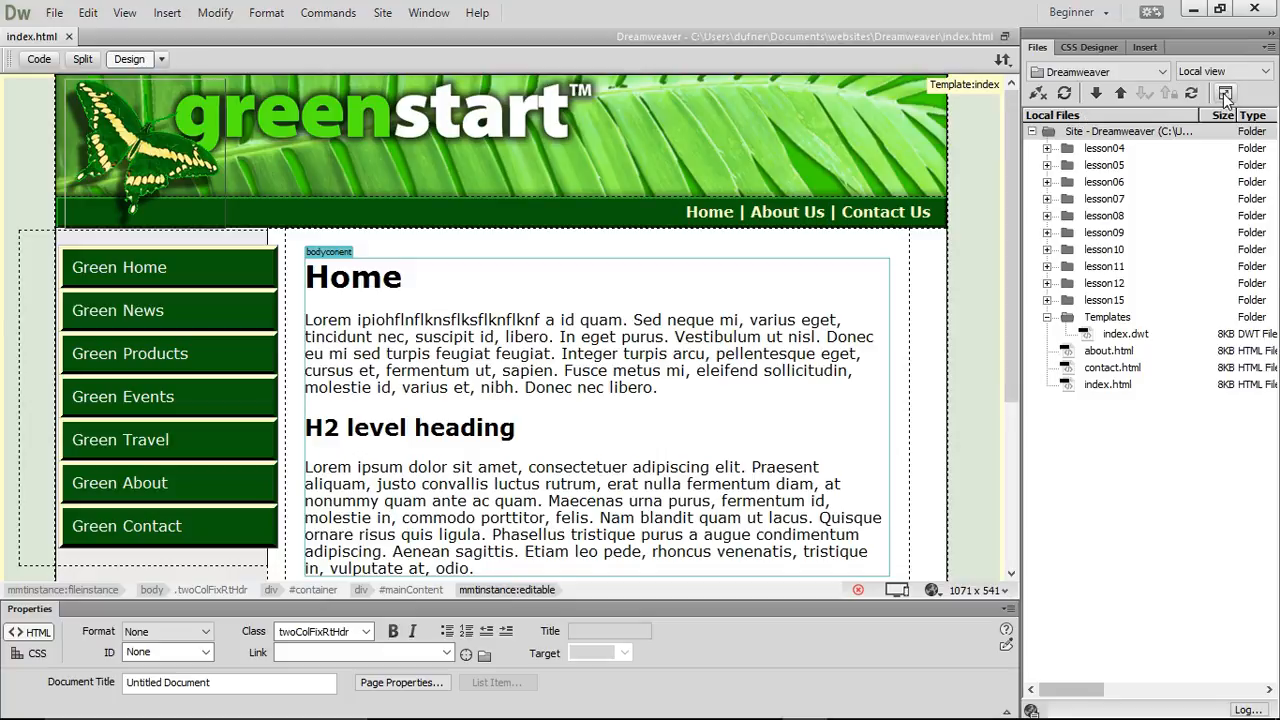
{"action": "left_click", "coordinate": [1224, 93]}
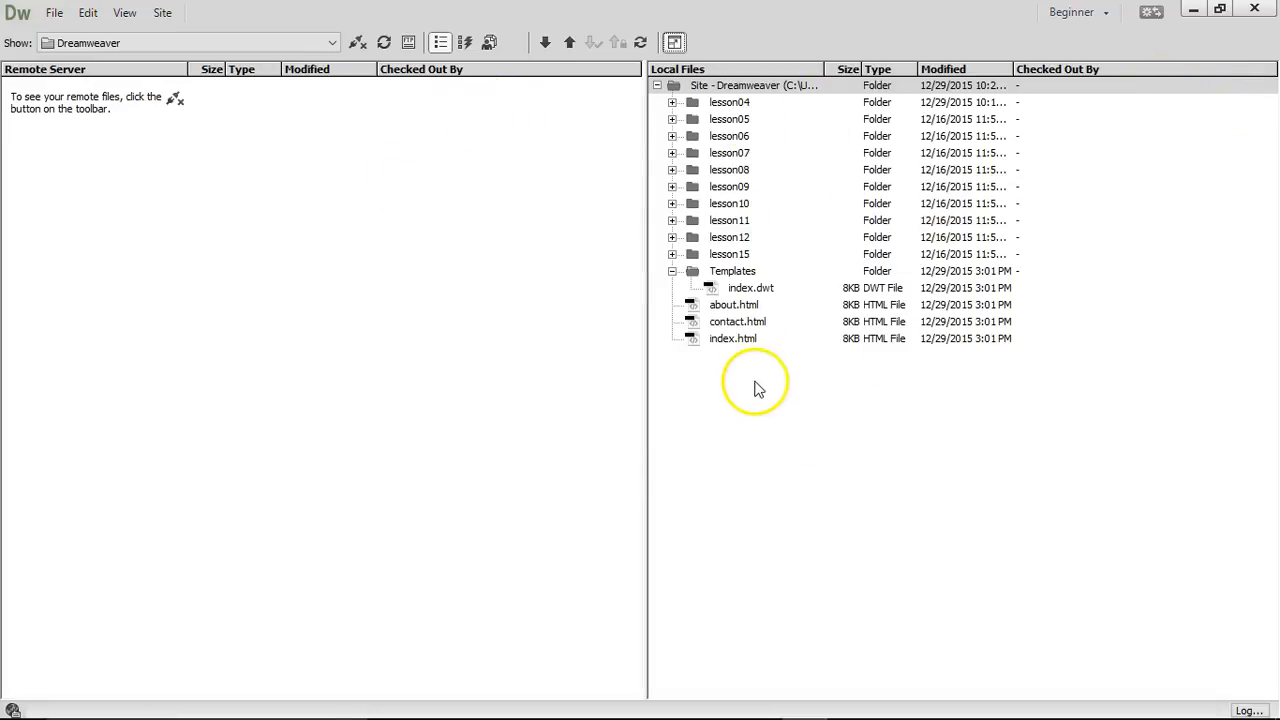
{"action": "left_click", "coordinate": [729, 237]}
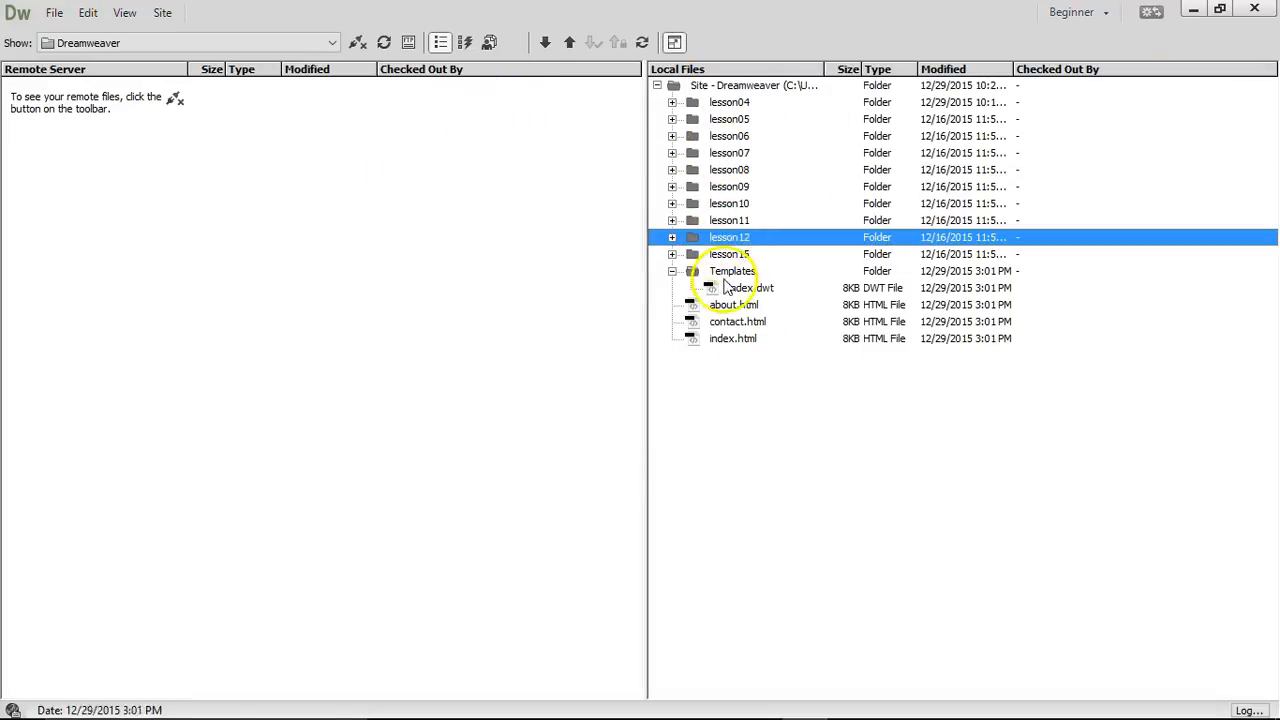
{"action": "left_click", "coordinate": [733, 304]}
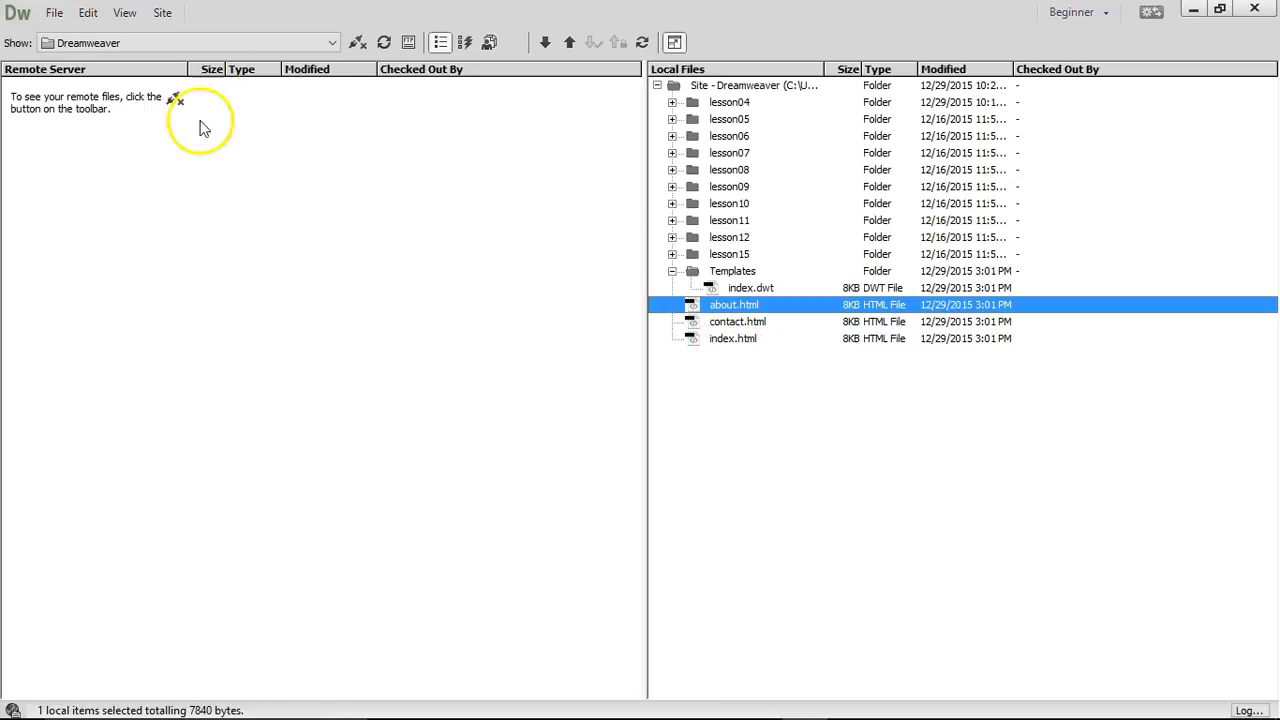
{"action": "mouse_move", "coordinate": [70, 108]}
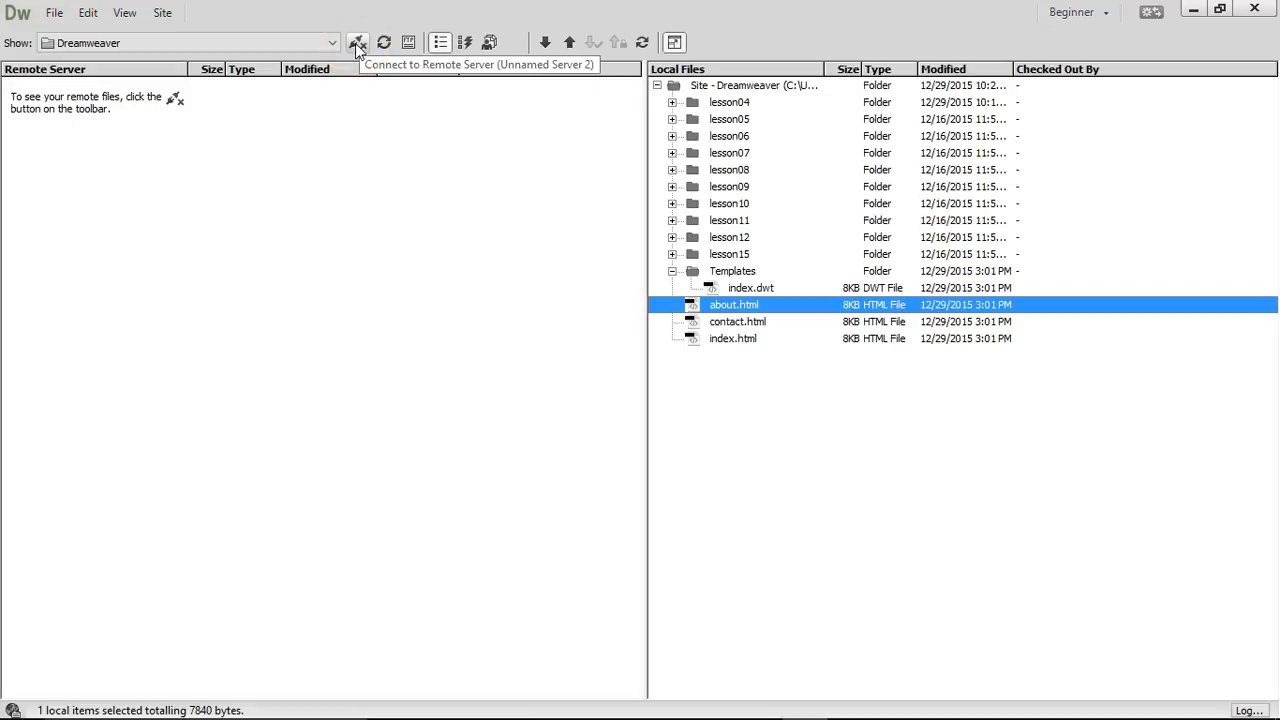
{"action": "left_click", "coordinate": [357, 42]}
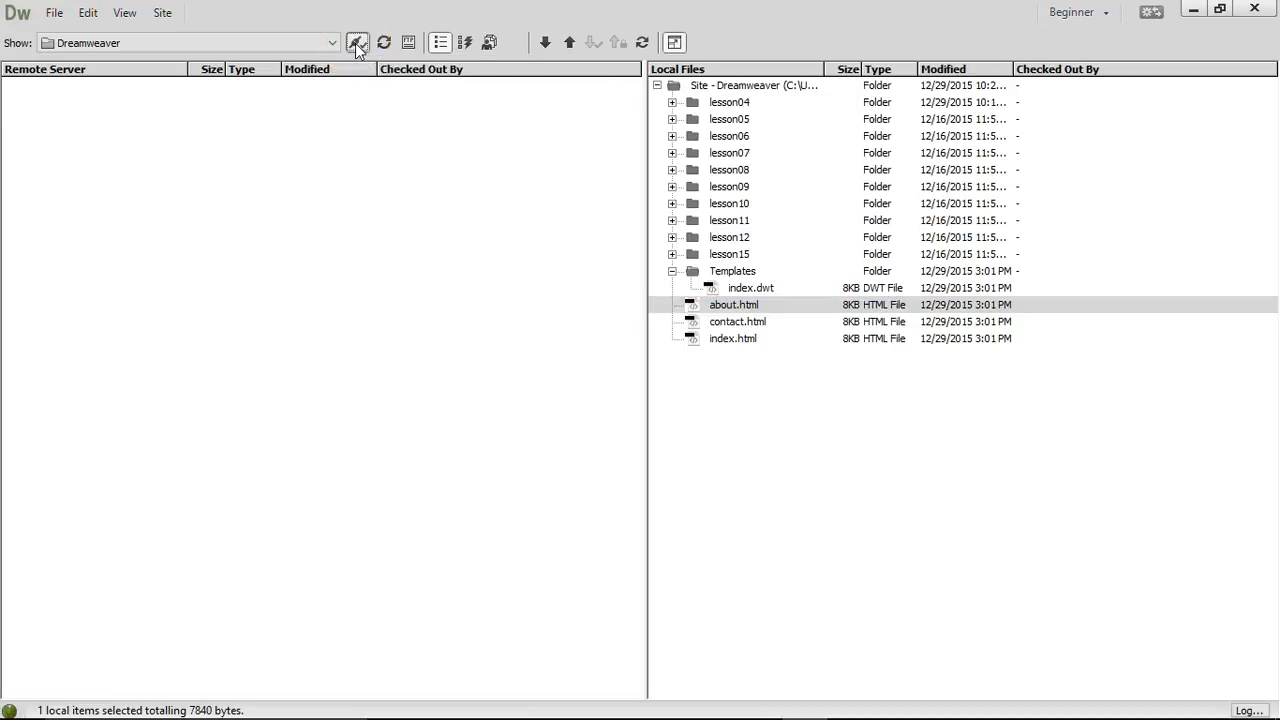
{"action": "left_click", "coordinate": [357, 42]}
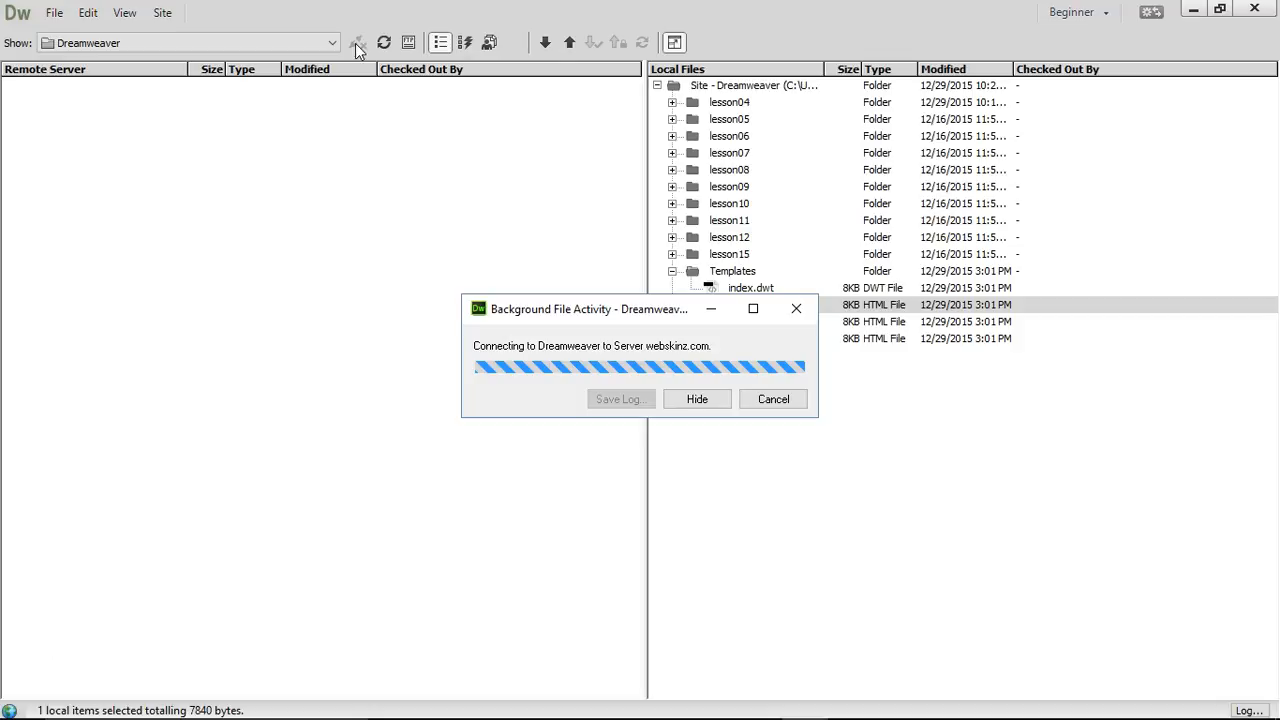
Step: Create a new folder named 'dreamweaver' in the remote webskinz.com file list
{"action": "left_click", "coordinate": [357, 42]}
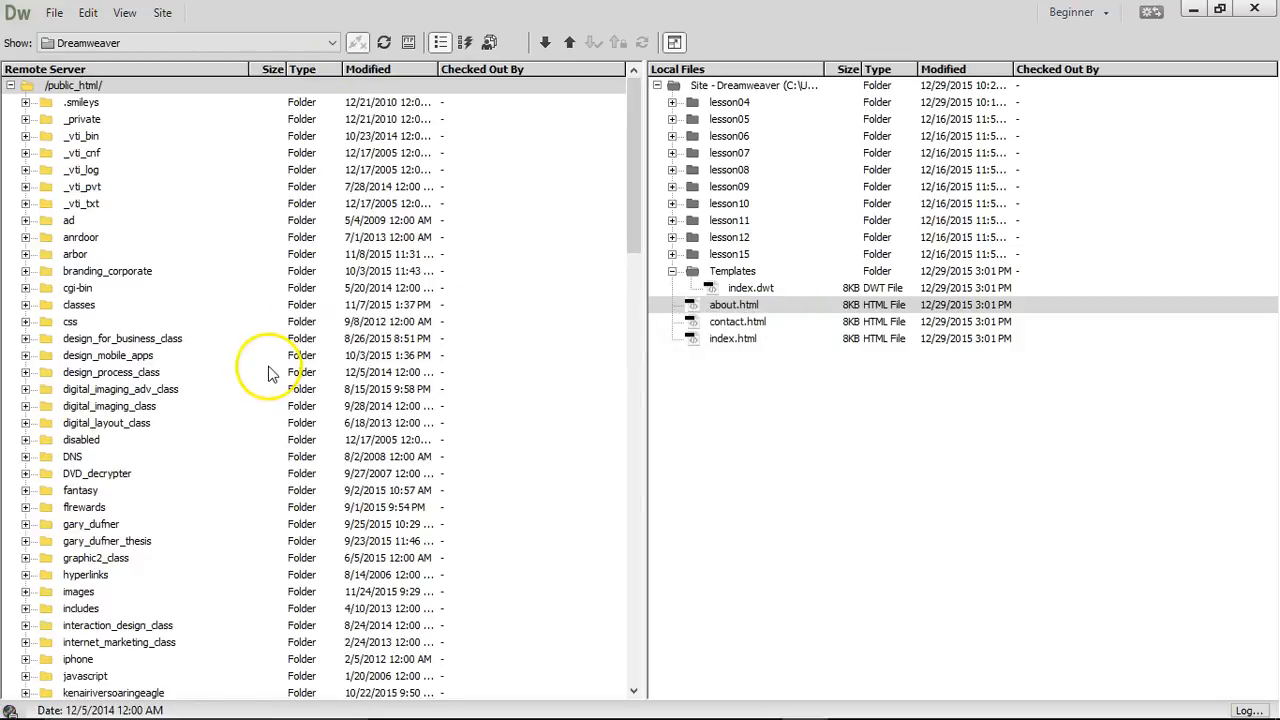
{"action": "scroll", "scroll_direction": "down", "scroll_amount": 3}
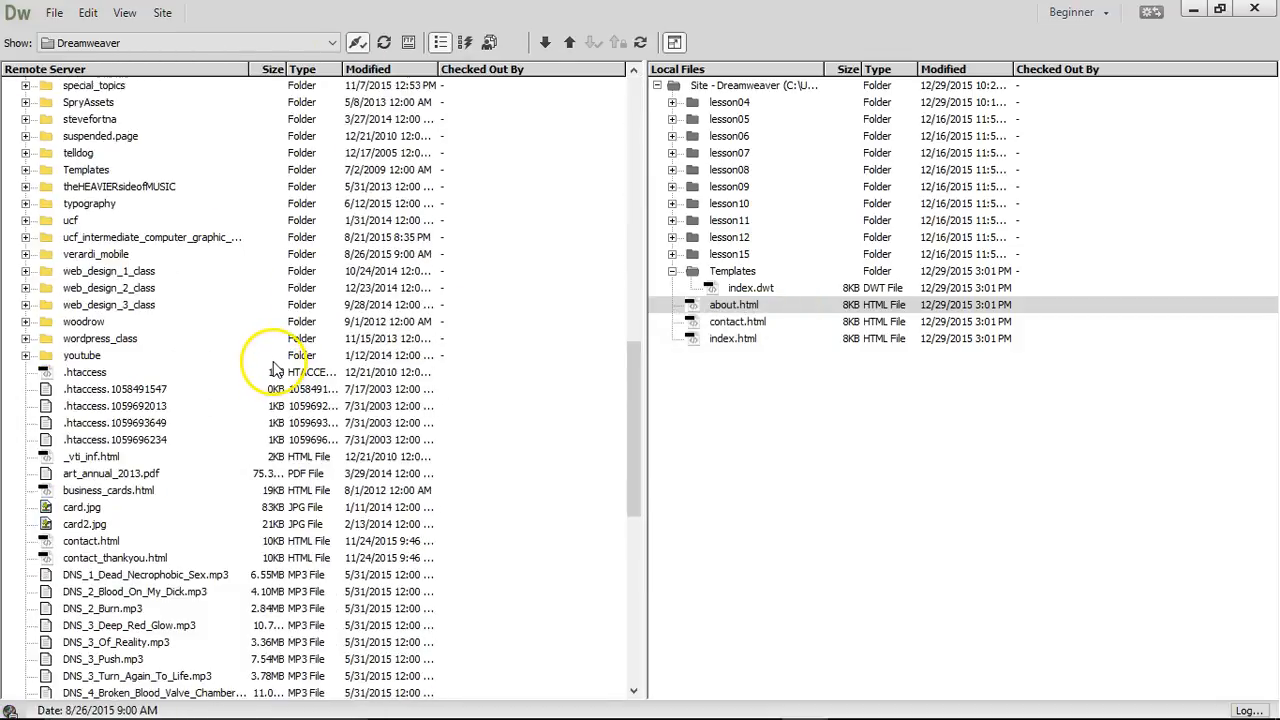
{"action": "scroll", "scroll_direction": "down", "scroll_amount": 3}
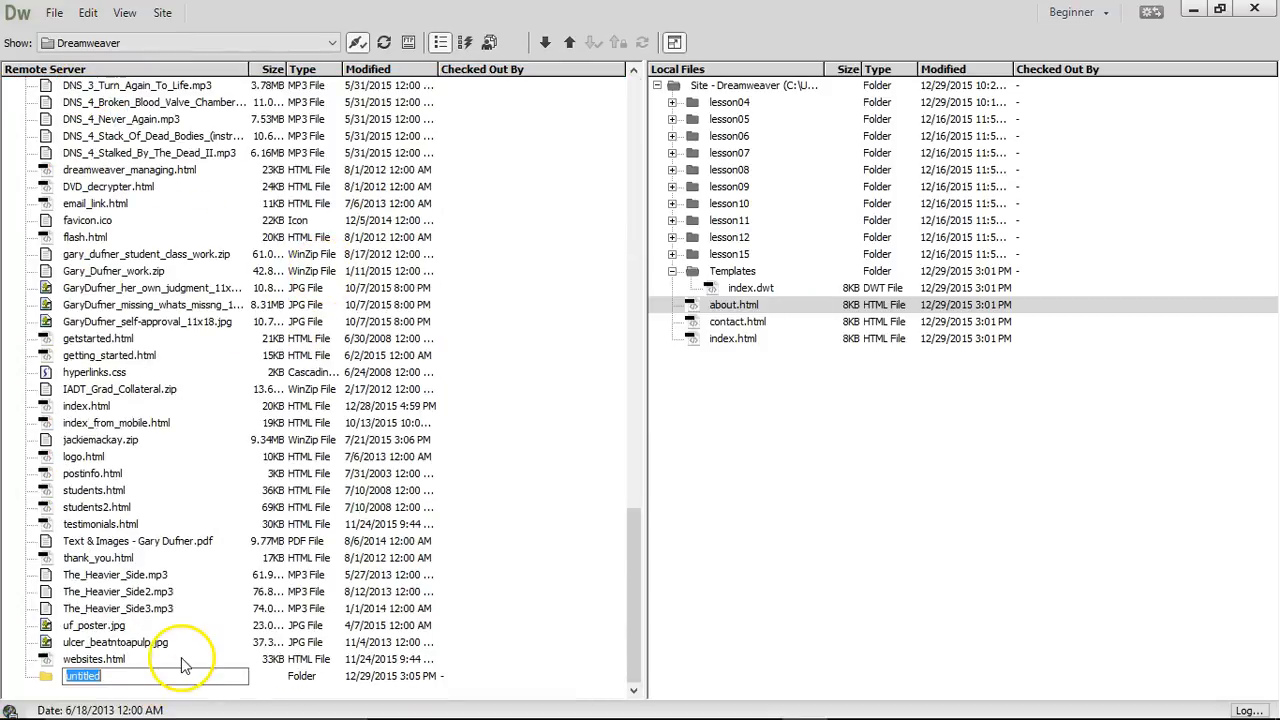
{"action": "type", "text": "dreamweaver"}
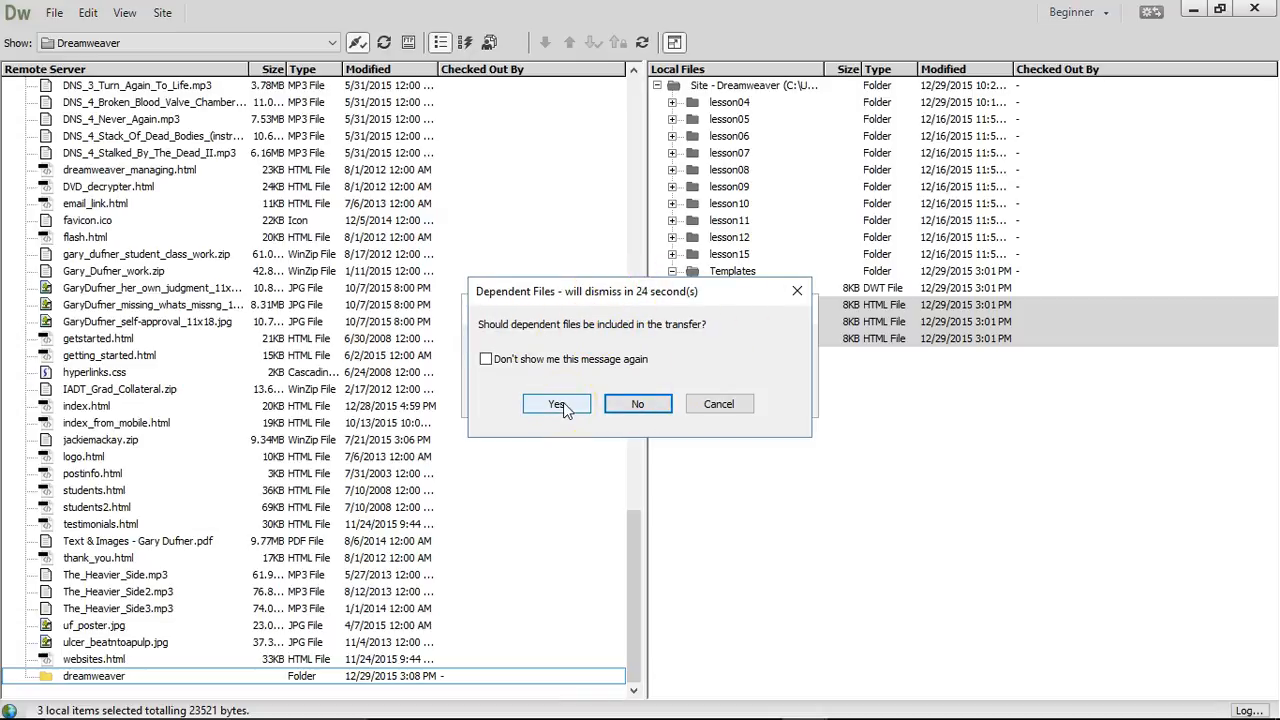
Step: Put the about, contact and index pages into the dreamweaver folder with dependent files
{"action": "left_click", "coordinate": [556, 403]}
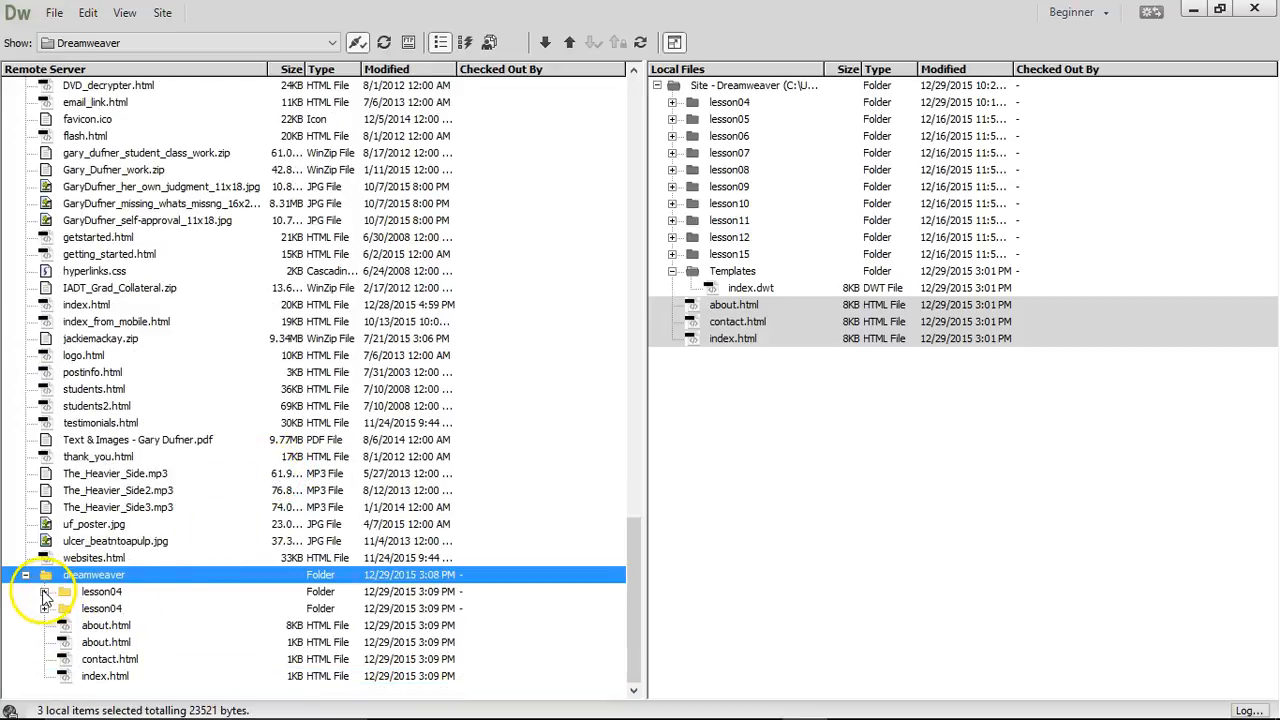
{"action": "left_click", "coordinate": [45, 591]}
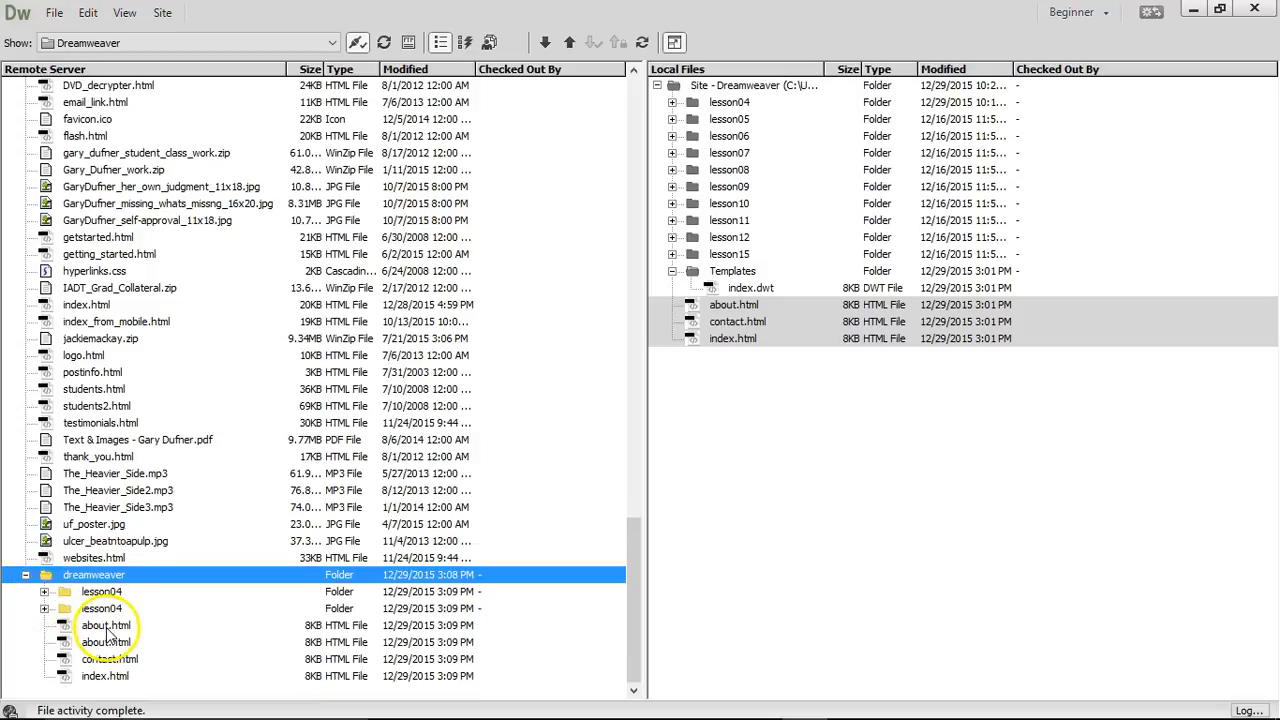
{"action": "left_click", "coordinate": [109, 659]}
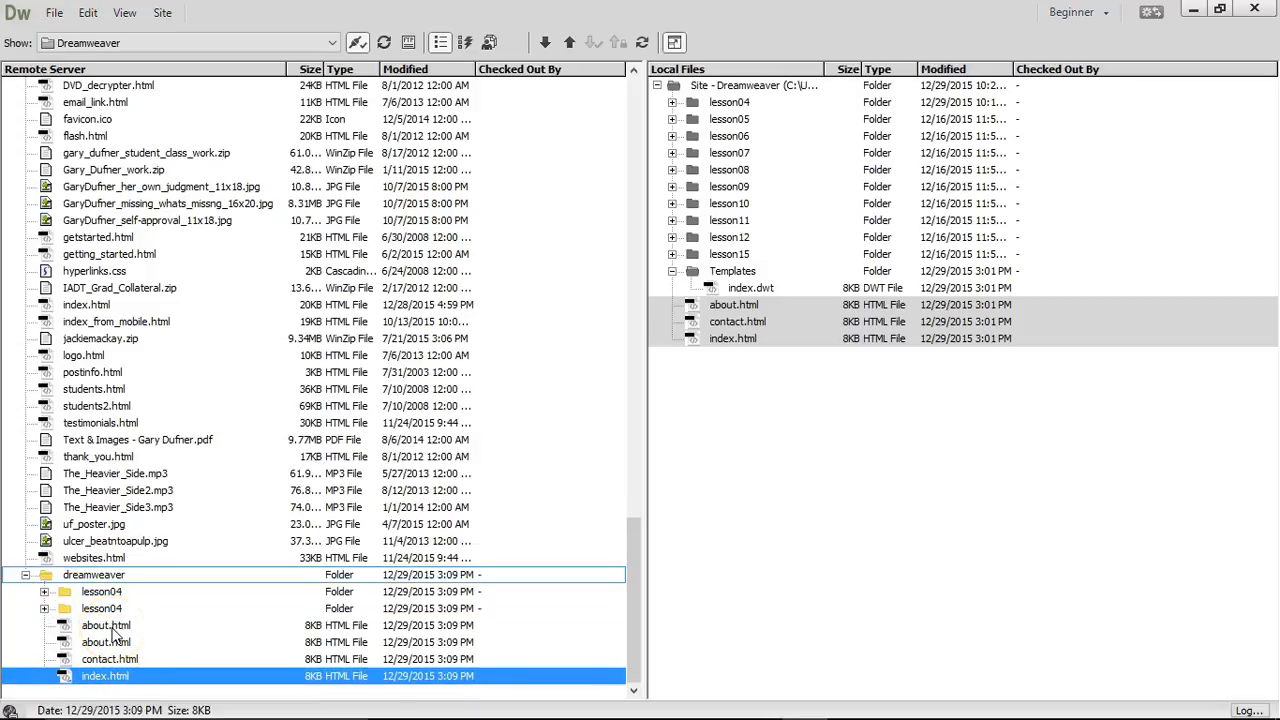
{"action": "left_click", "coordinate": [101, 608]}
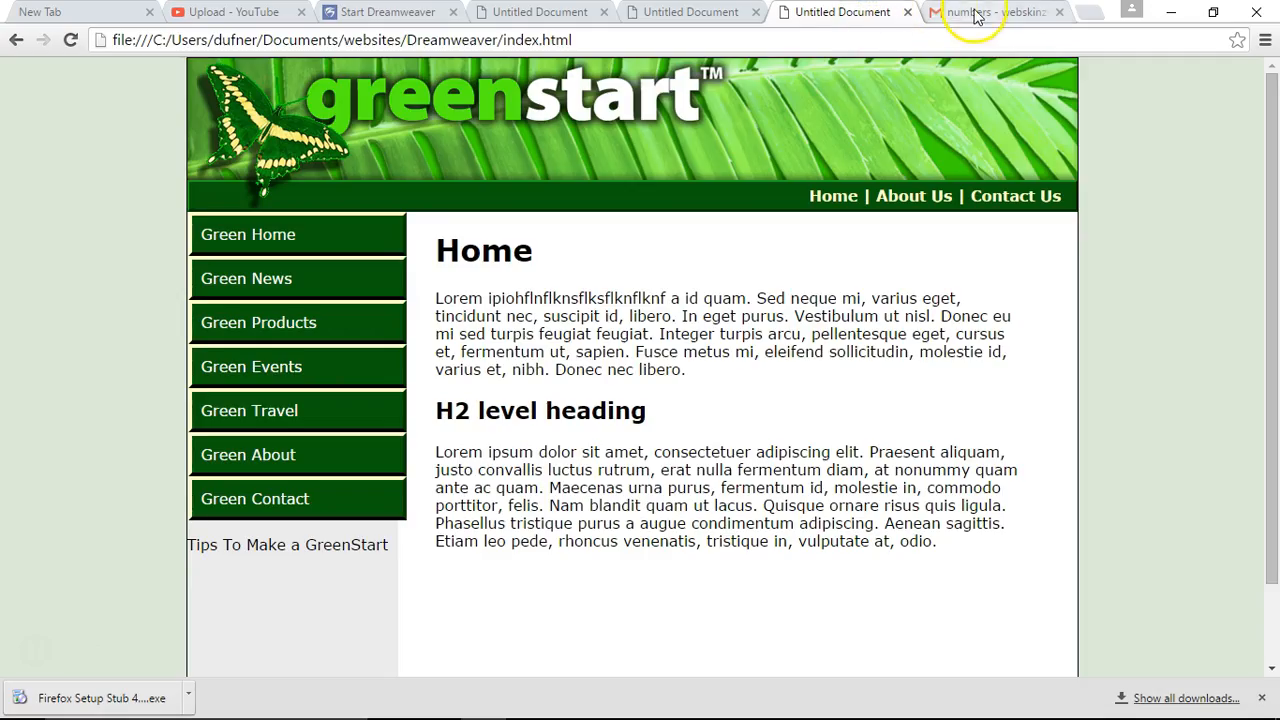
Step: Load webskinz.com/dreamweaver in a new Chrome tab and follow the Green Home link
{"action": "left_click", "coordinate": [1057, 11]}
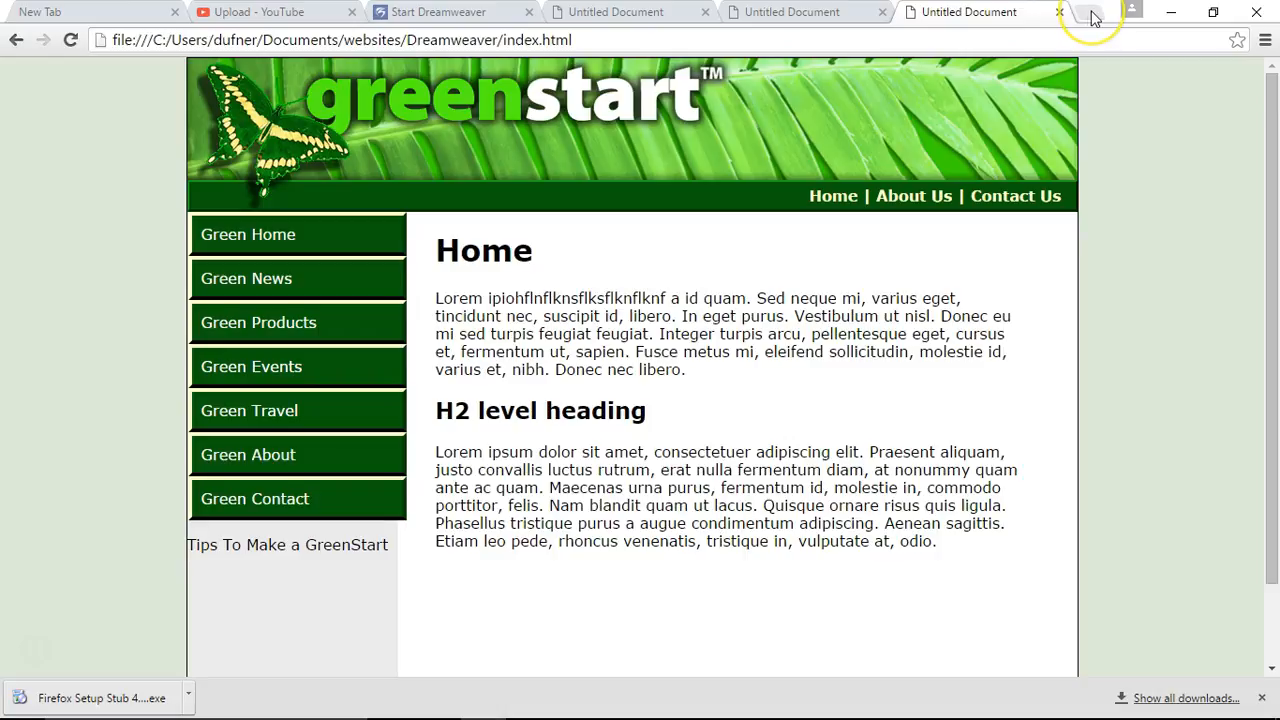
{"action": "left_click", "coordinate": [1090, 12]}
{"action": "type", "text": "webskinz.com"}
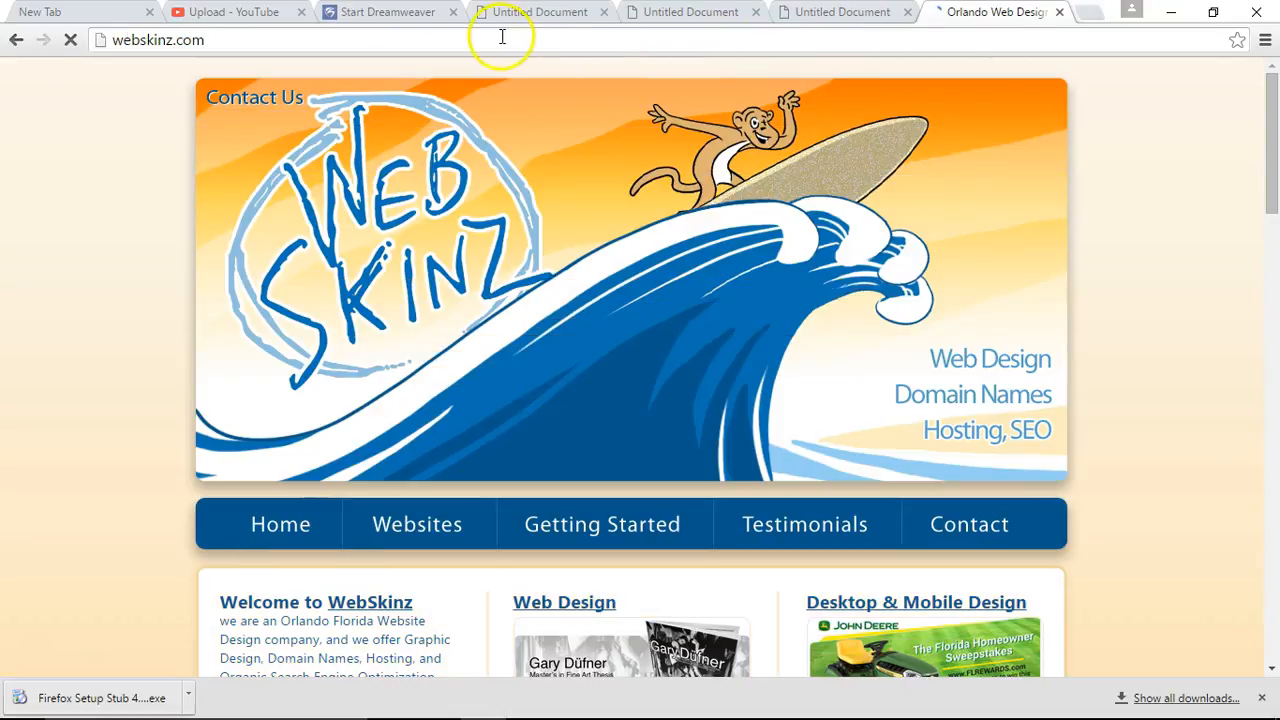
{"action": "type", "text": "/d"}
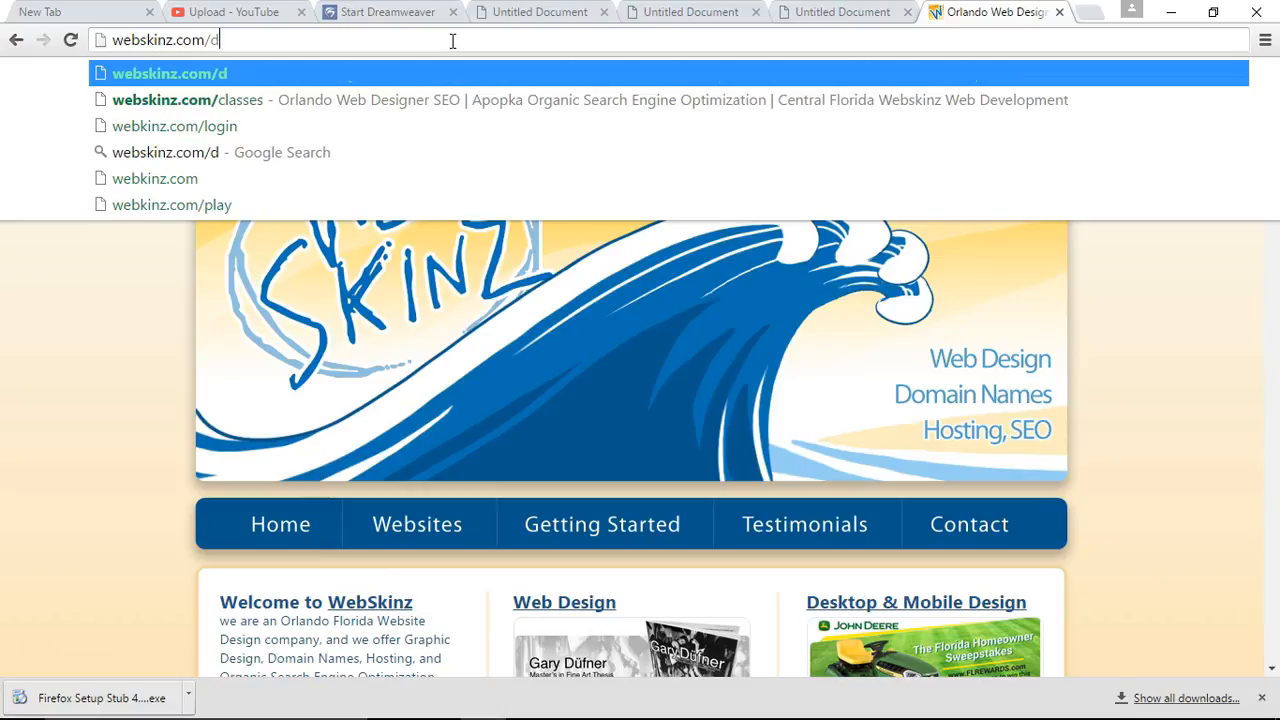
{"action": "type", "text": "reamweaver/"}
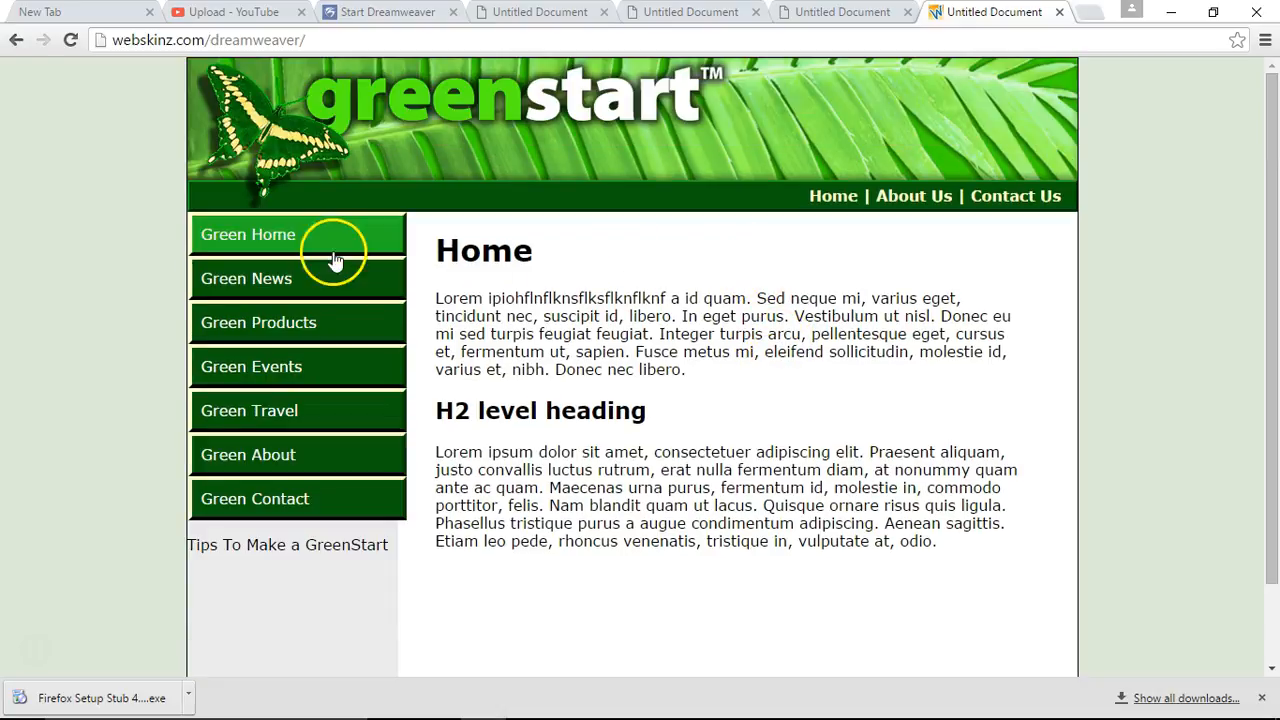
{"action": "left_click", "coordinate": [255, 454]}
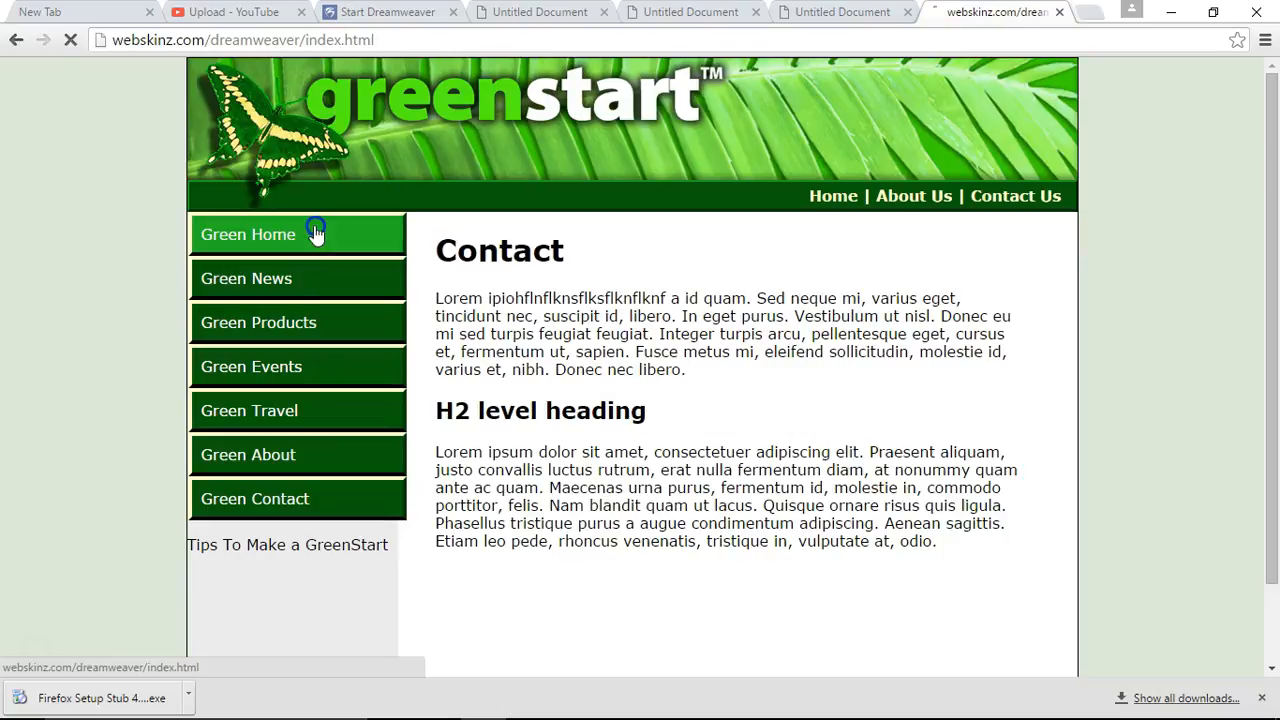
{"action": "left_click", "coordinate": [248, 234]}
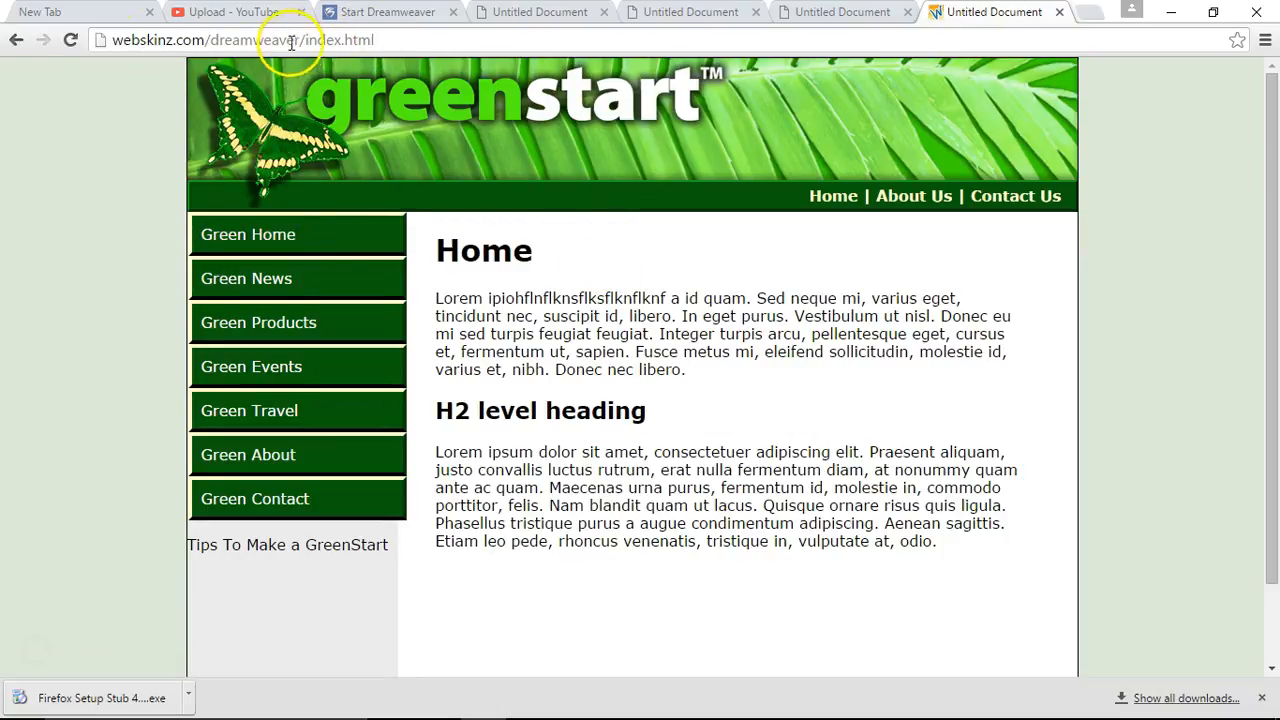
Step: Go back to webskinz.com/dreamweaver/ and highlight its address in the address bar
{"action": "left_click", "coordinate": [15, 40]}
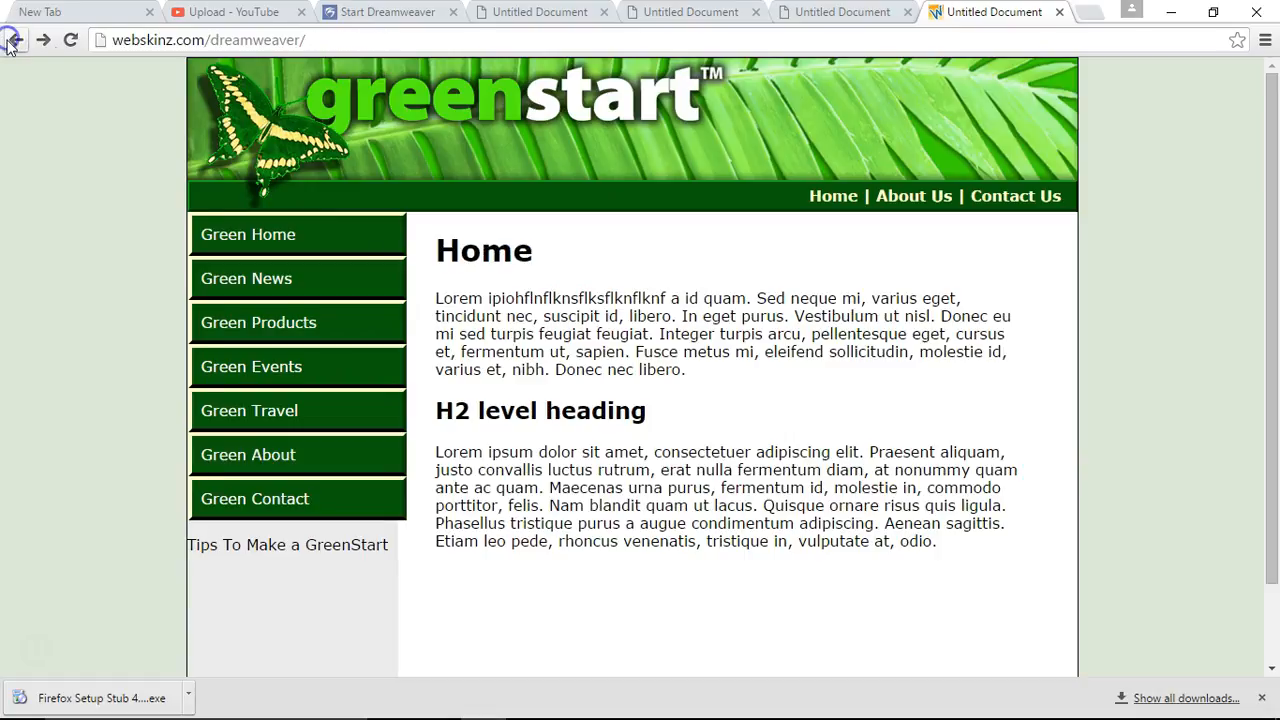
{"action": "left_click", "coordinate": [200, 40]}
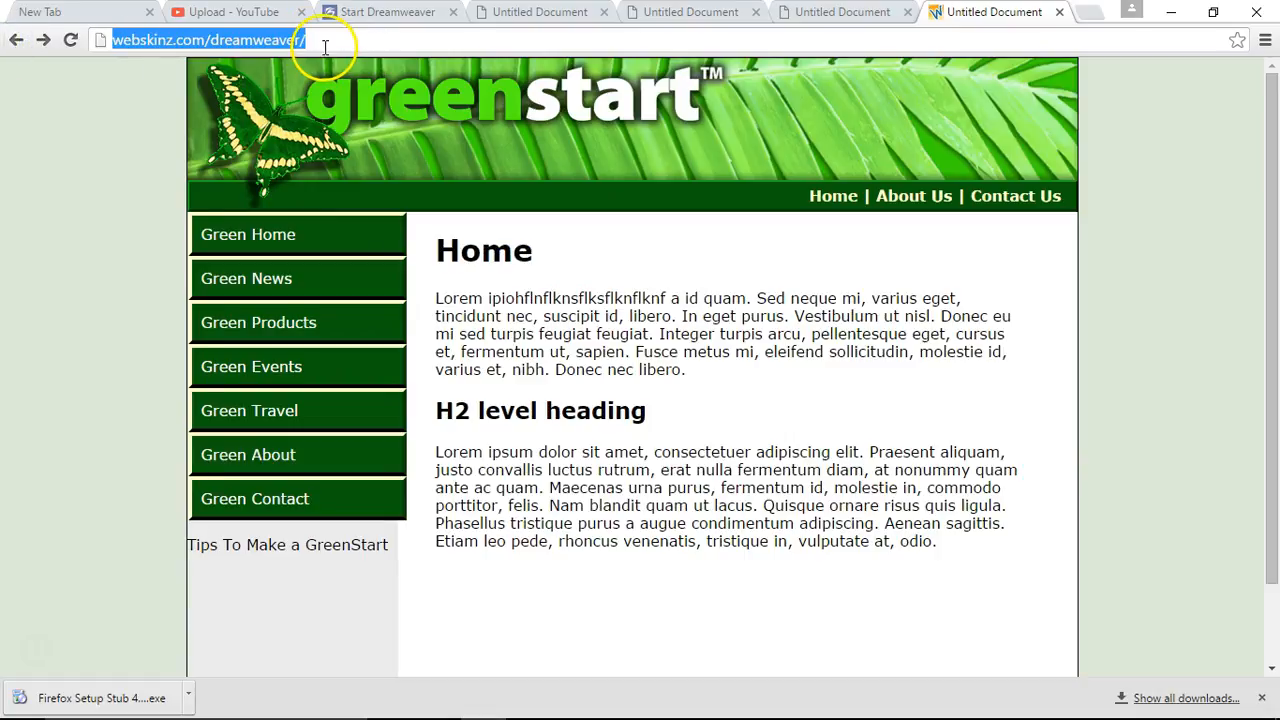
{"action": "mouse_move", "coordinate": [620, 306]}
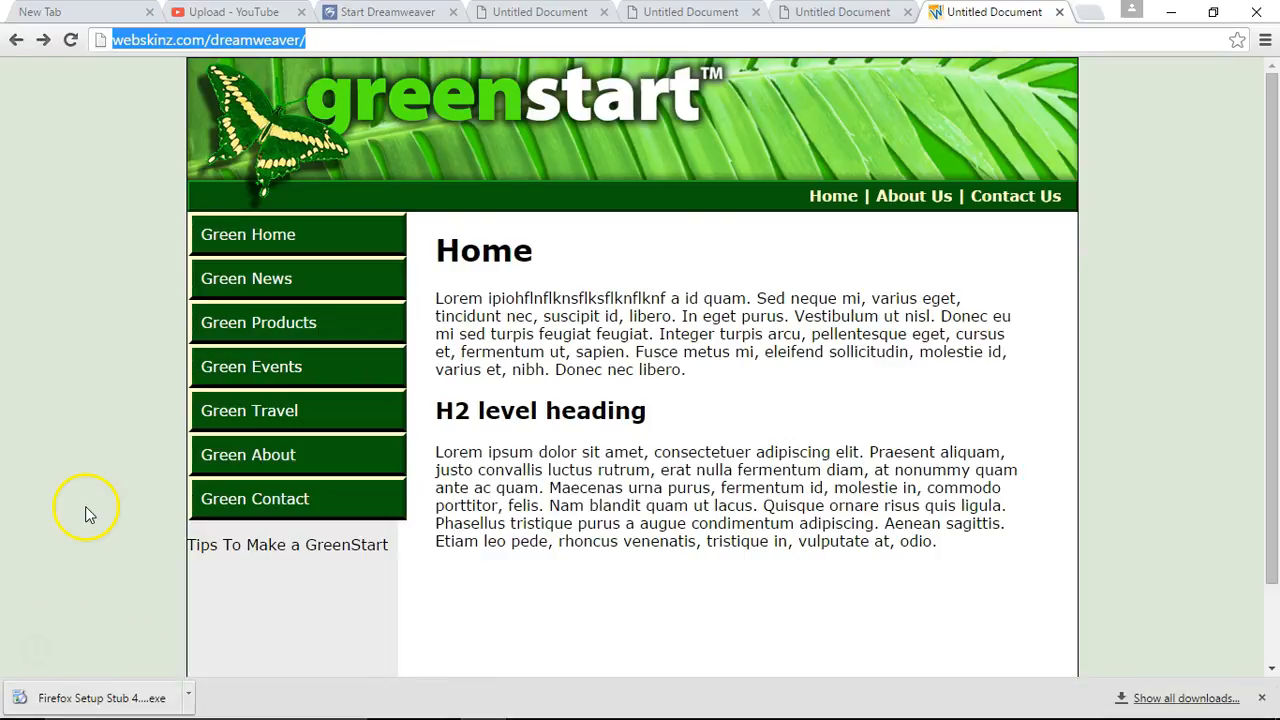
{"action": "mouse_move", "coordinate": [135, 600]}
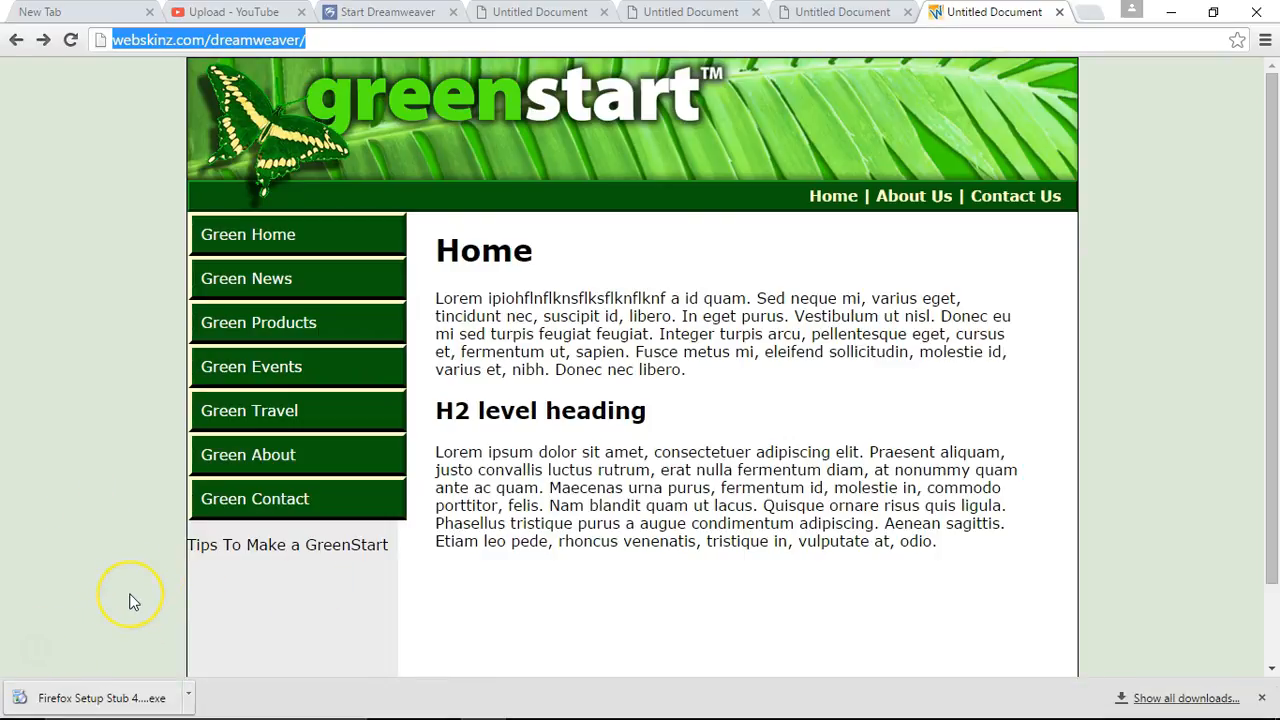
{"action": "mouse_move", "coordinate": [135, 600]}
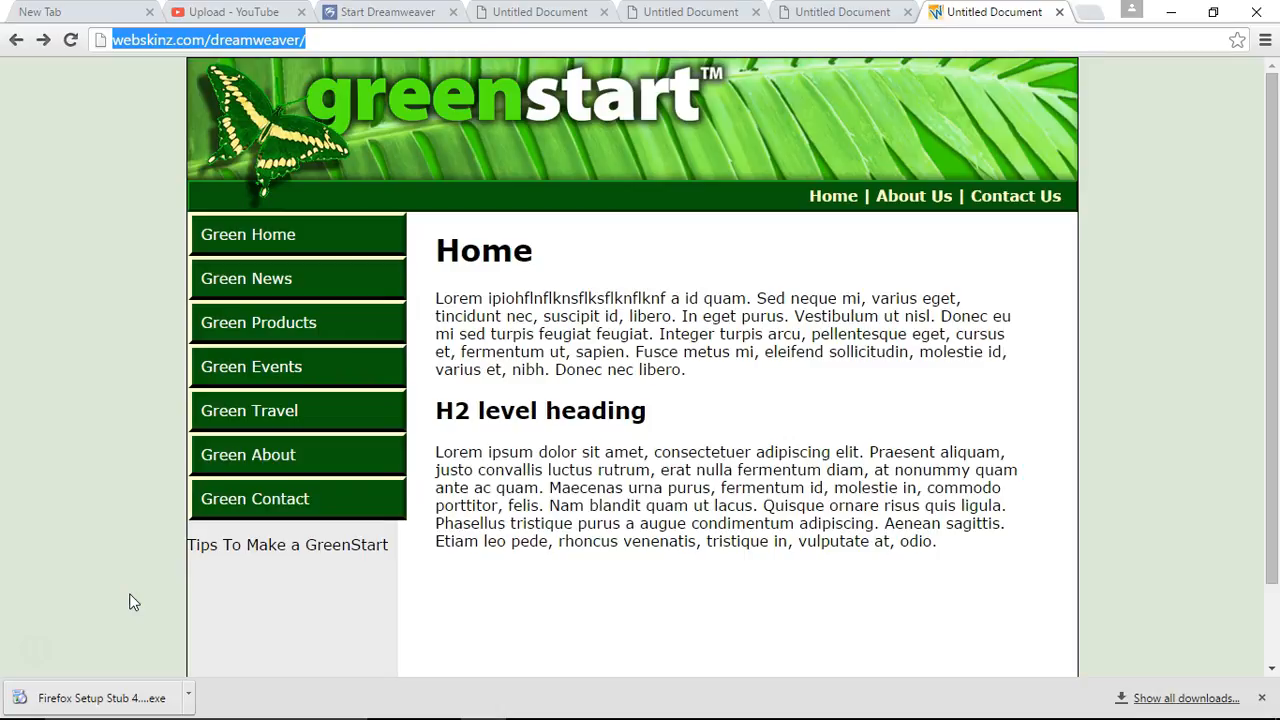
{"action": "mouse_move", "coordinate": [44, 650]}
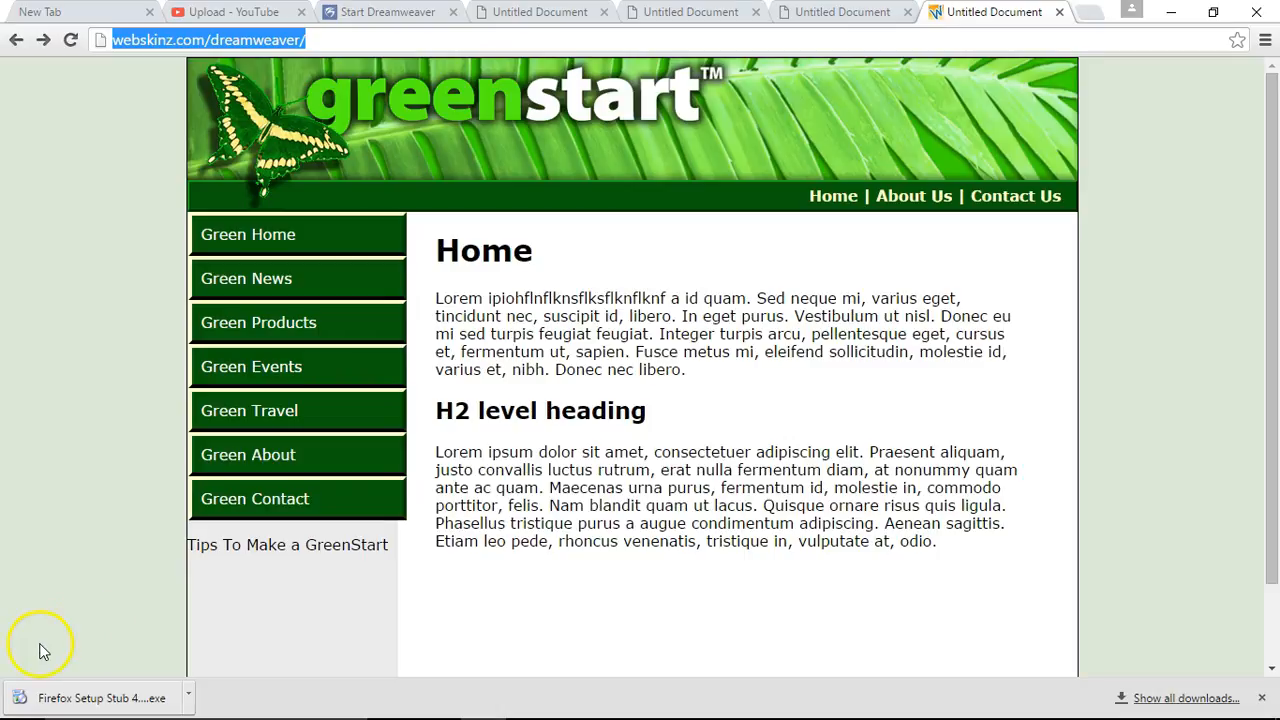